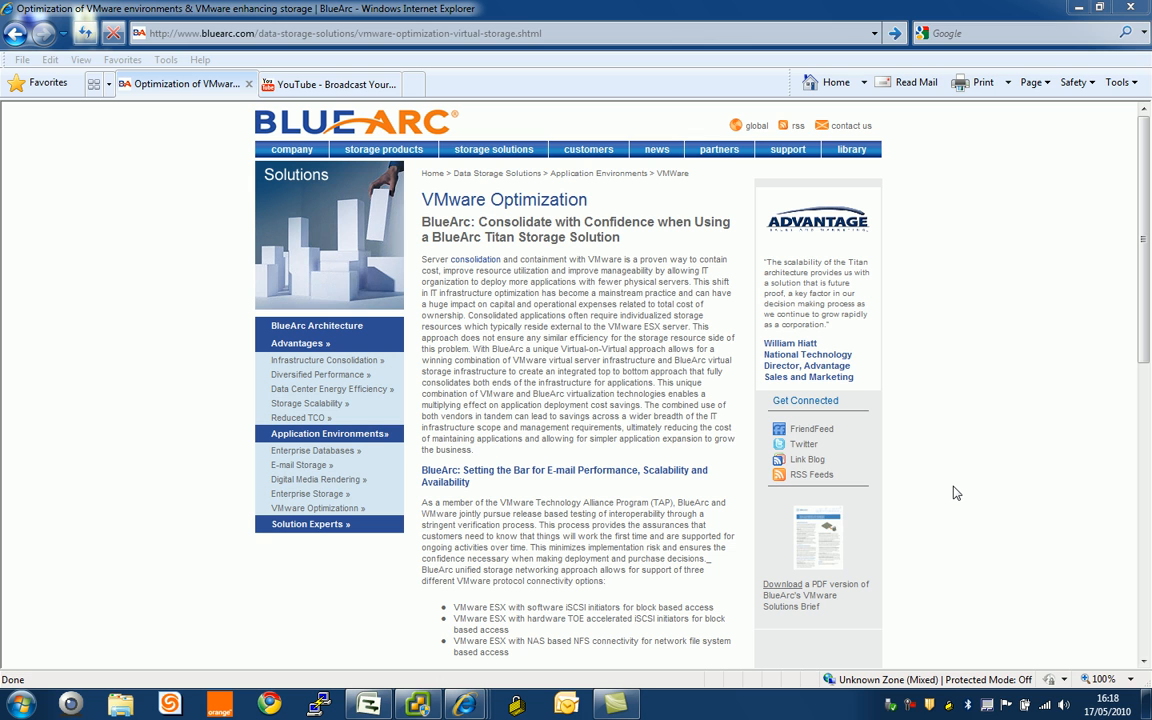
mouse_move(548, 238)
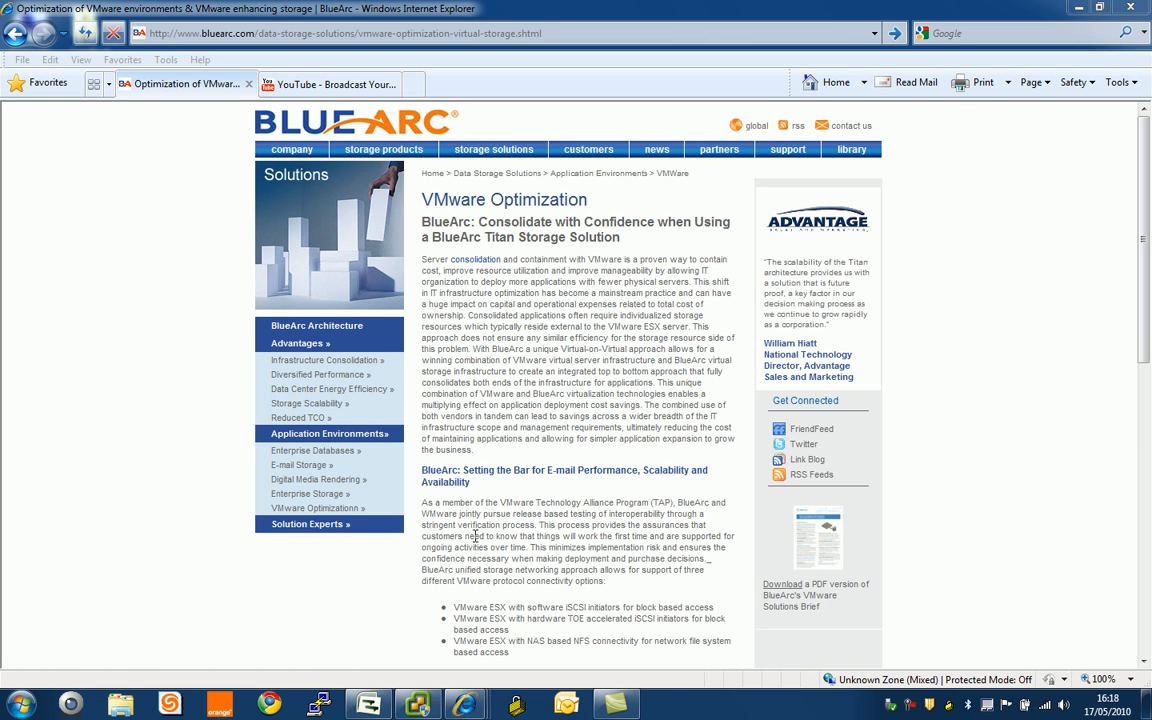
mouse_move(464, 704)
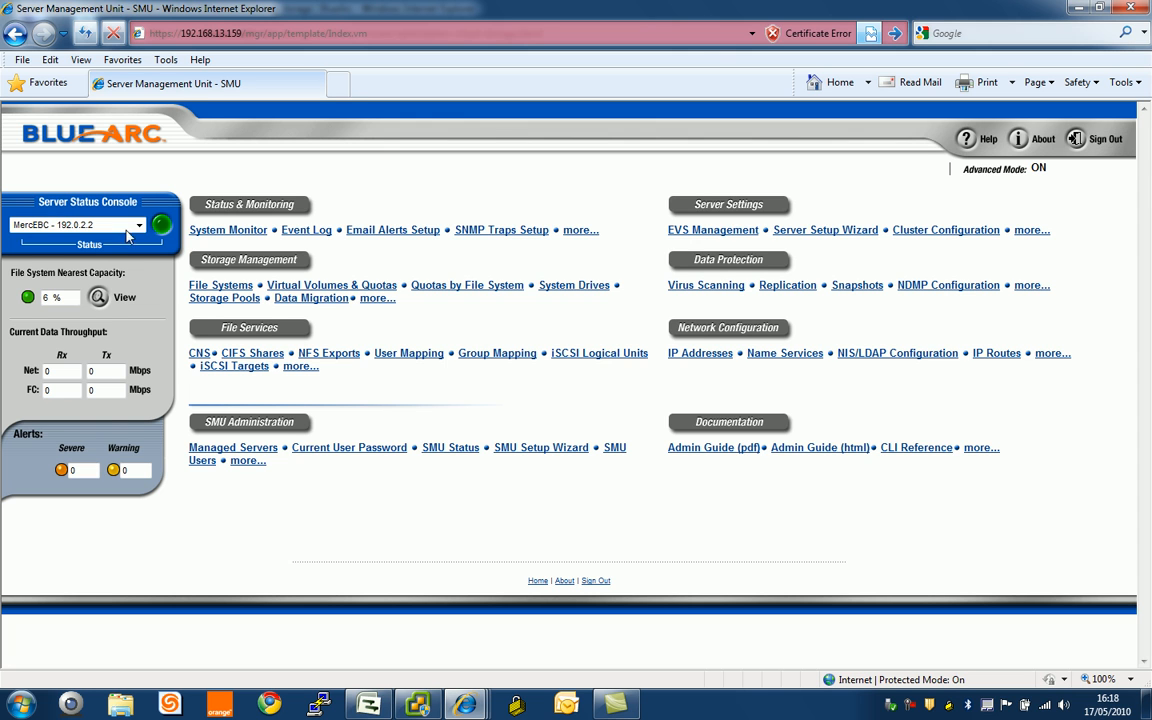
mouse_move(684, 272)
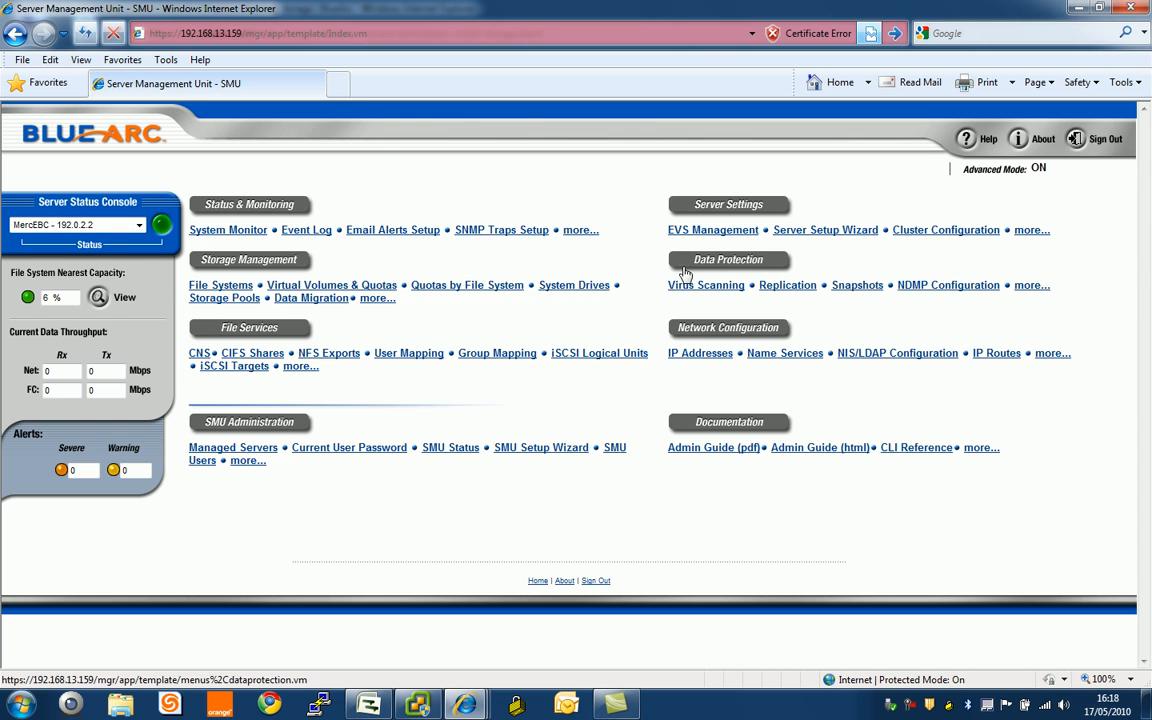
Bring up EVS Management listing EVS-1, EVS-2 and Mercury100EBC online.
click(712, 230)
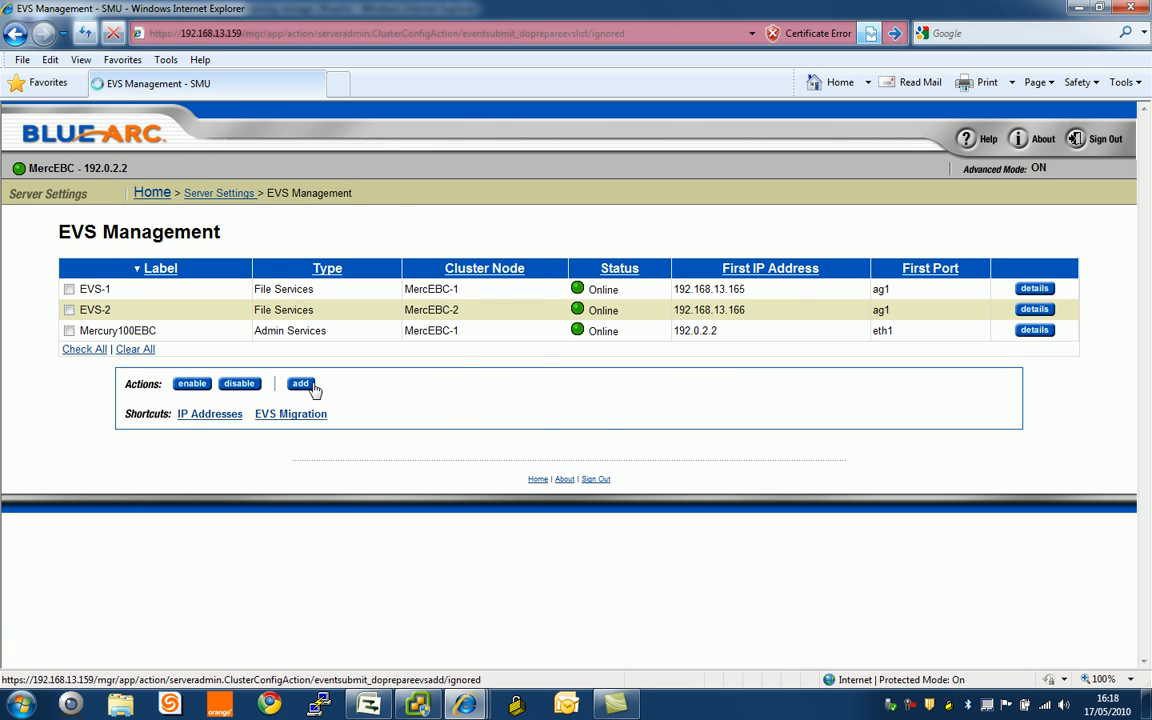
Start a new EVS labelled evsvmware with IP 192.168.13.127 and mask 255.255.255.0.
click(300, 384)
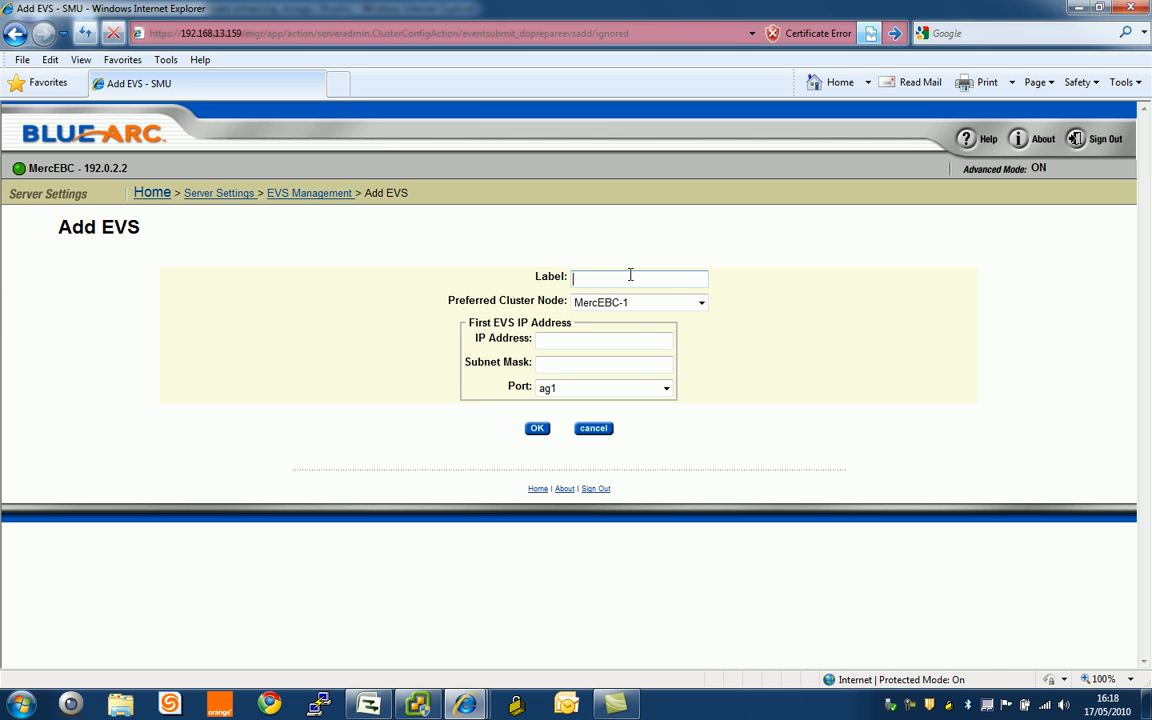
text(evsv)
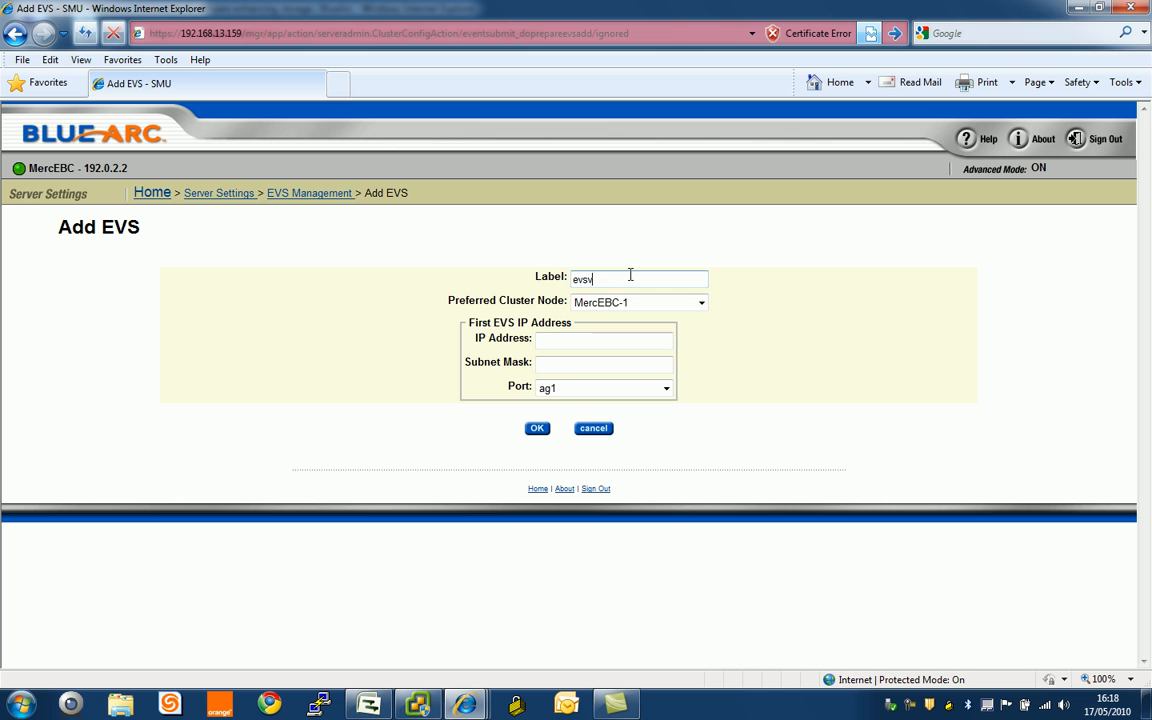
text(vmware)
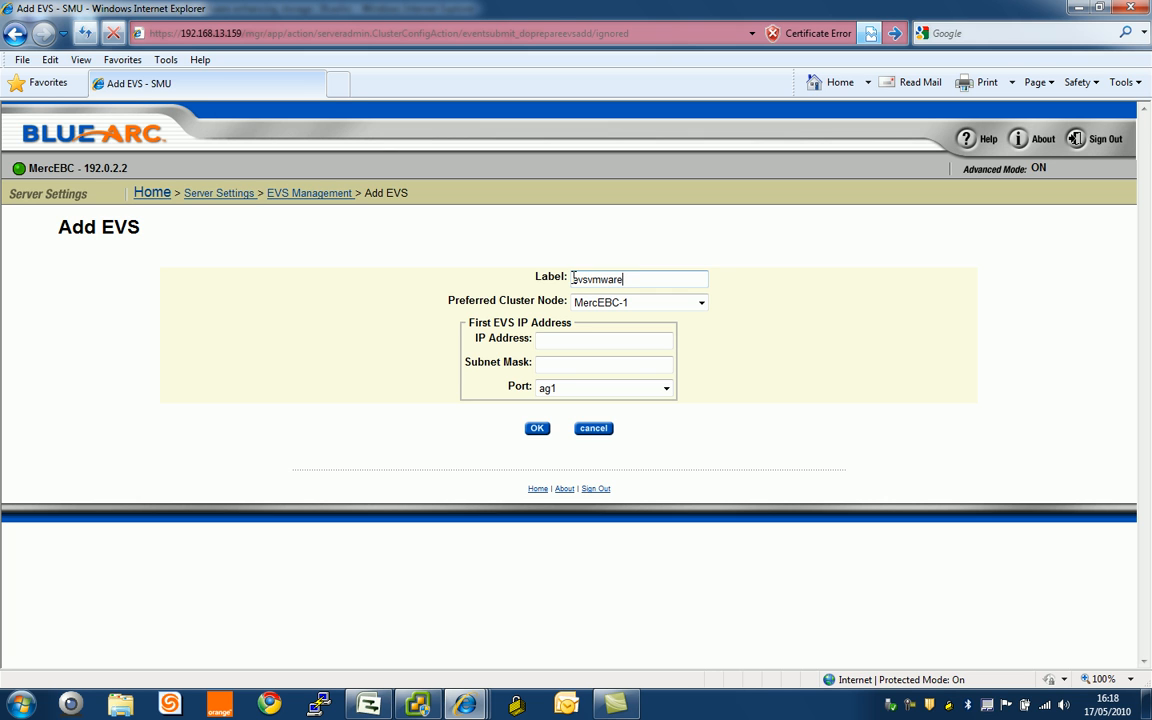
text(192.168.13.127)
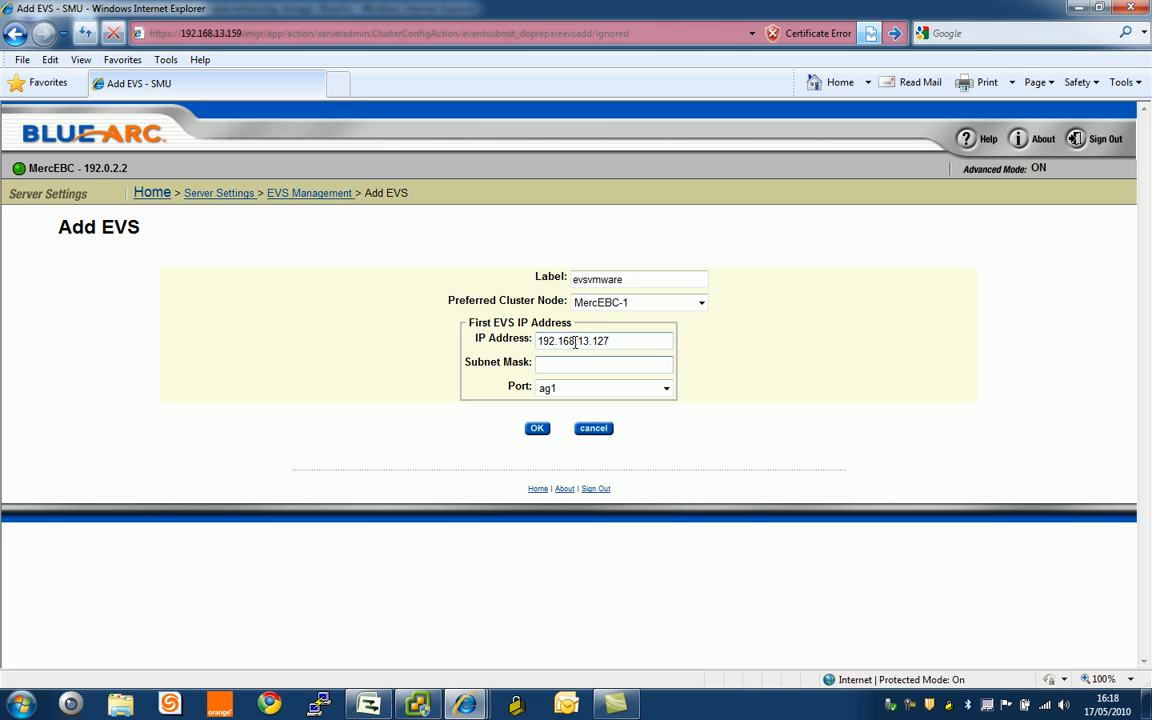
text(255.255.255.0)
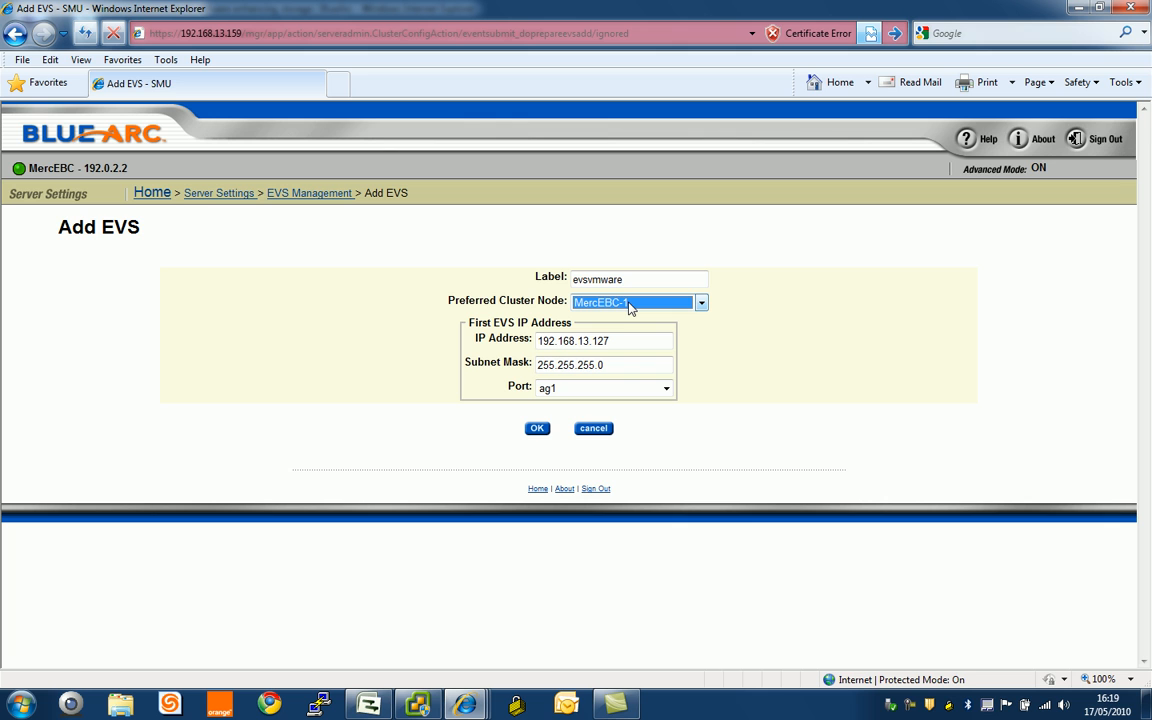
Prefer cluster node MercEBC-2 and create the evsvmware EVS.
click(700, 302)
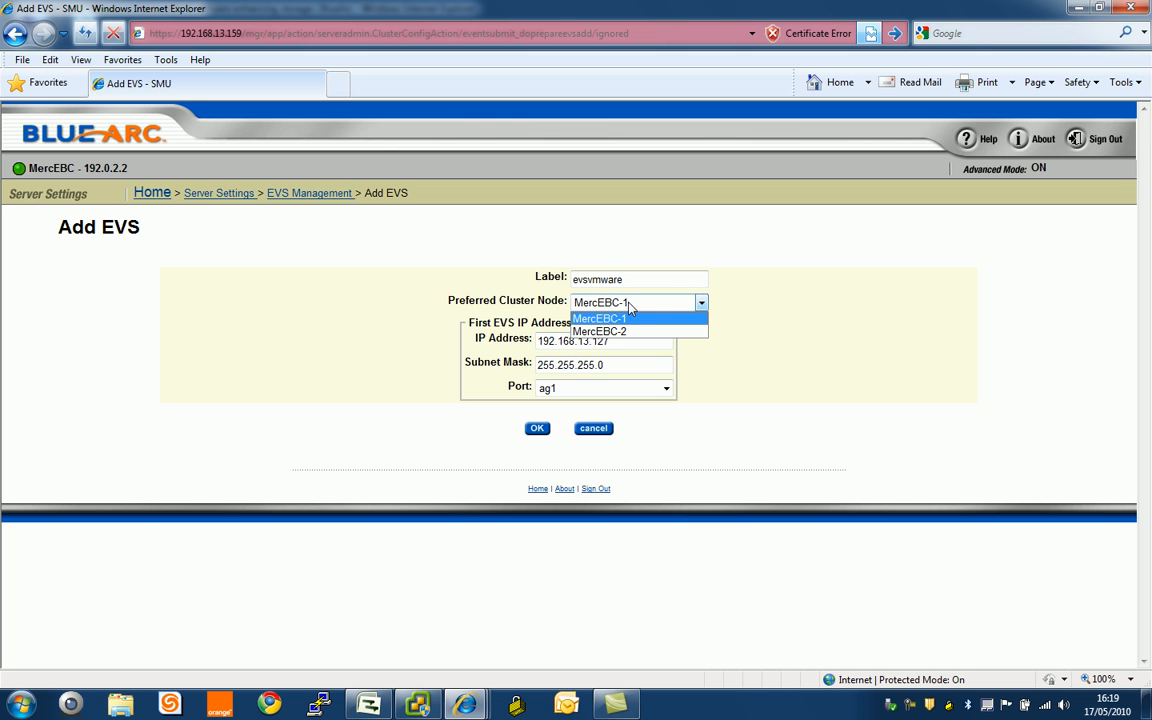
click(600, 332)
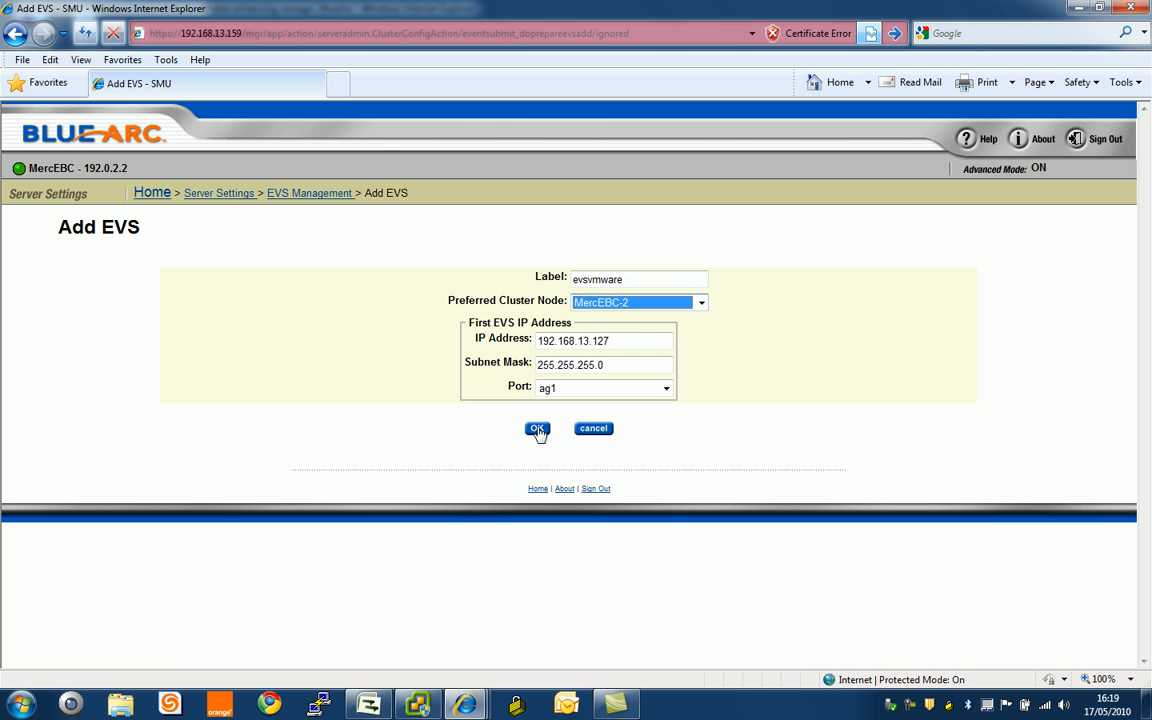
click(536, 428)
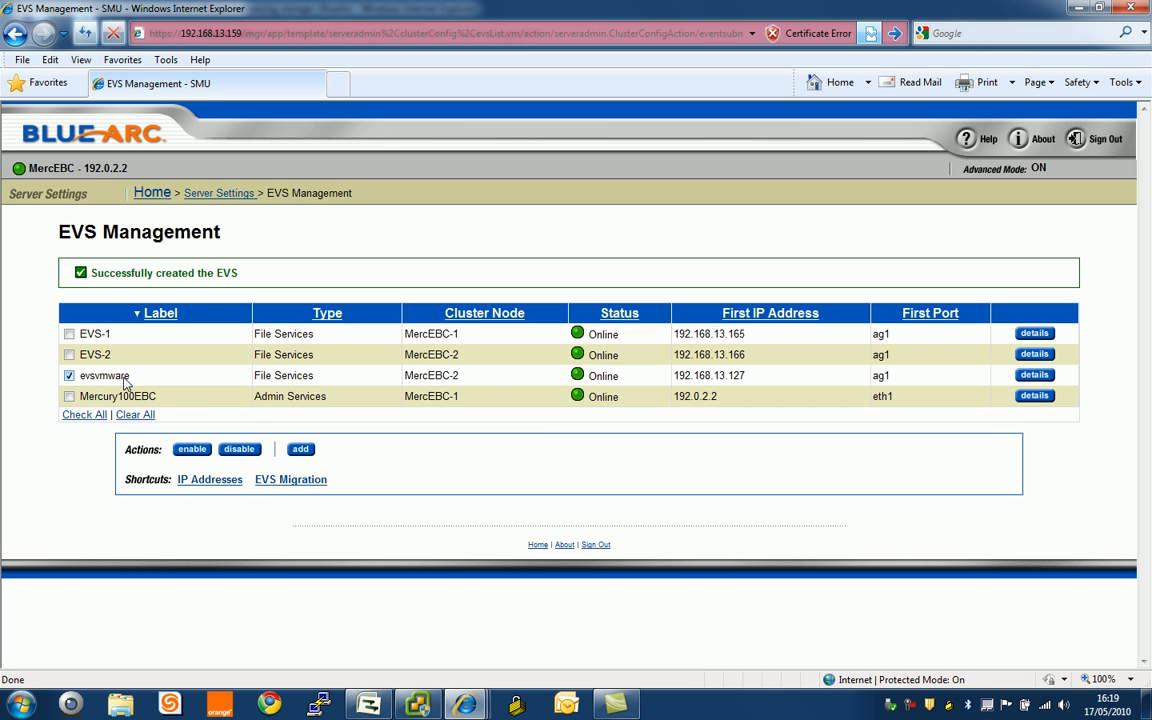
From Storage Management > File Systems, start creating a new file system on default_NLSAS.
click(152, 192)
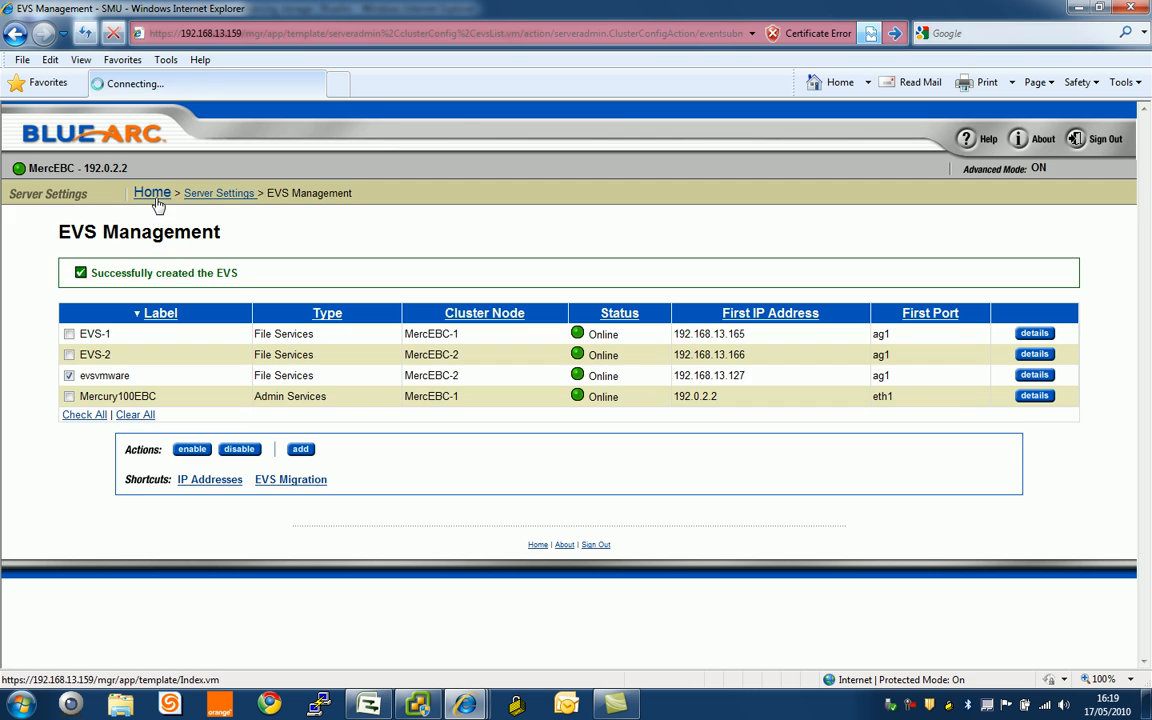
click(152, 192)
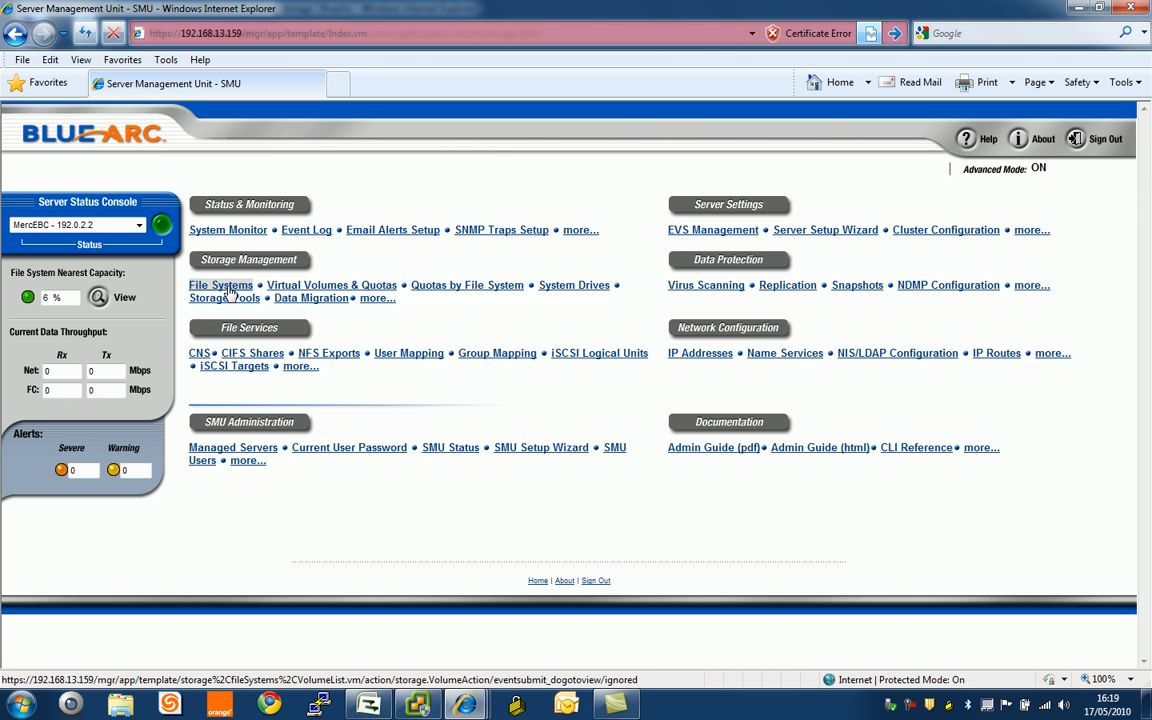
click(220, 284)
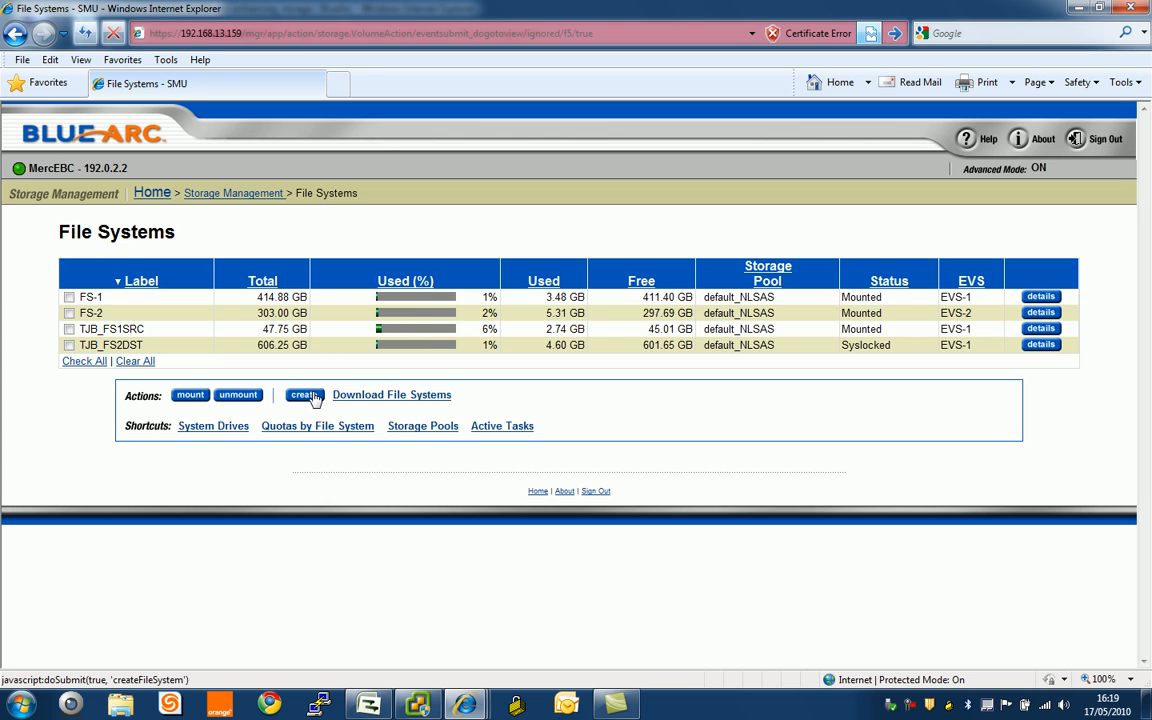
click(304, 396)
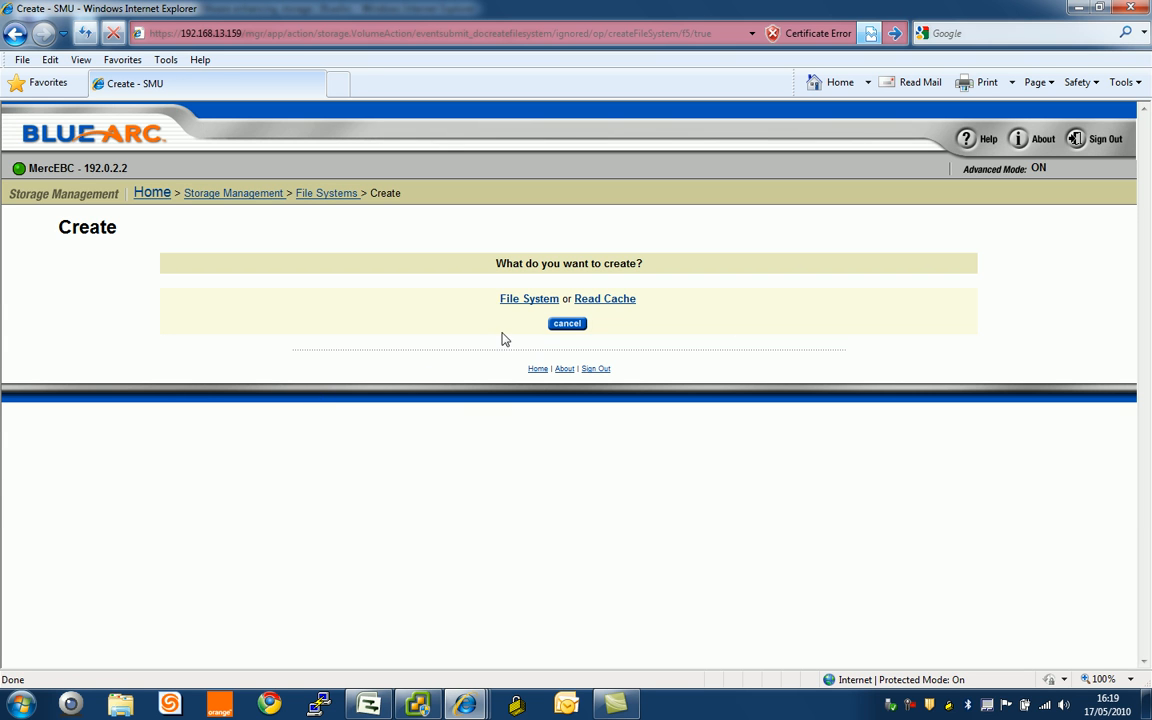
mouse_move(536, 304)
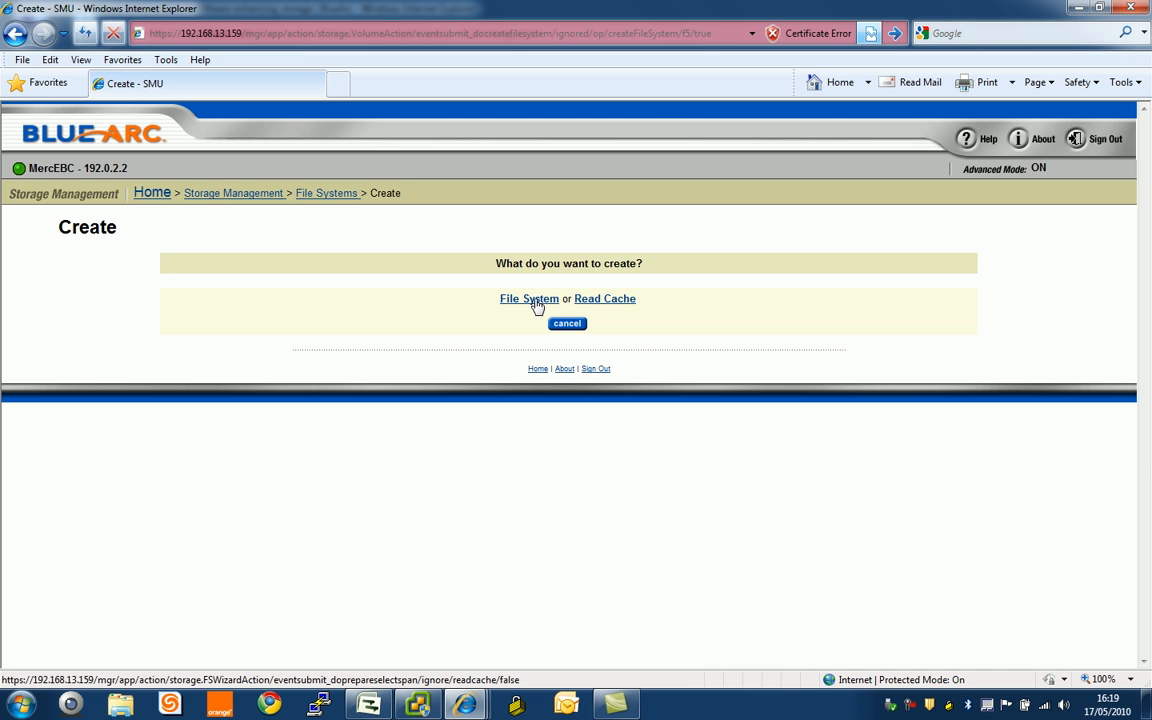
click(528, 298)
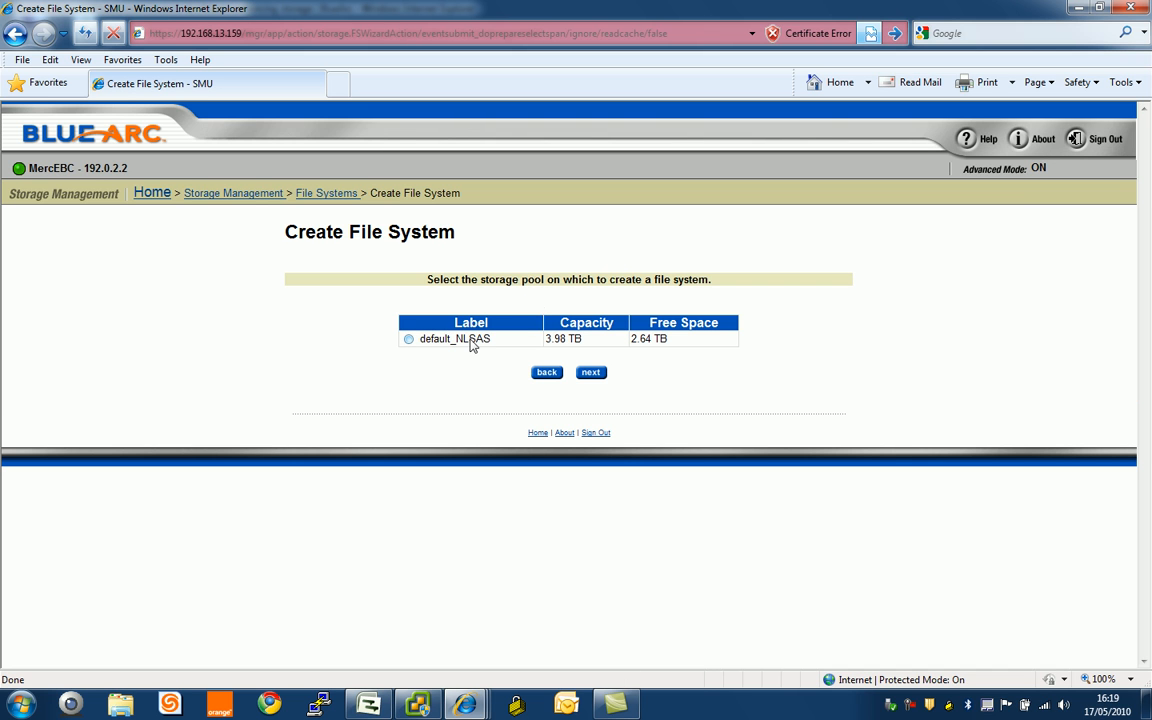
Use the default_NLSAS pool with a 1 TB size limit and automatic expansion off.
click(590, 372)
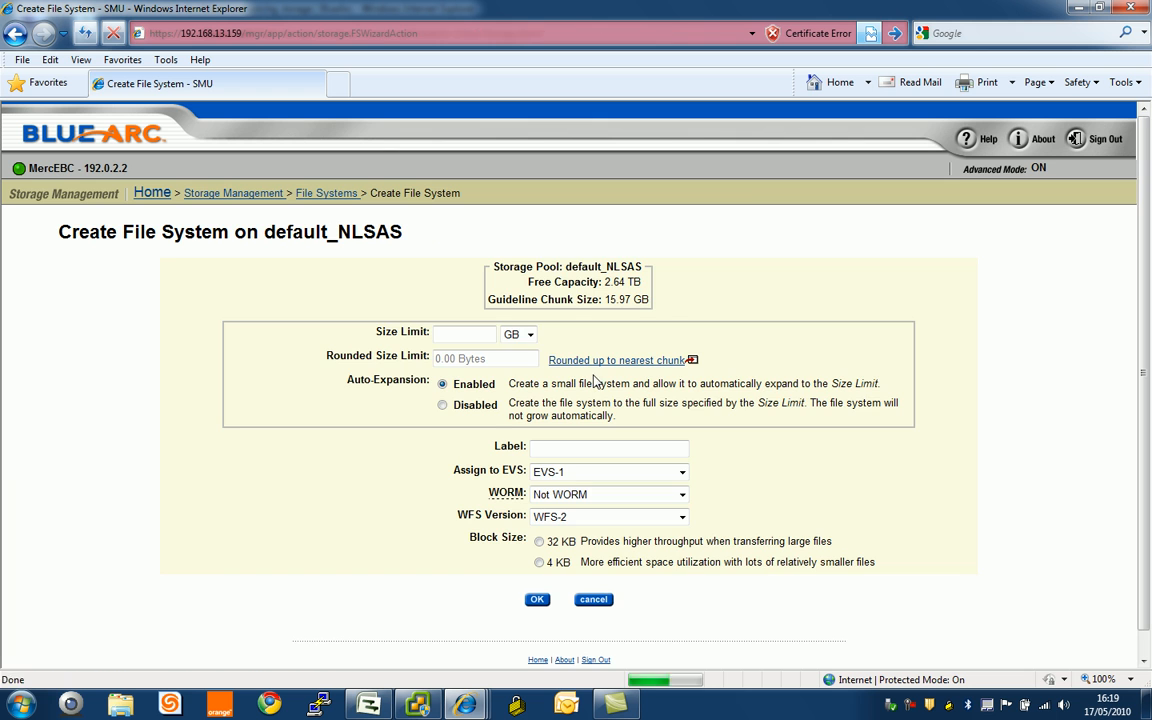
click(516, 334)
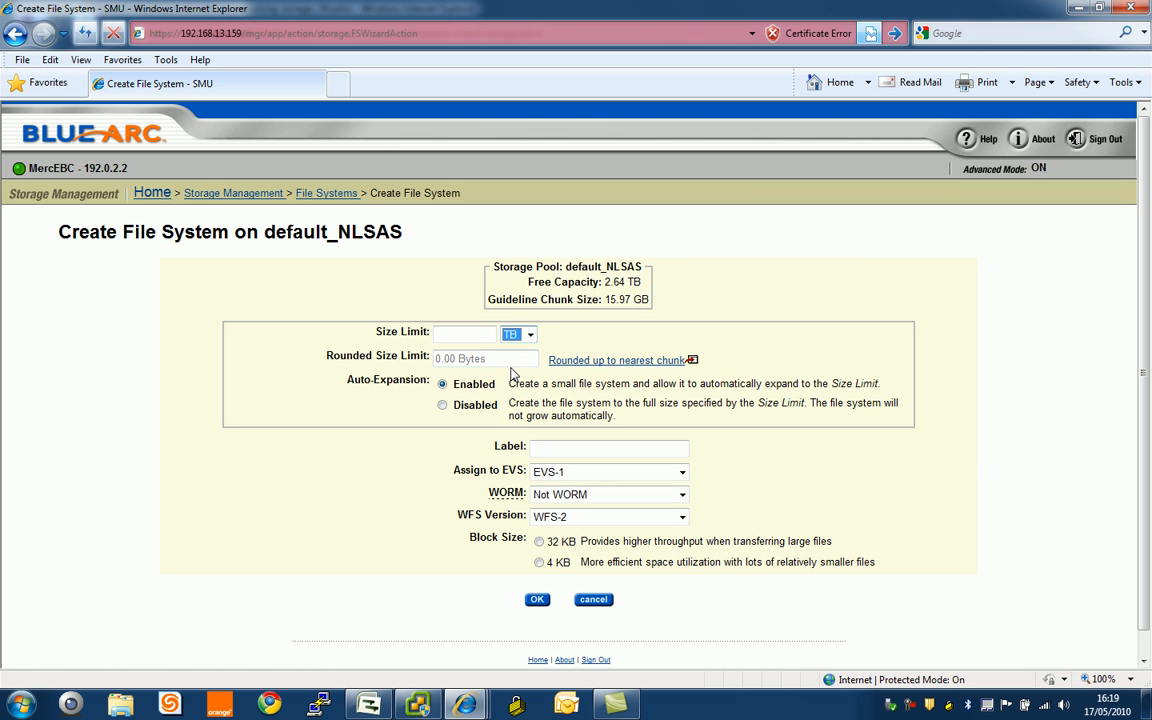
text(1)
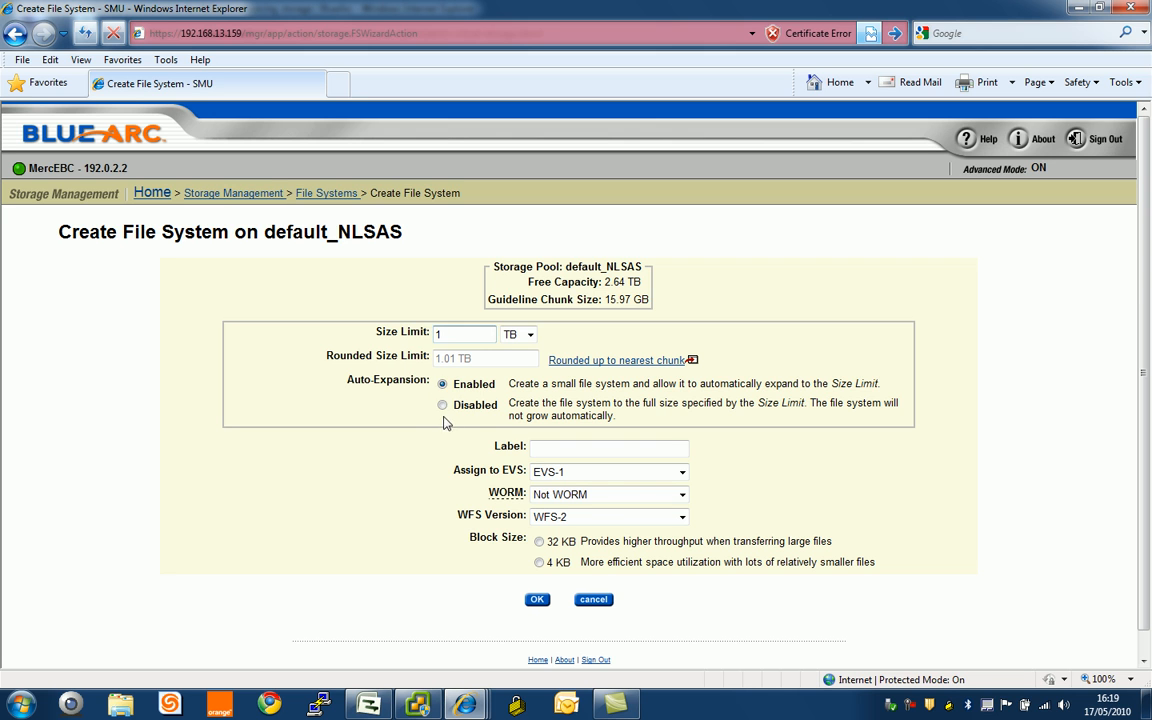
click(440, 404)
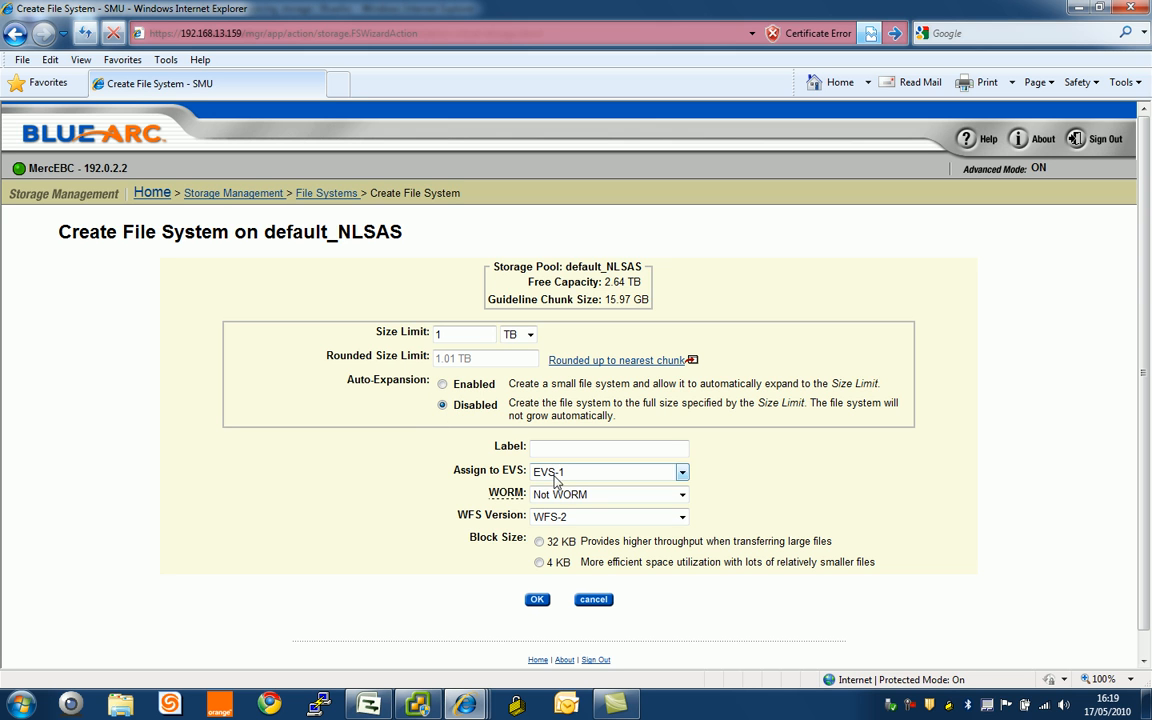
Label the file system wmaredatastore on evsvmware, WFS-2 with 32 KB blocks, and create it.
click(608, 448)
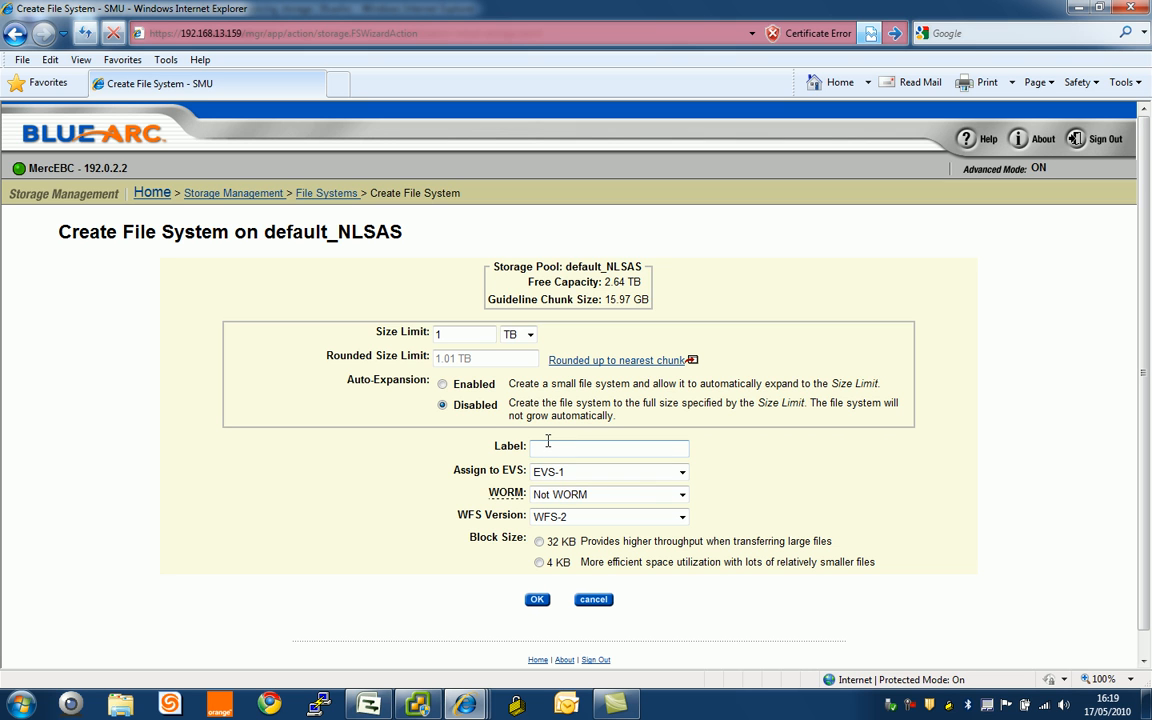
text(wm)
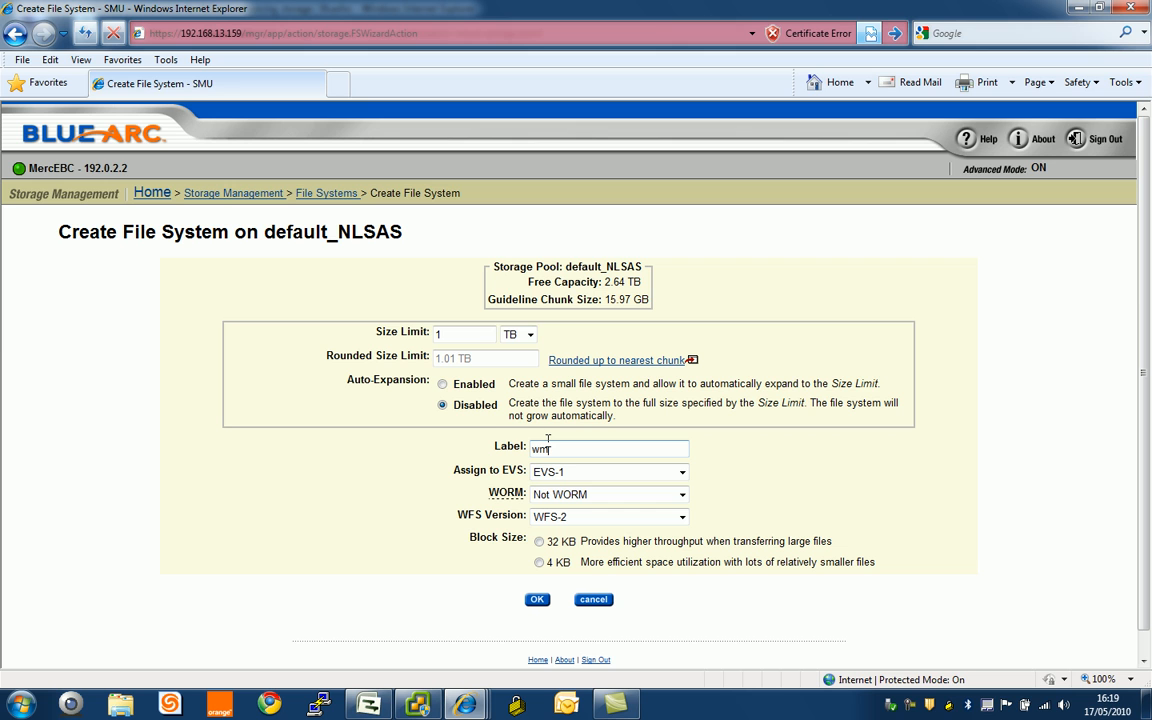
text(b)
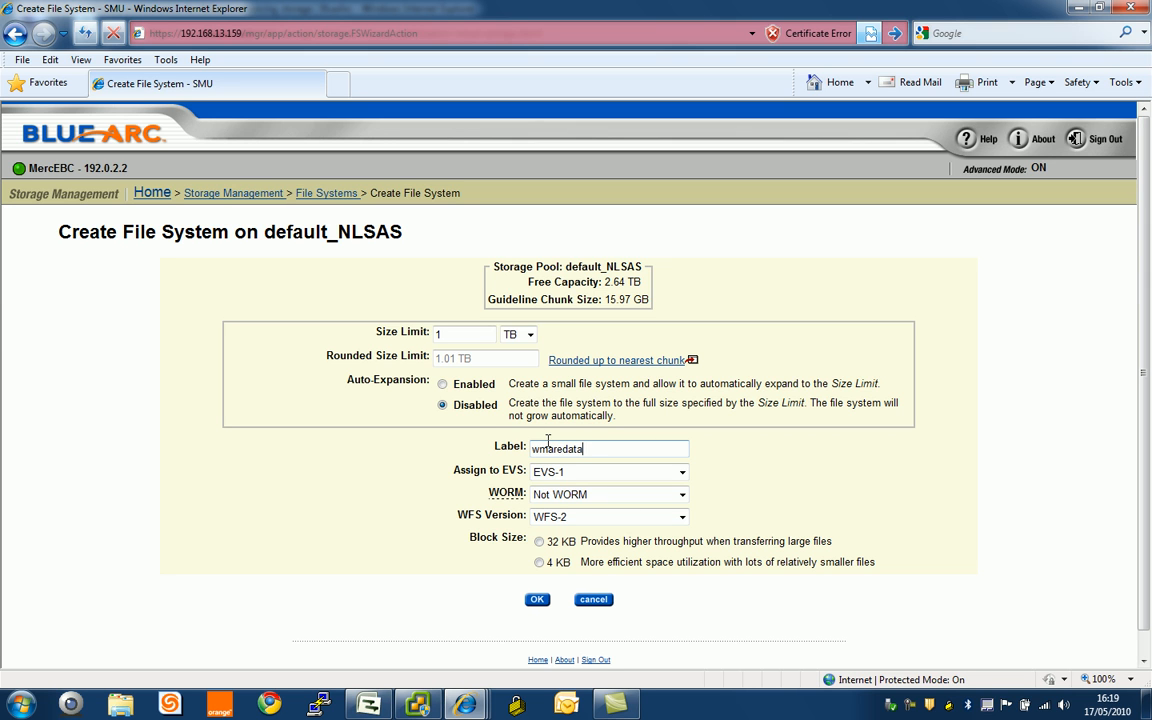
text(store)
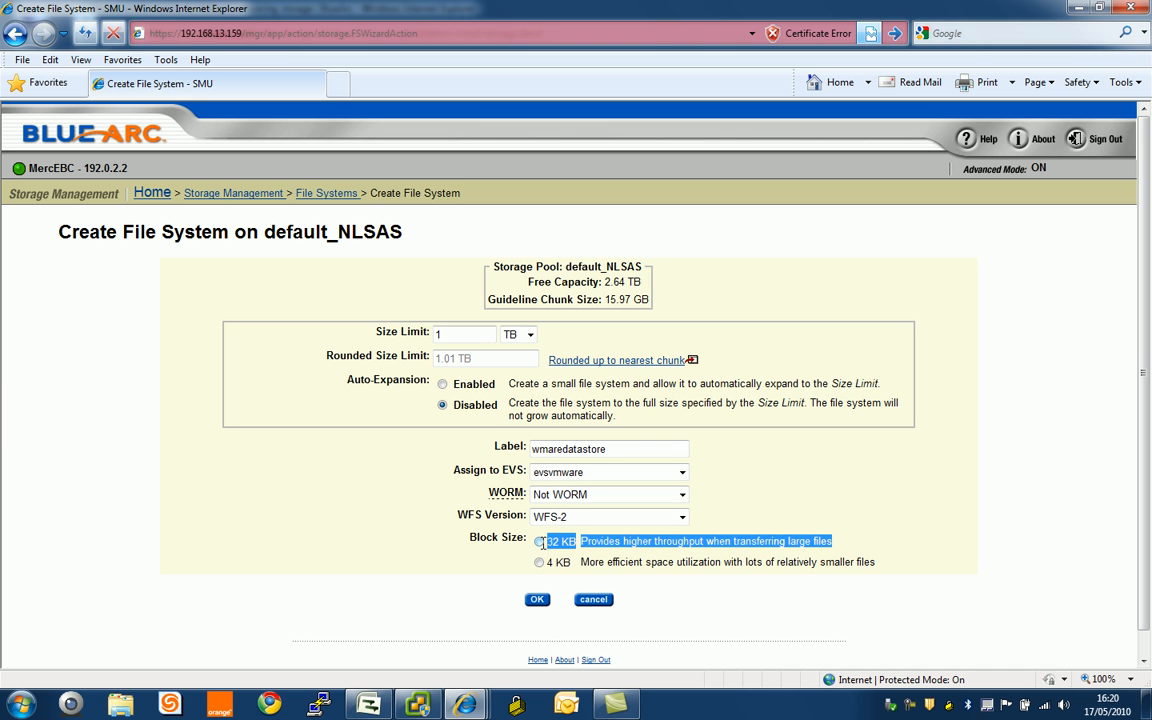
mouse_move(720, 564)
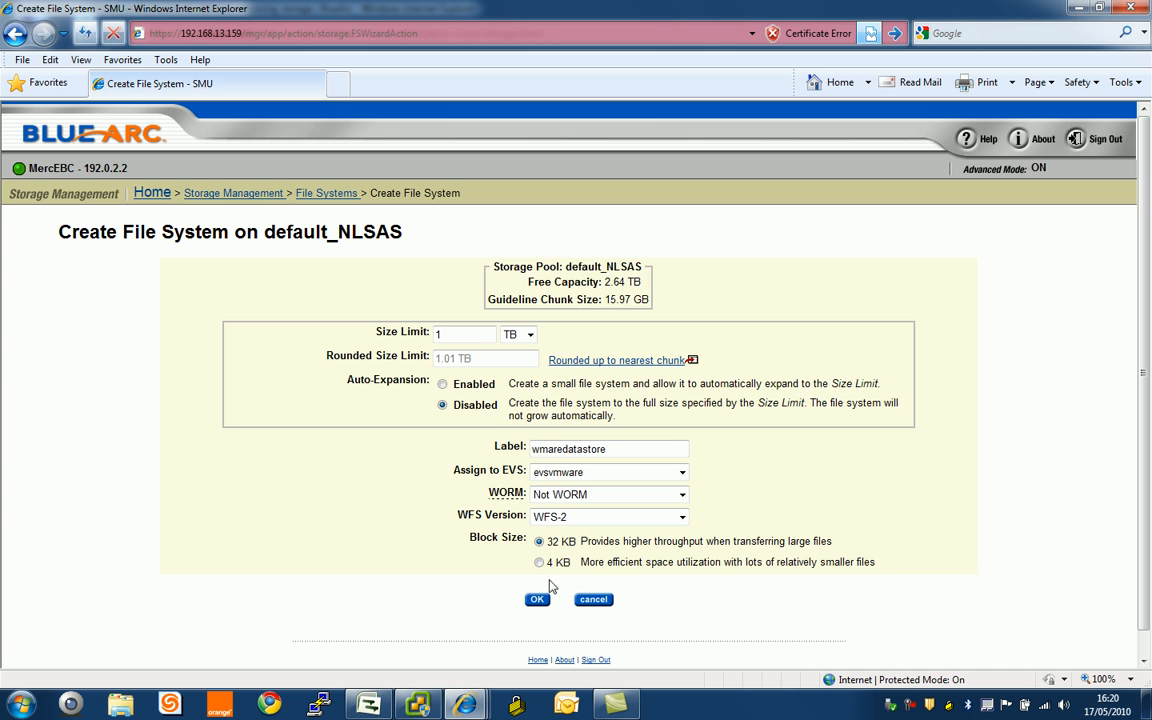
mouse_move(528, 590)
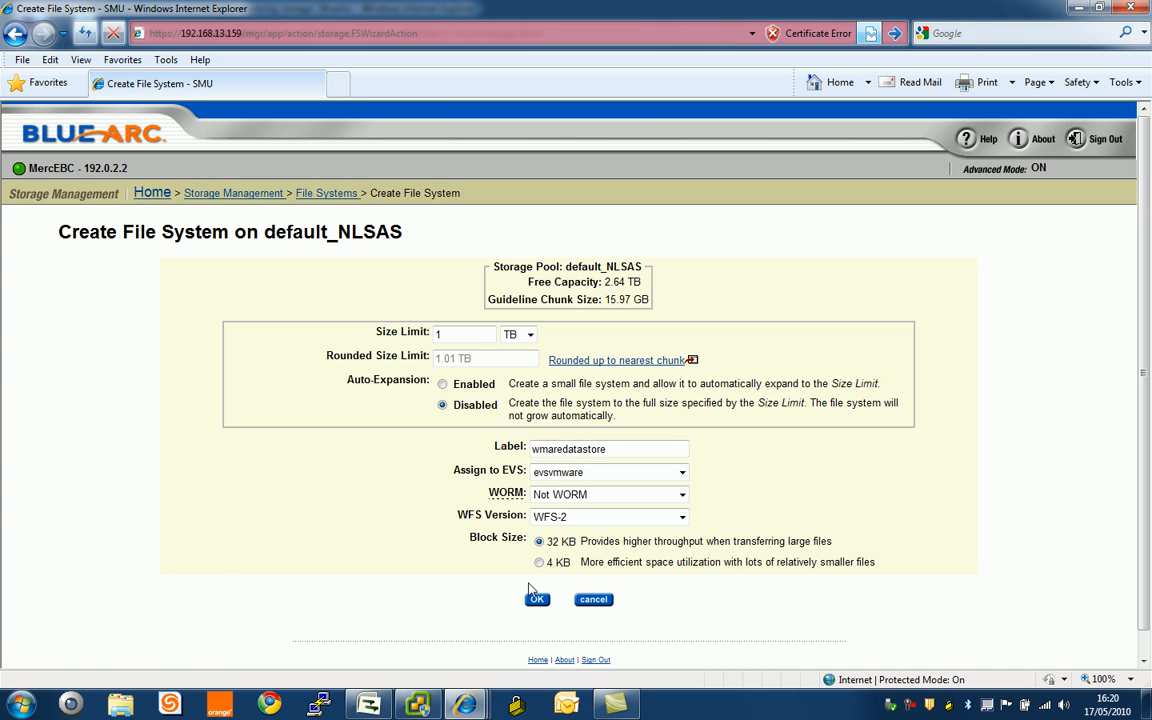
click(536, 600)
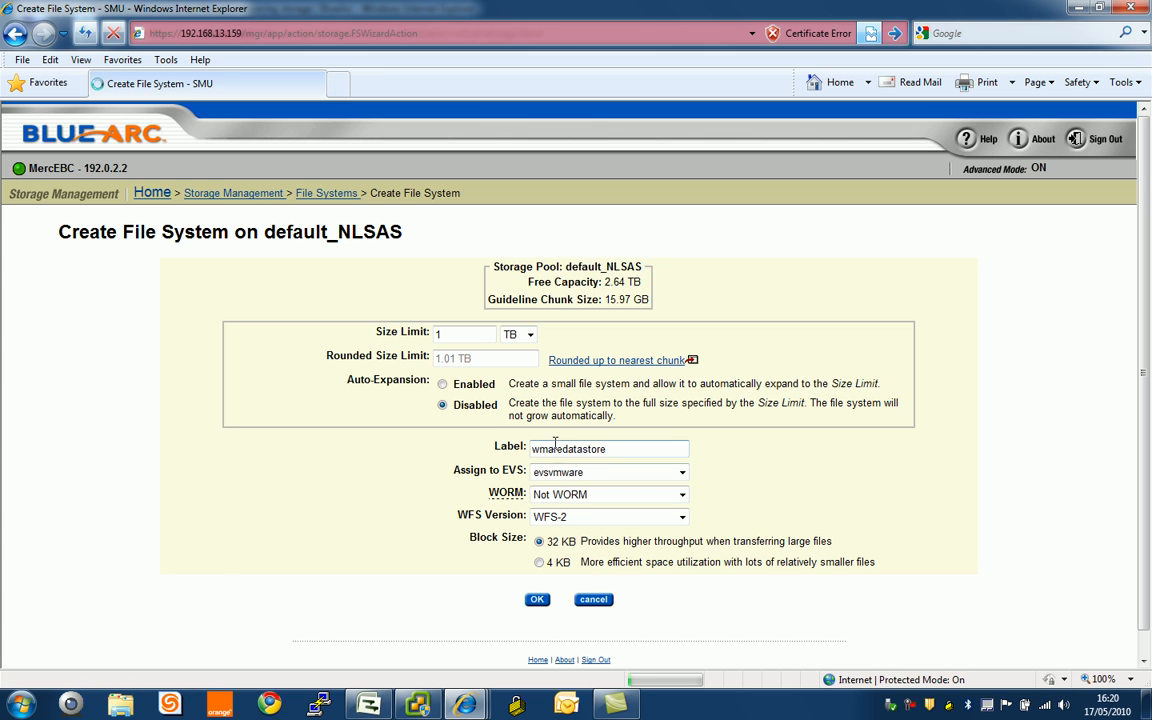
click(536, 600)
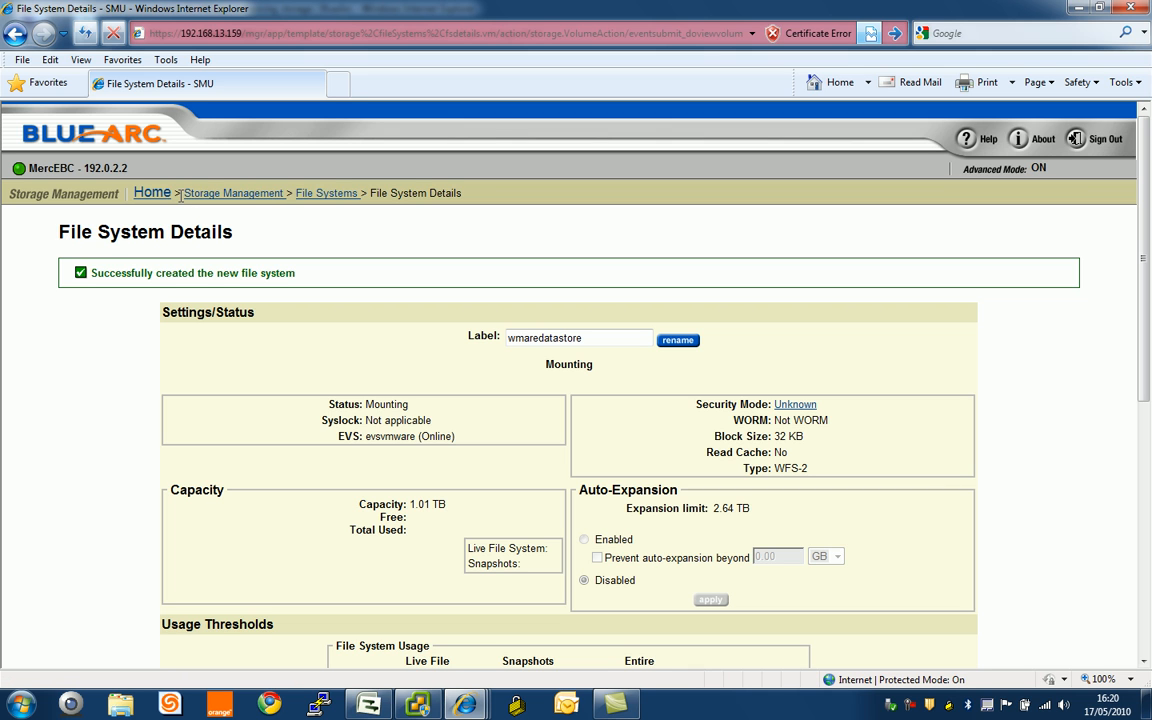
mouse_move(152, 192)
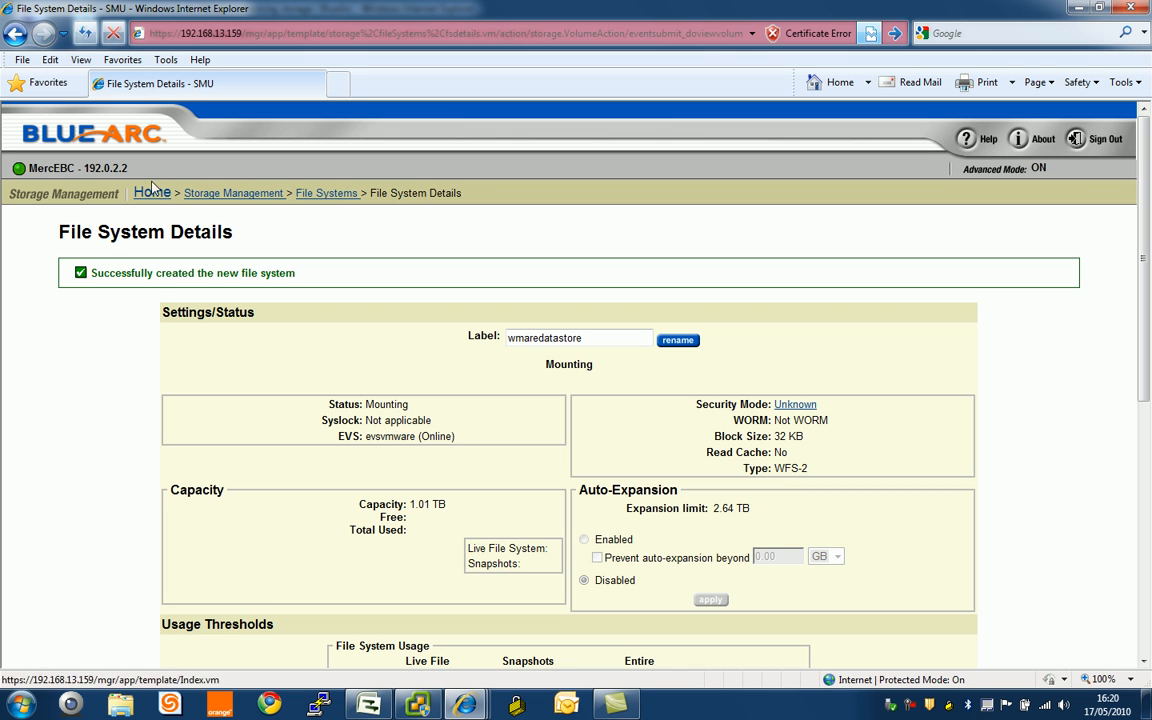
mouse_move(194, 220)
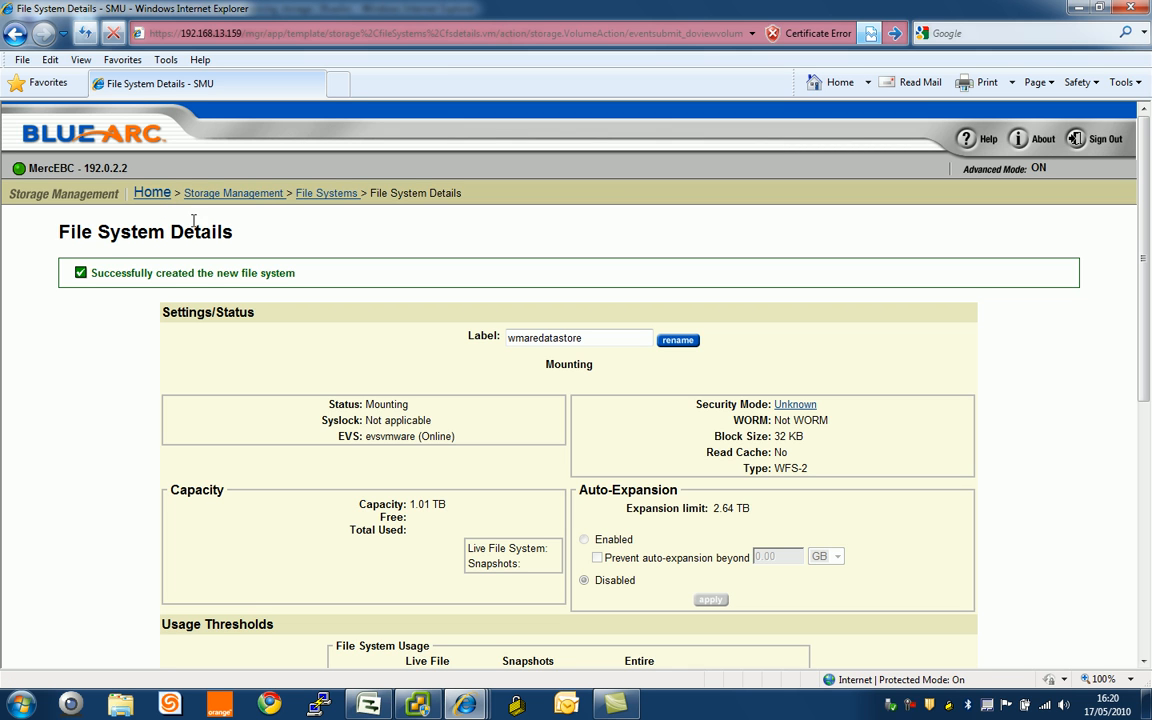
Go to File Services > NFS Exports for evsvmware / wmaredatastore and start adding an export.
click(152, 192)
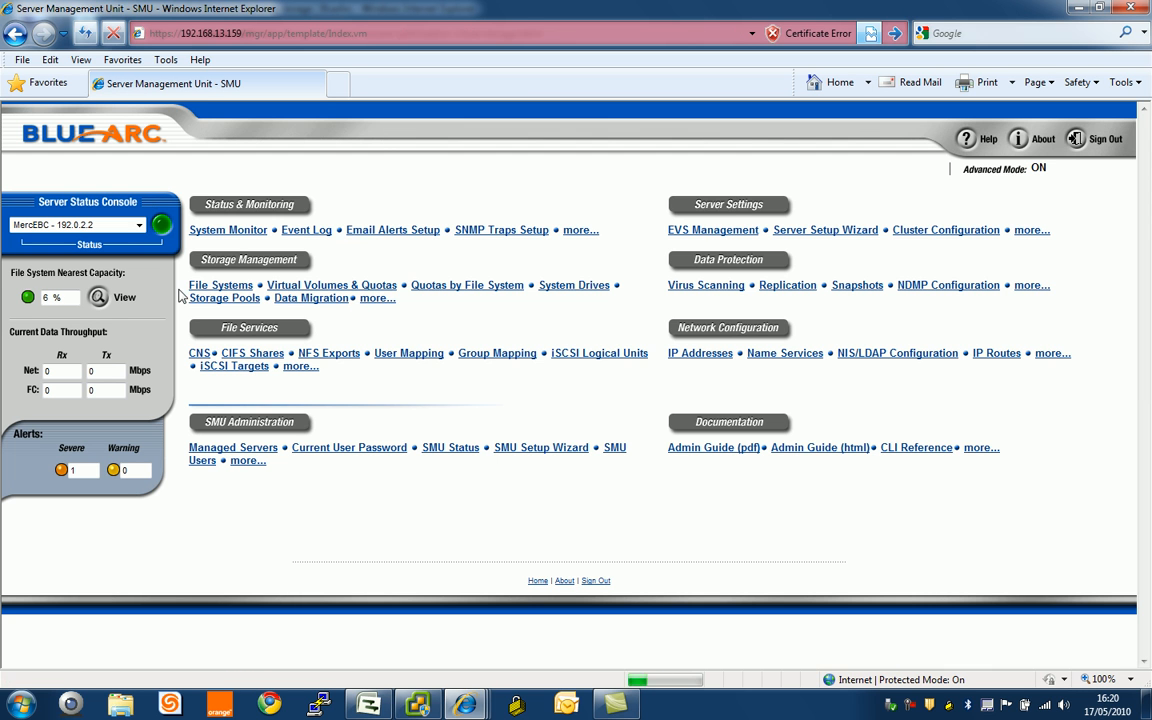
mouse_move(256, 324)
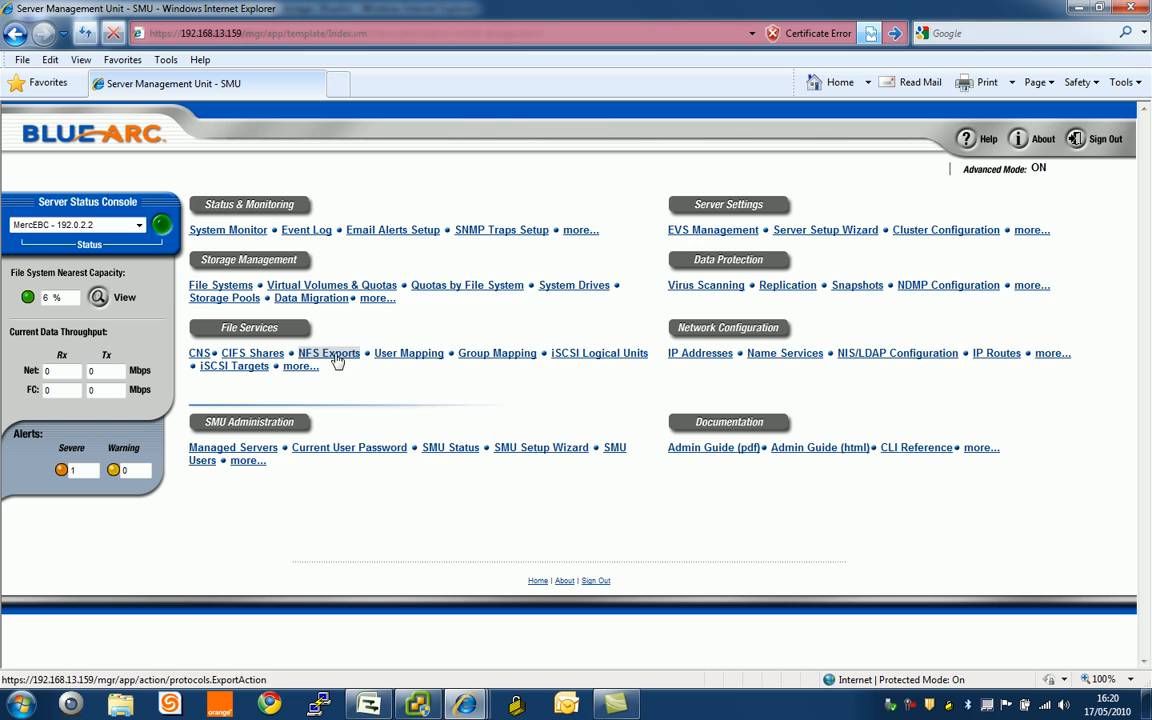
click(328, 352)
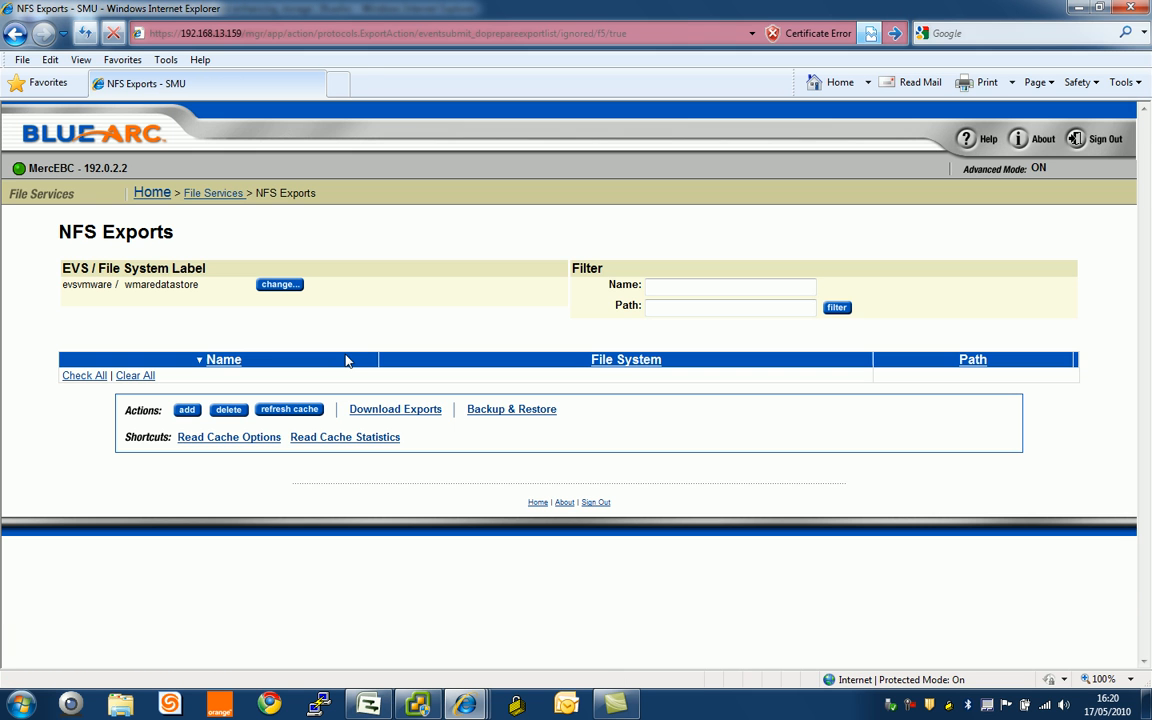
click(188, 410)
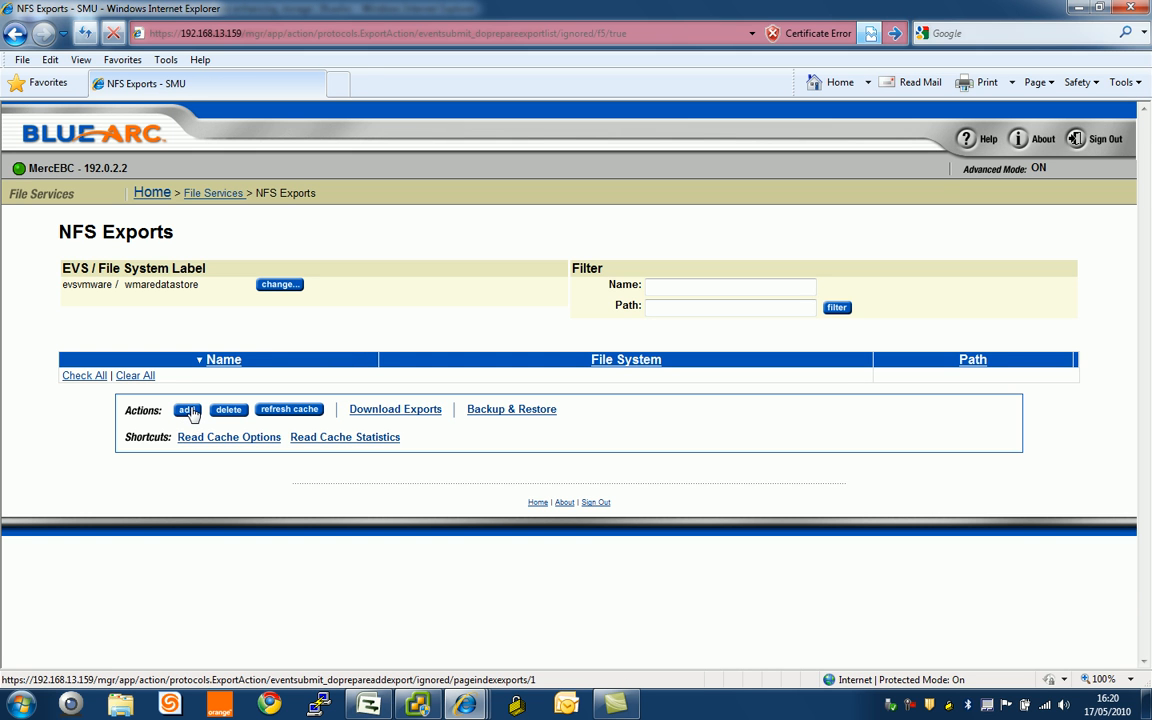
Create NFS export datastorefs at path / with snapshots shown and local read caching off.
click(188, 408)
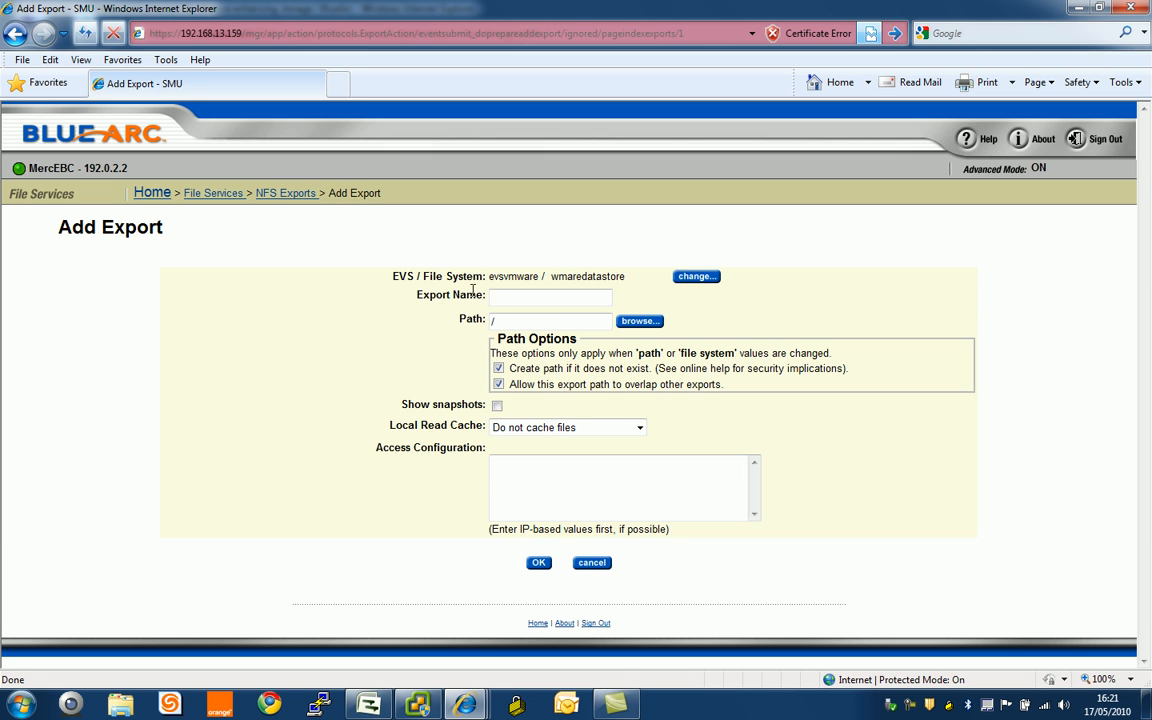
text(dt5)
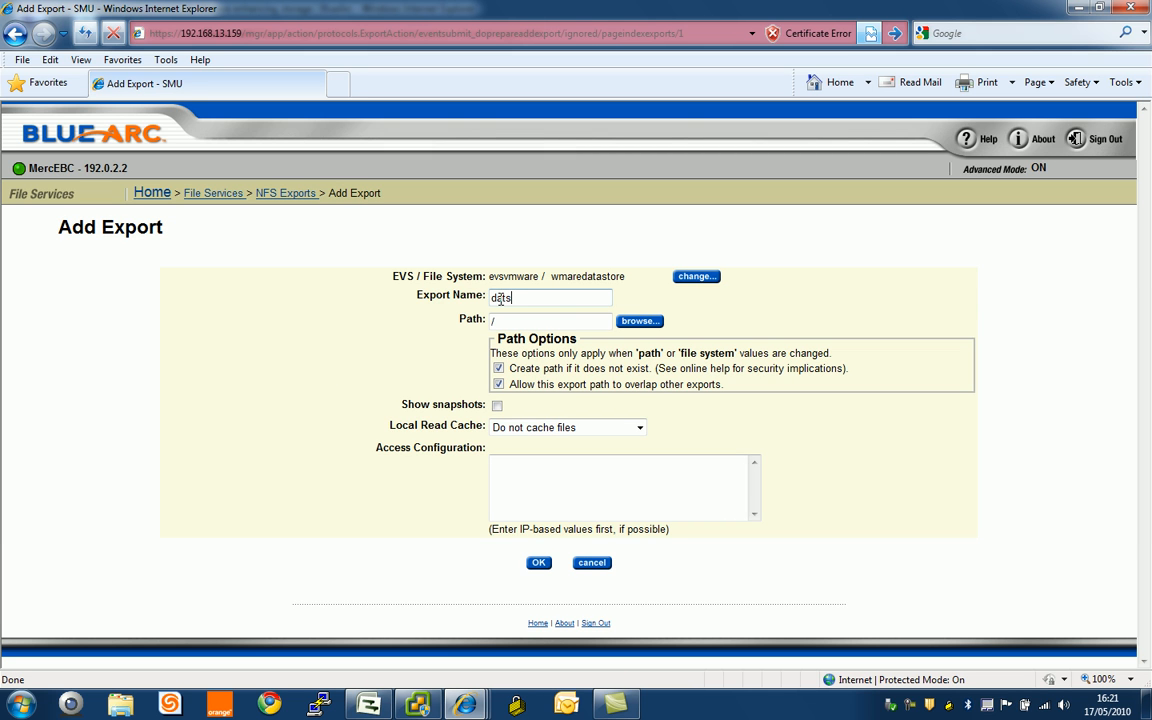
text(sstore)
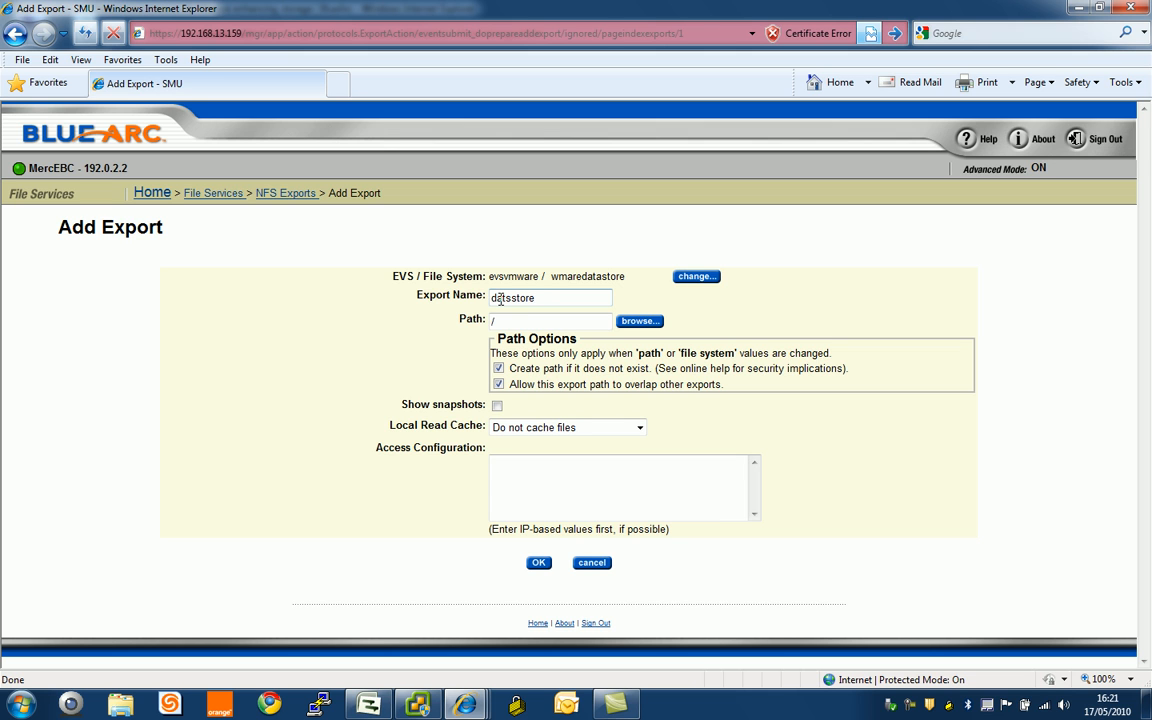
text(fs)
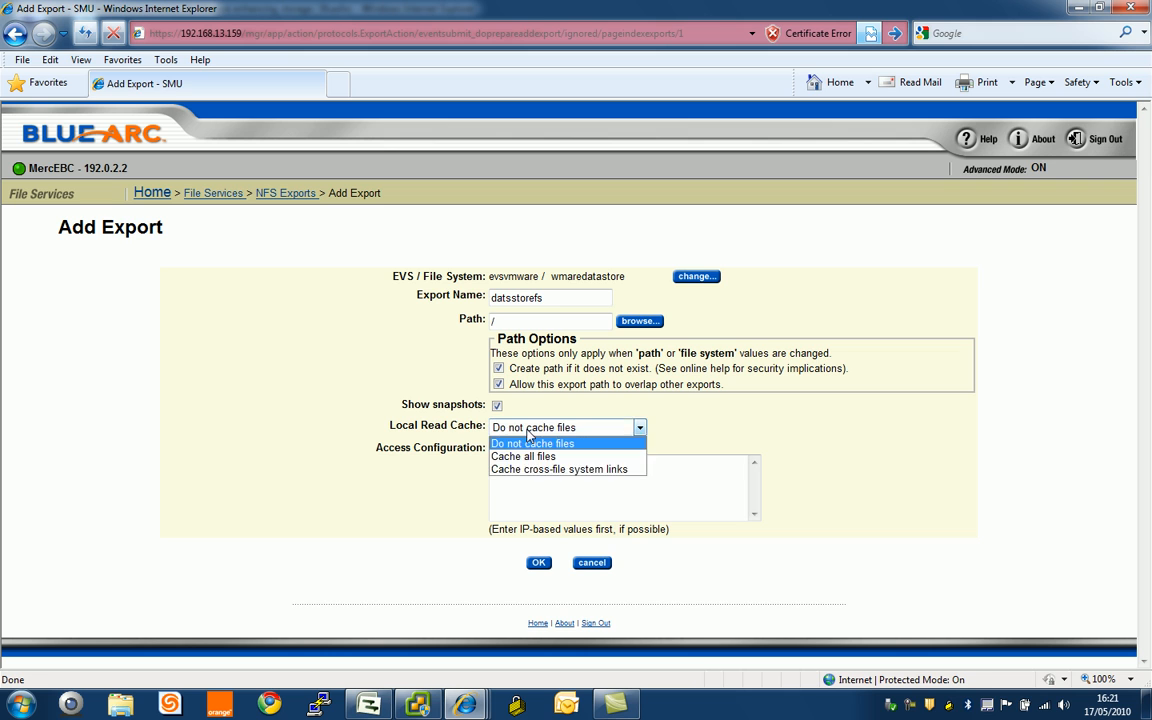
click(532, 444)
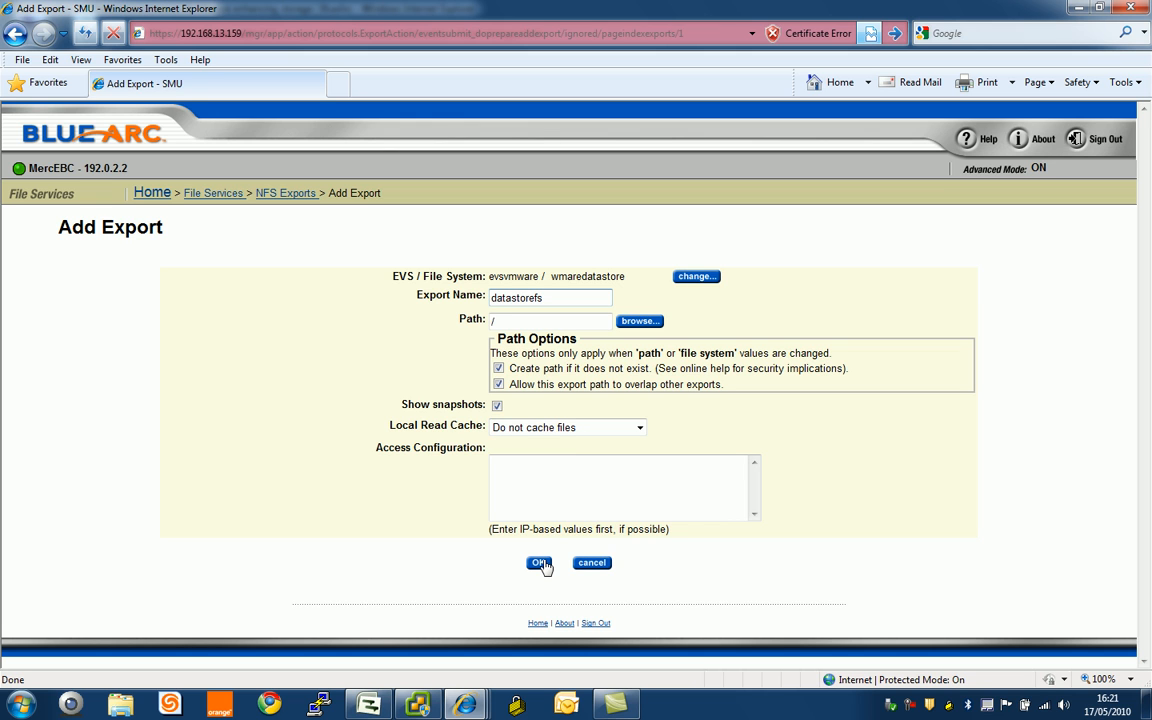
click(538, 564)
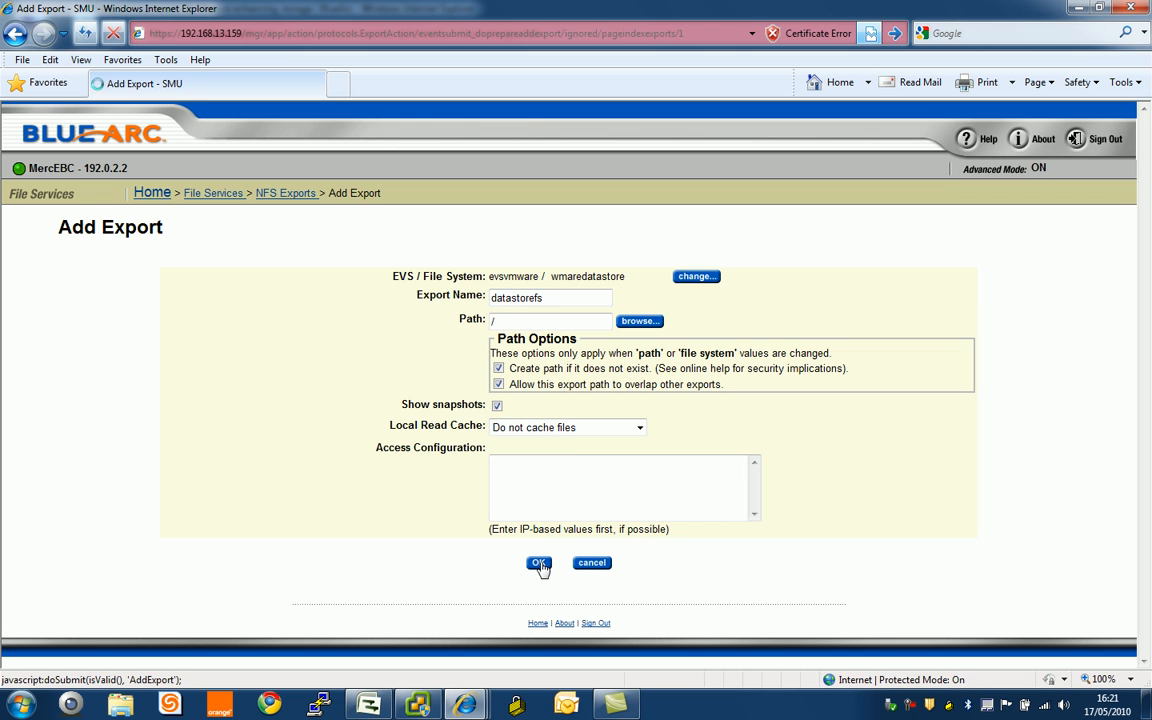
click(540, 564)
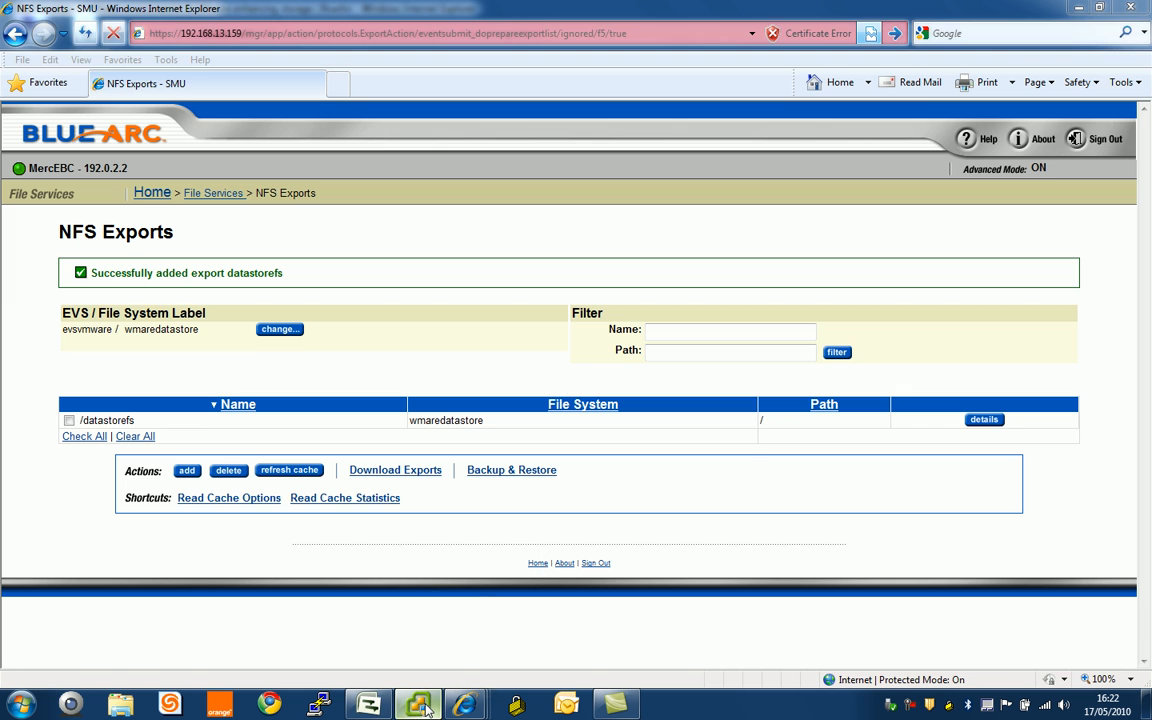
Switch to vSphere Client and show host 192.168.13.155's Configuration > Storage datastore list.
click(424, 704)
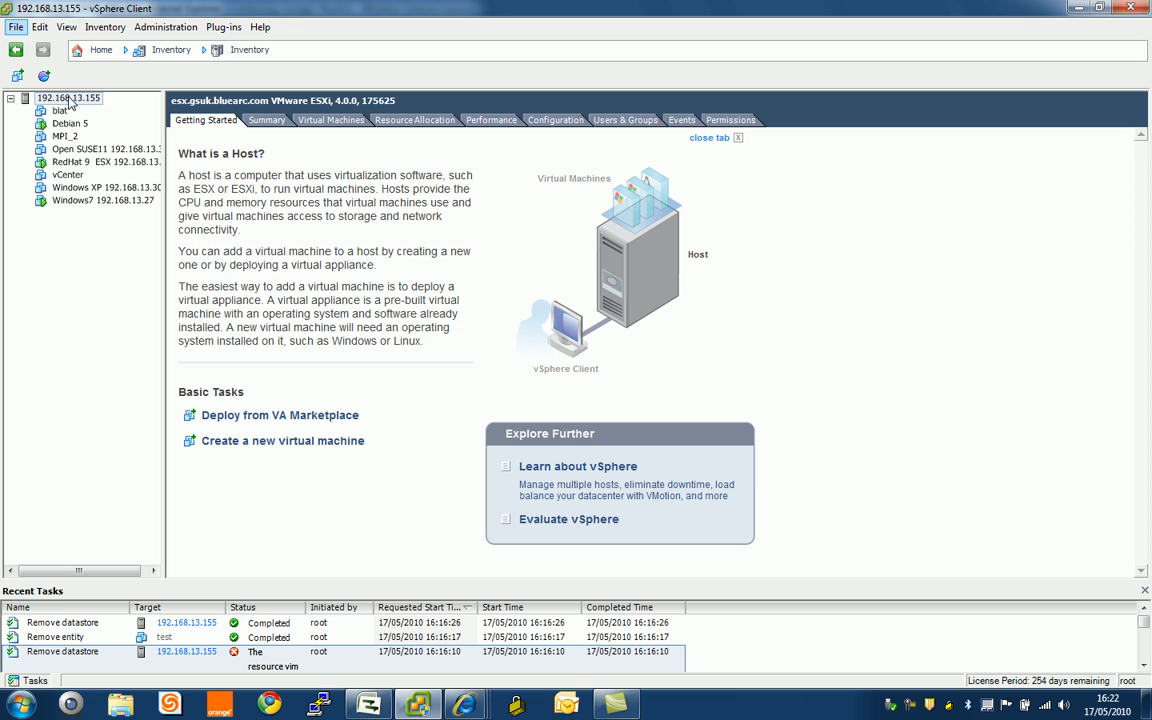
mouse_move(132, 112)
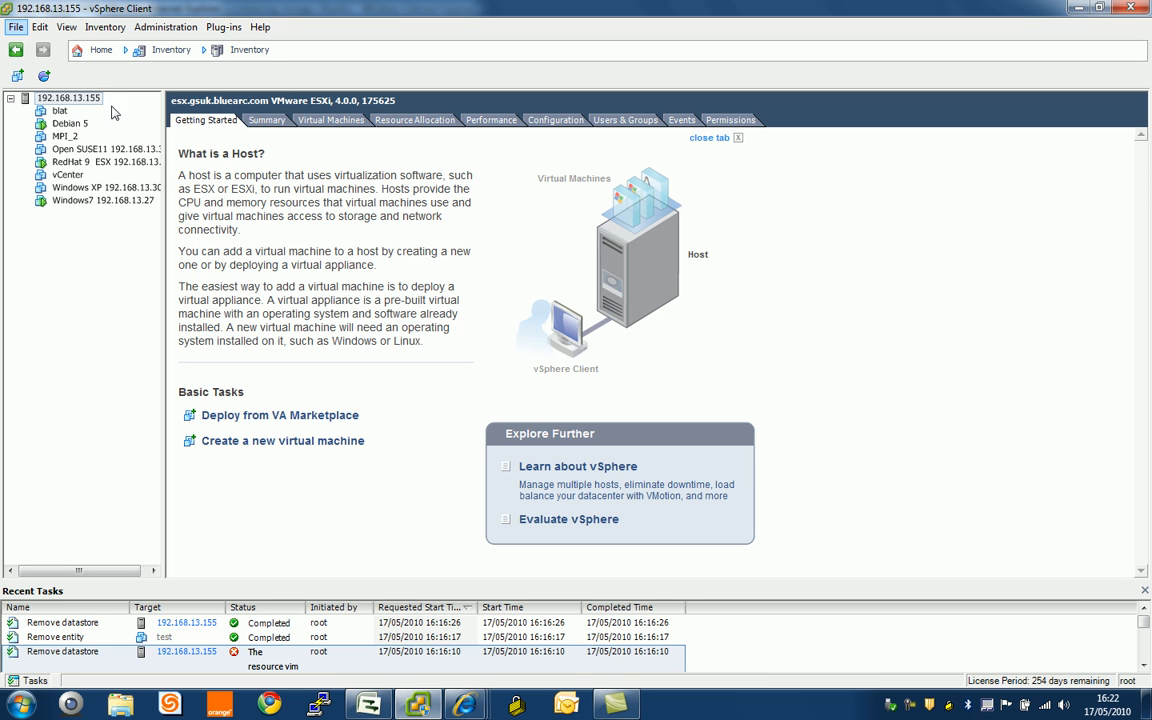
mouse_move(134, 108)
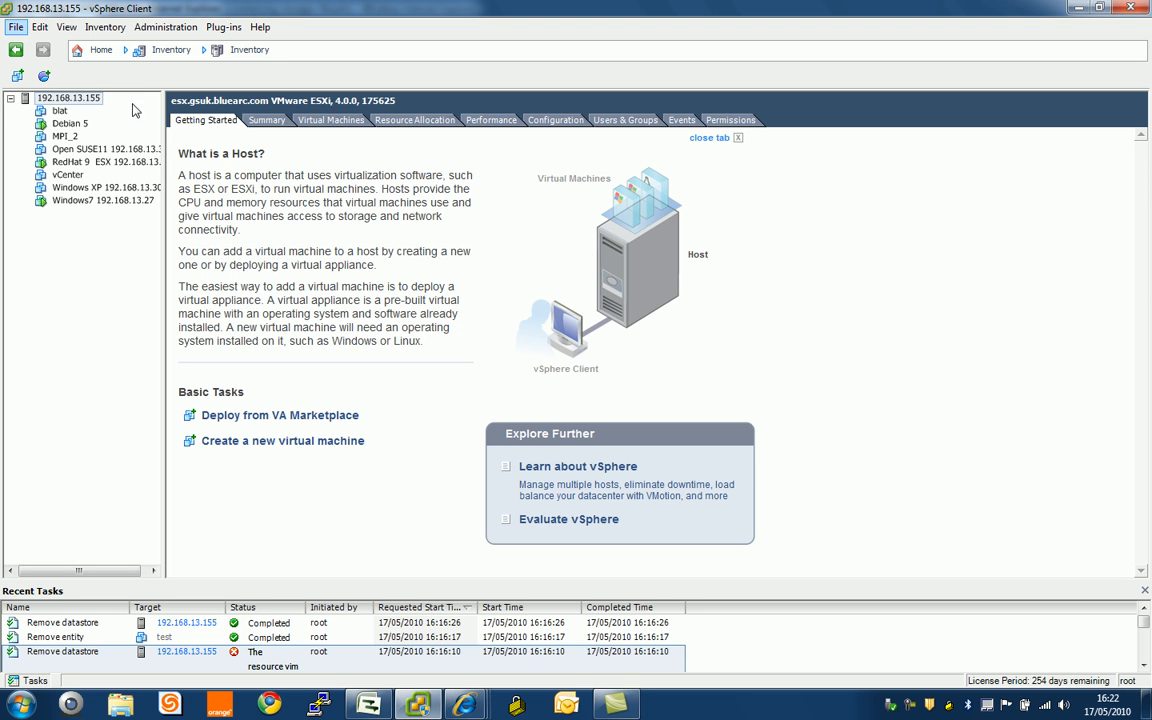
mouse_move(556, 126)
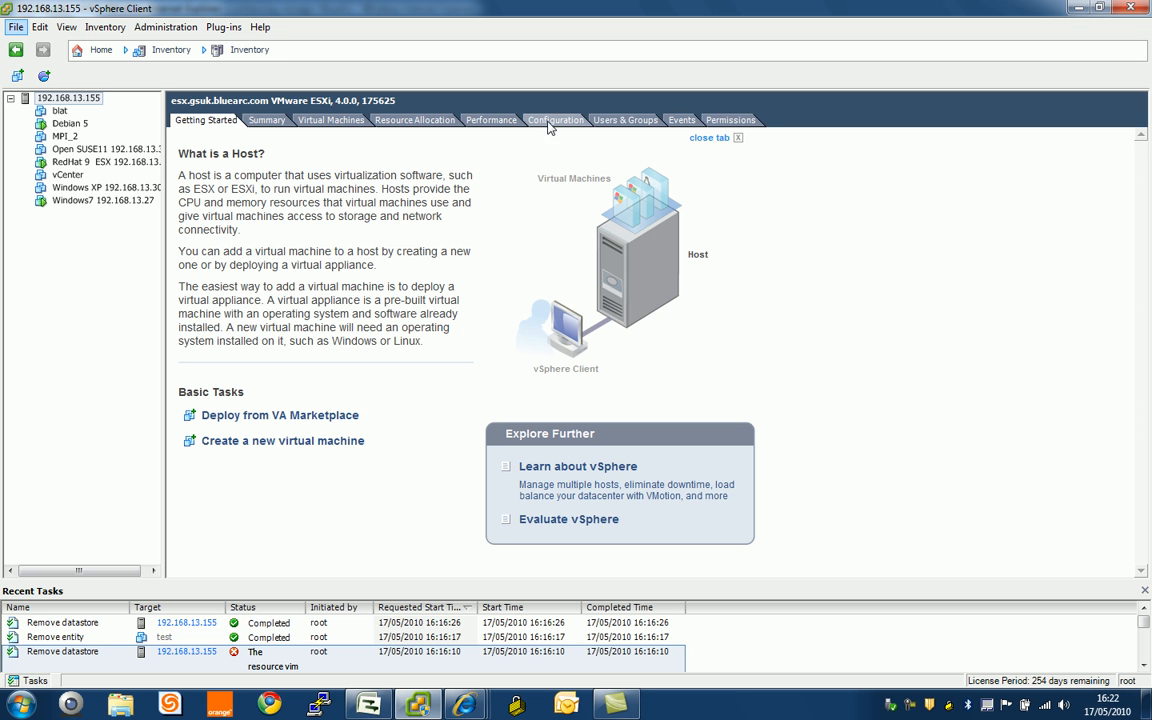
click(552, 120)
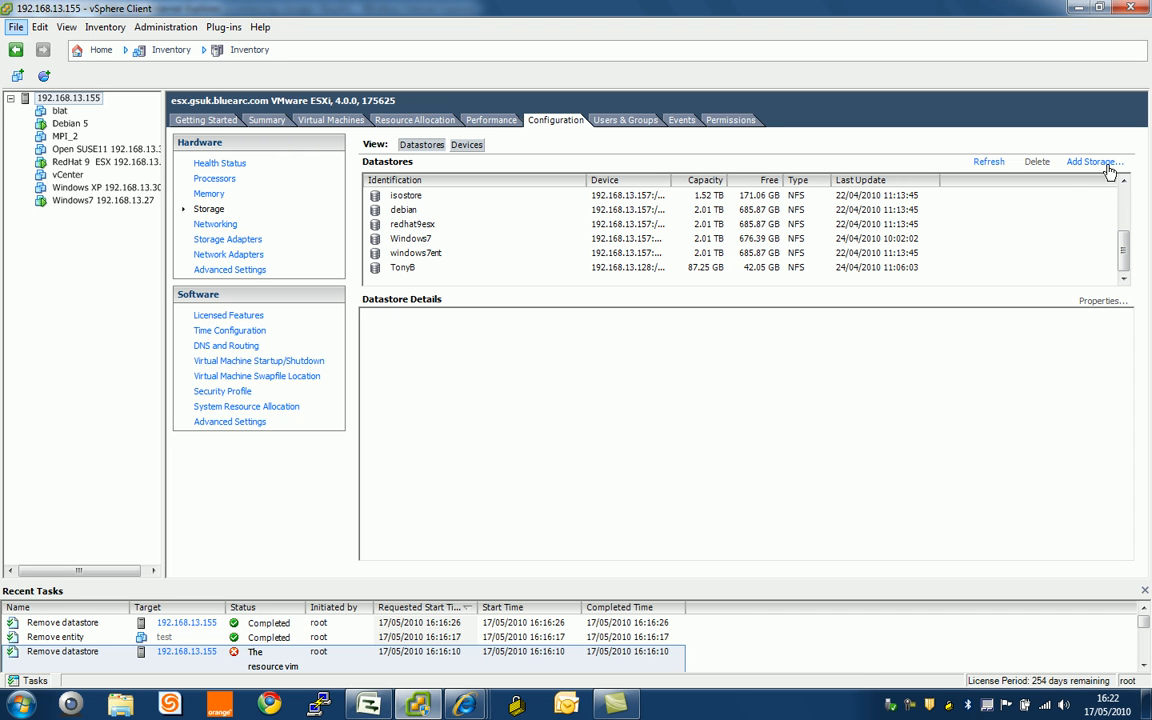
mouse_move(1096, 168)
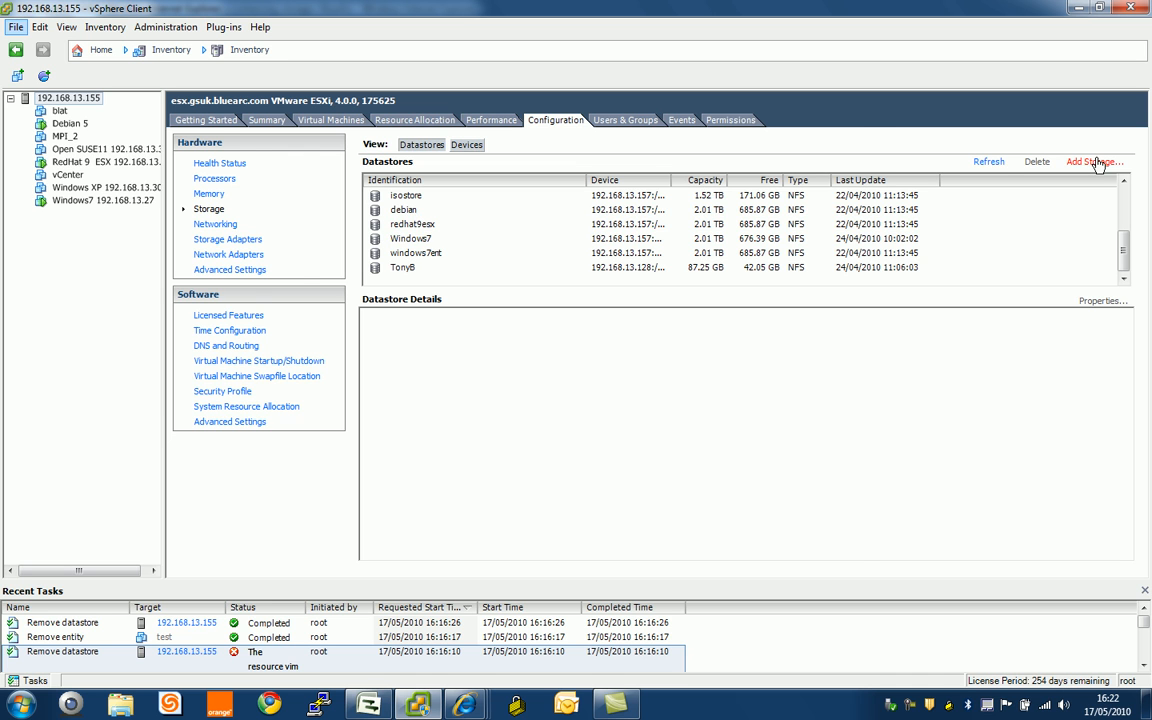
Start the Add Storage wizard choosing Network File System as the storage type.
click(1098, 160)
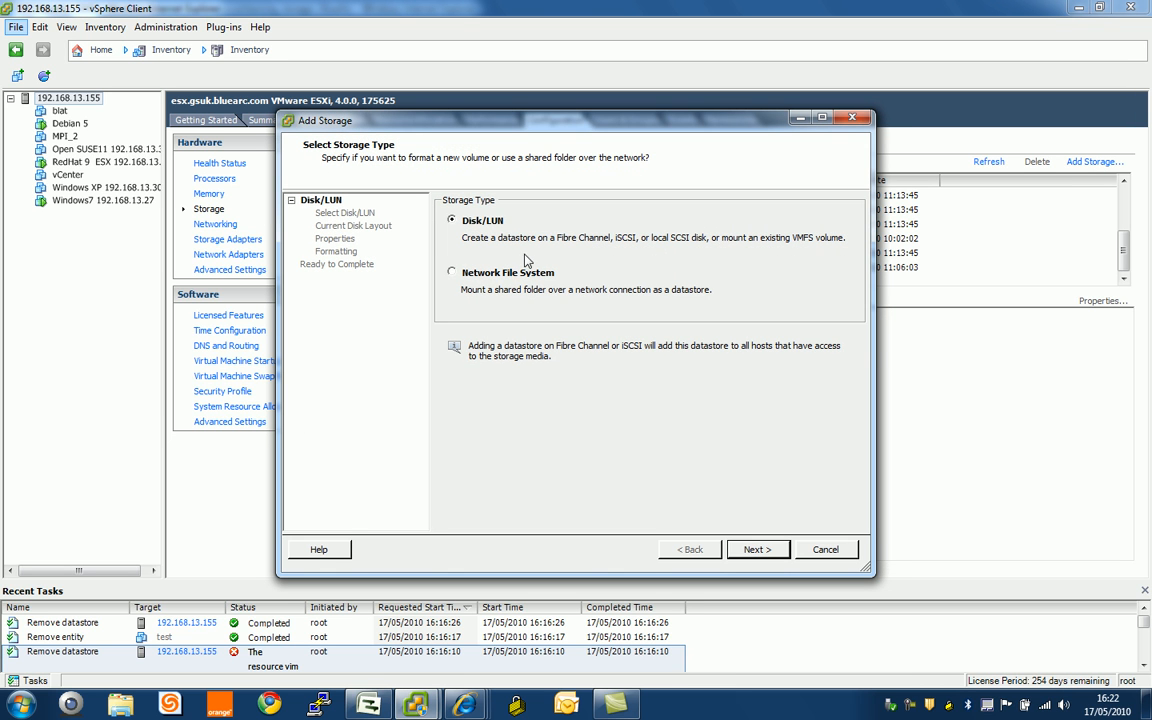
mouse_move(476, 228)
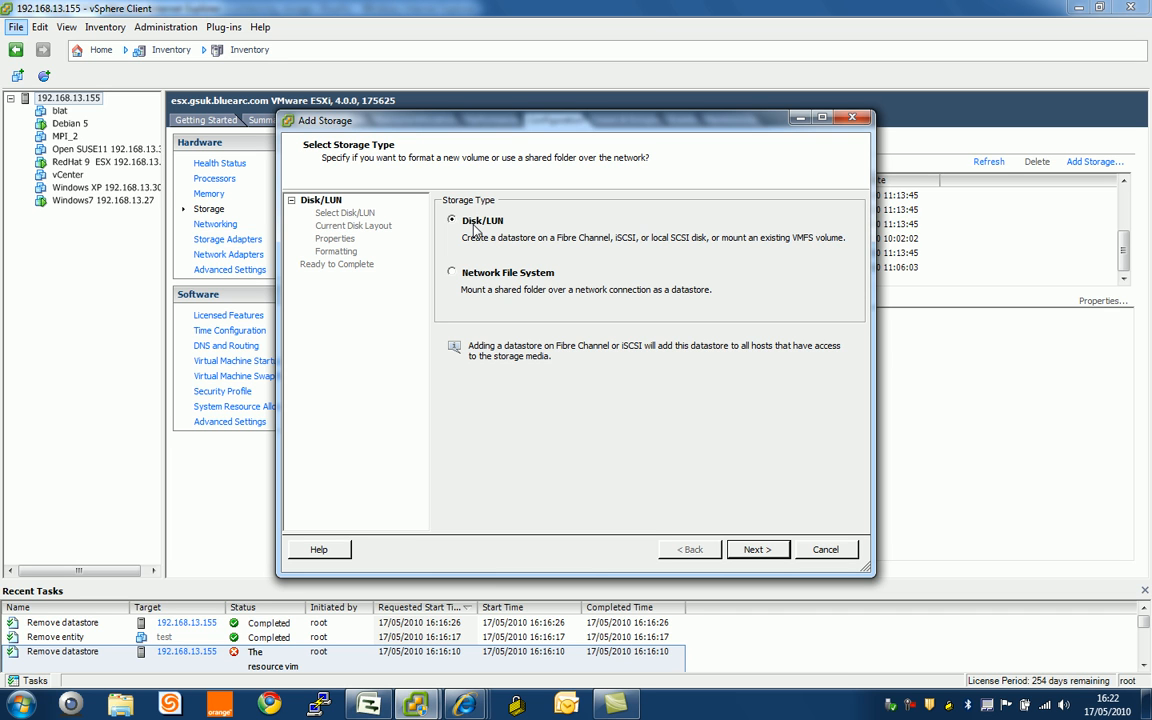
click(452, 272)
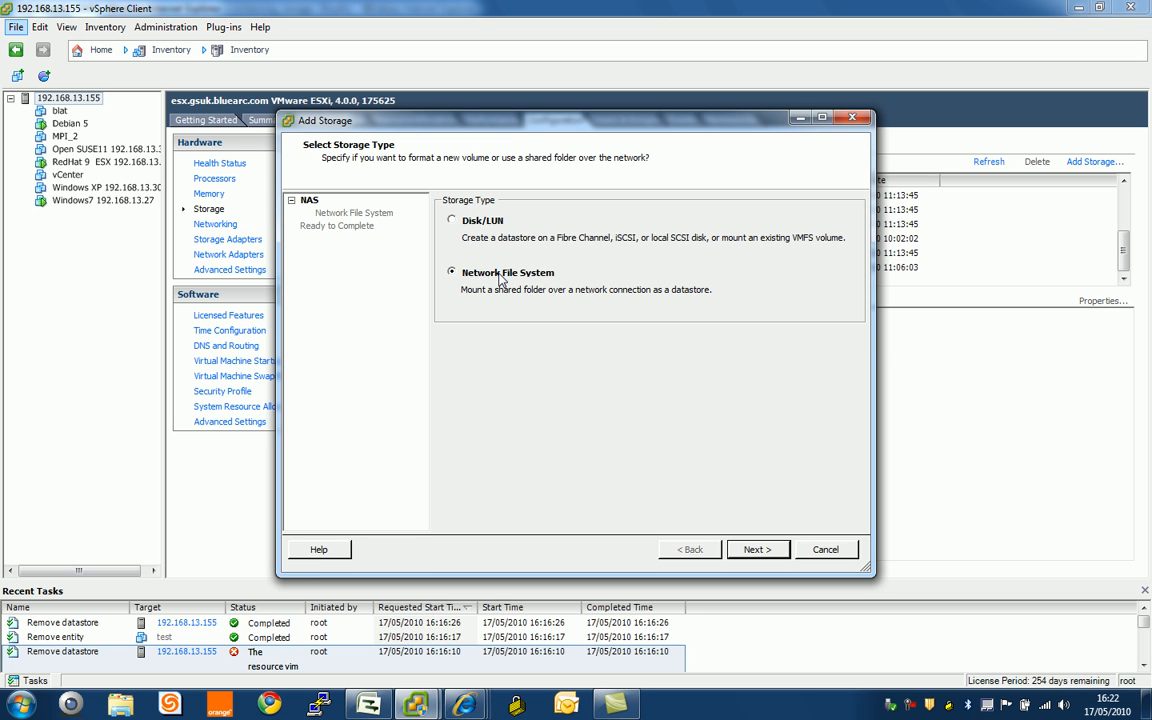
mouse_move(508, 282)
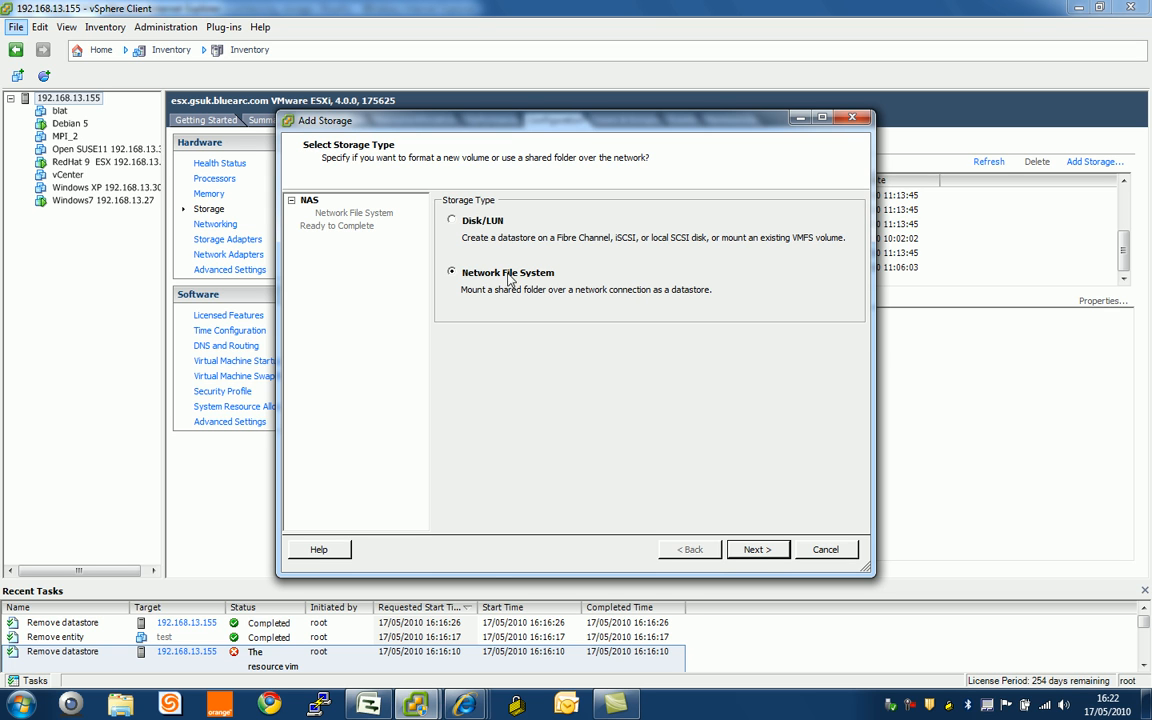
click(758, 548)
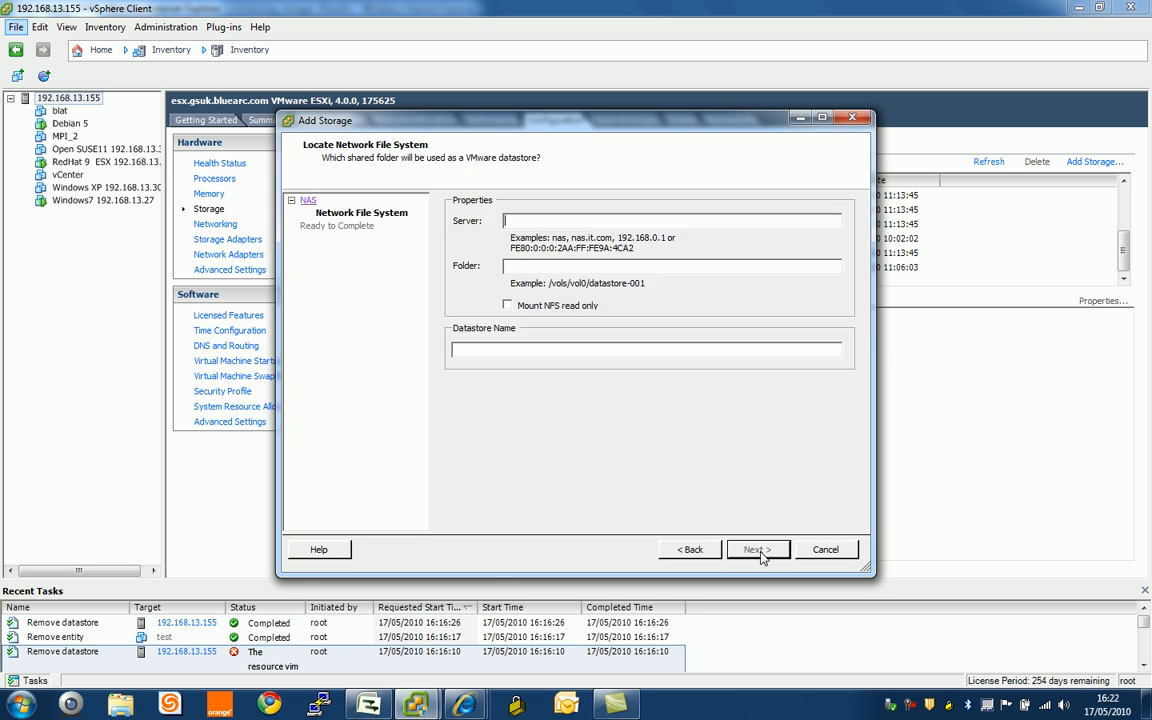
Mount 192.168.13.127:/datastorefs as datastore3 and finish the wizard.
text(192.168.13.127)
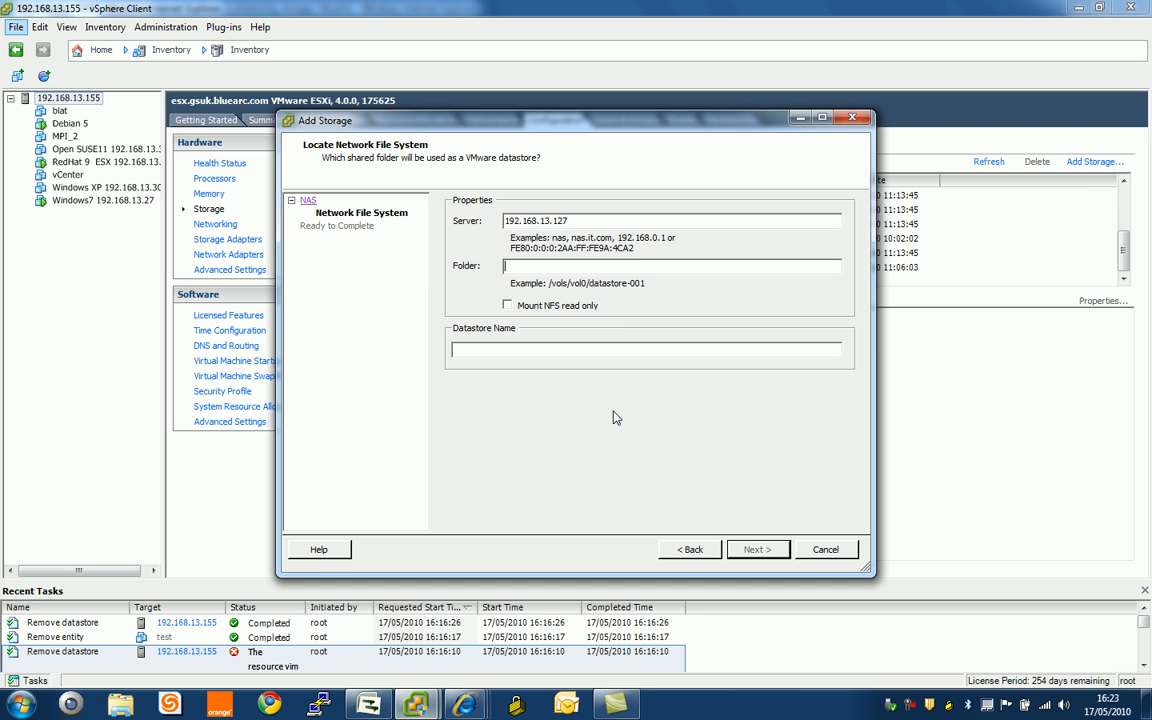
text(/datastore)
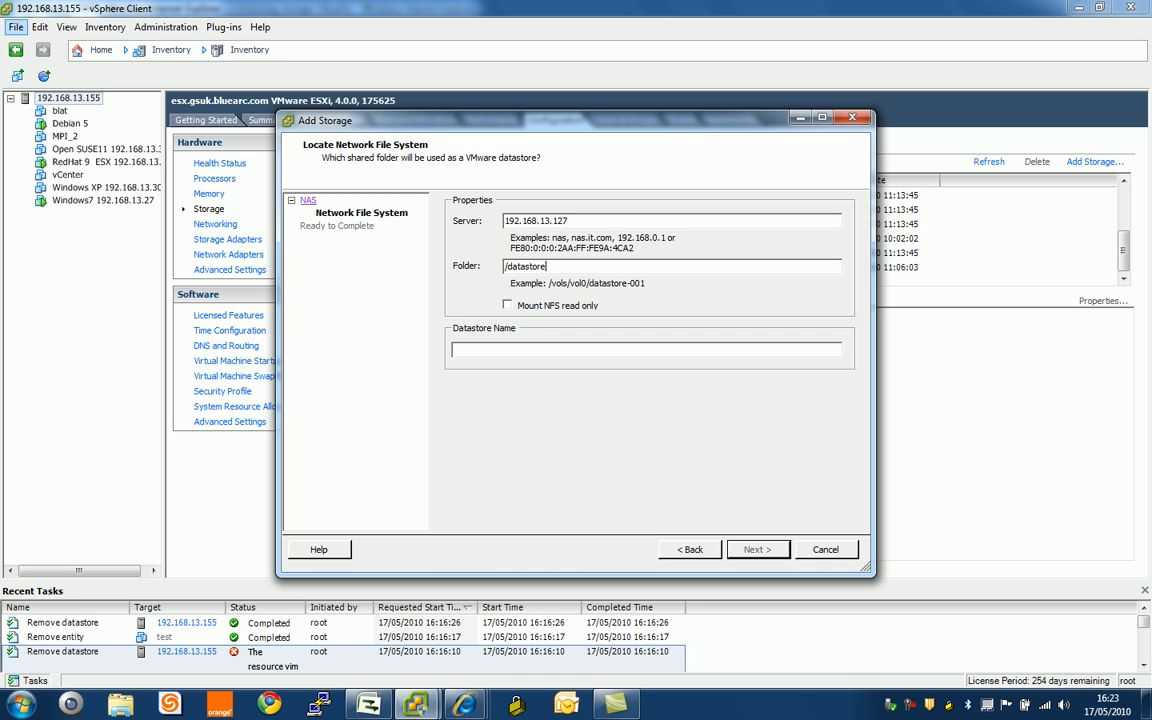
text(fs)
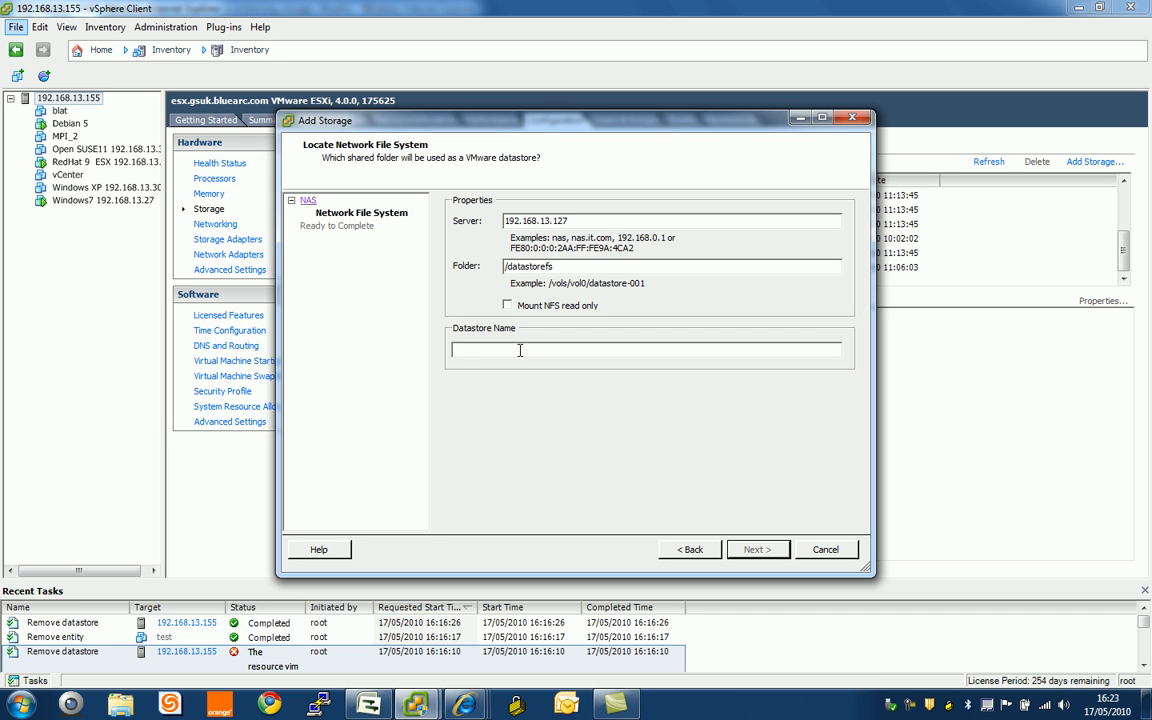
text(datastore3)
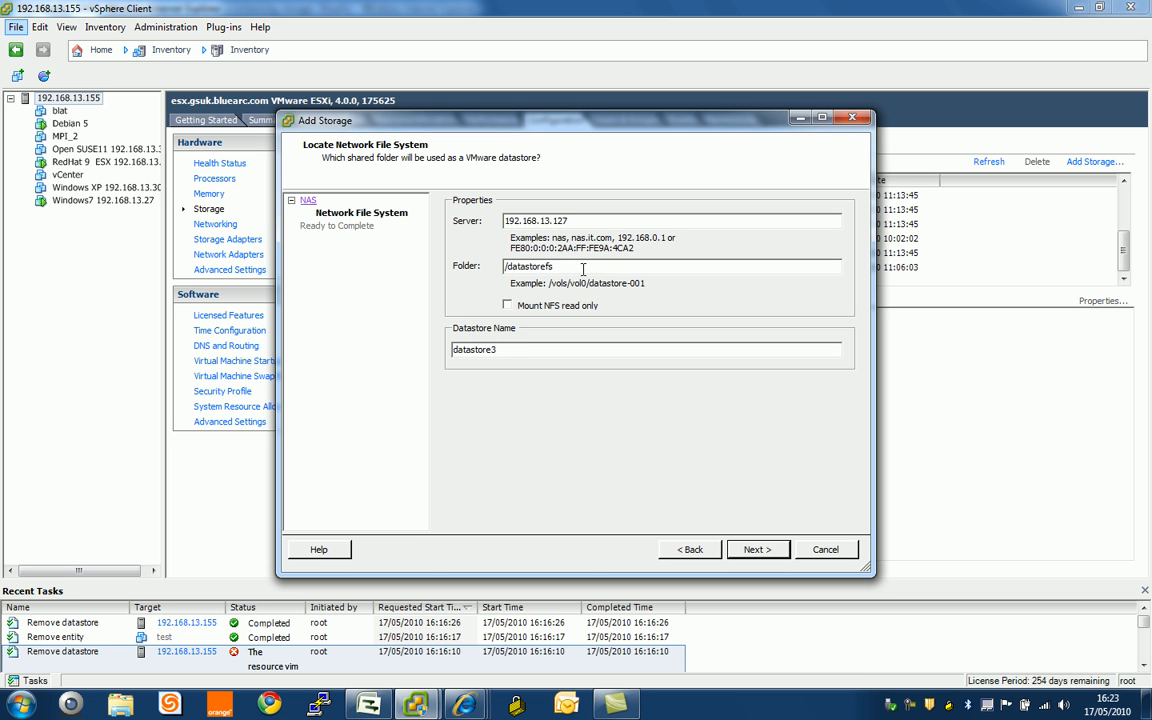
mouse_move(536, 306)
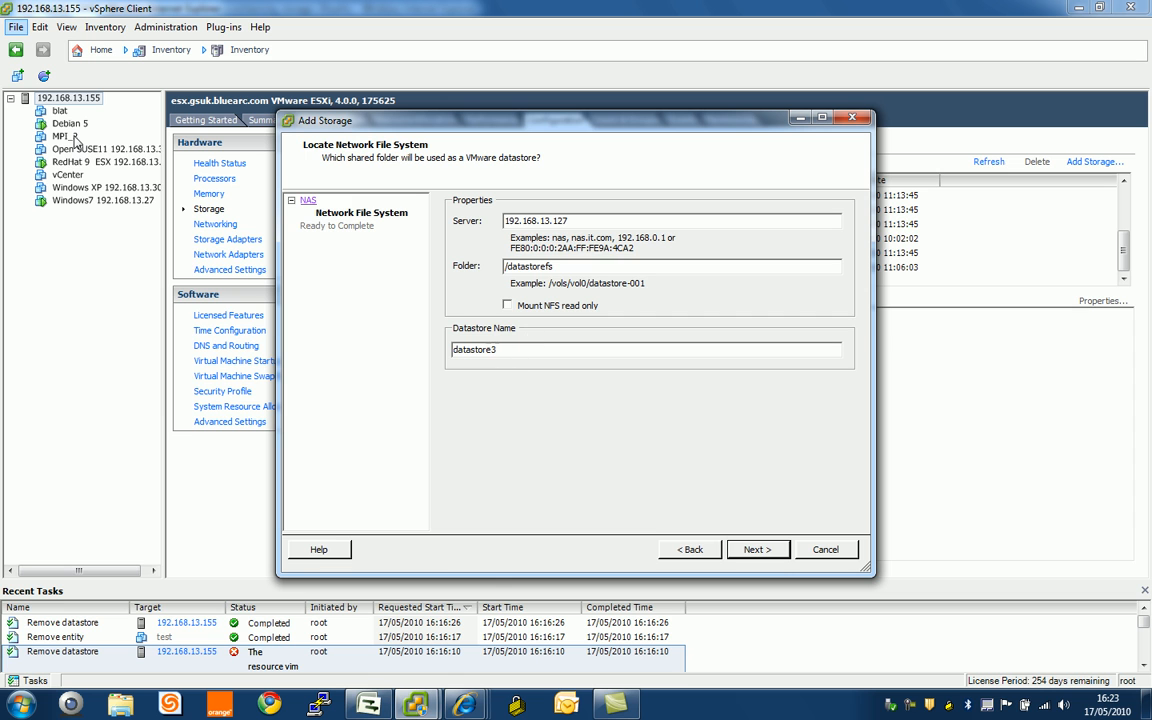
click(758, 548)
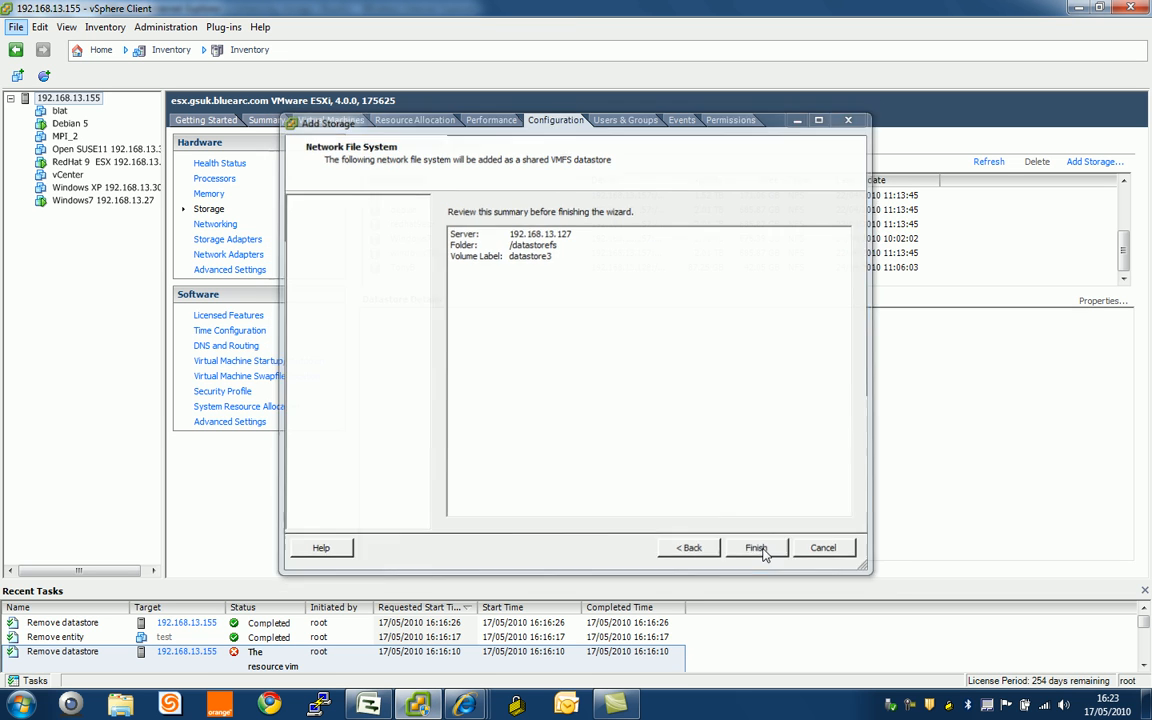
click(756, 548)
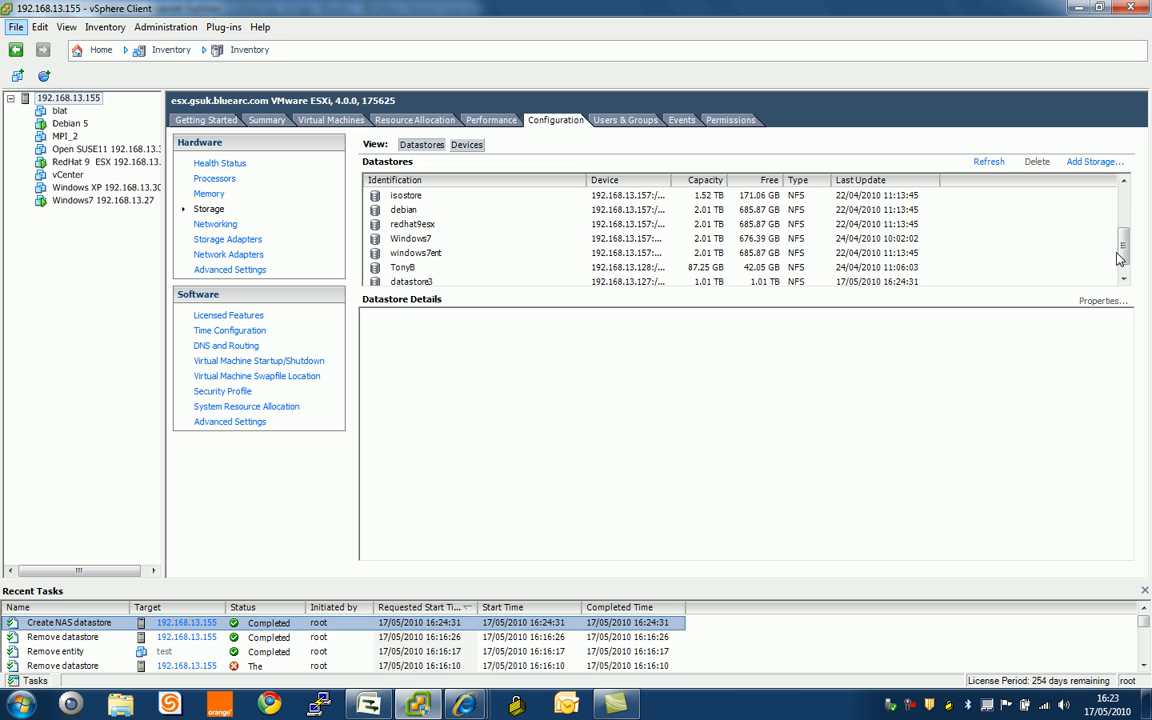
Browse datastore3 and look into its .snapshot, $_CFN__ and $_NDMP__ folders.
click(412, 272)
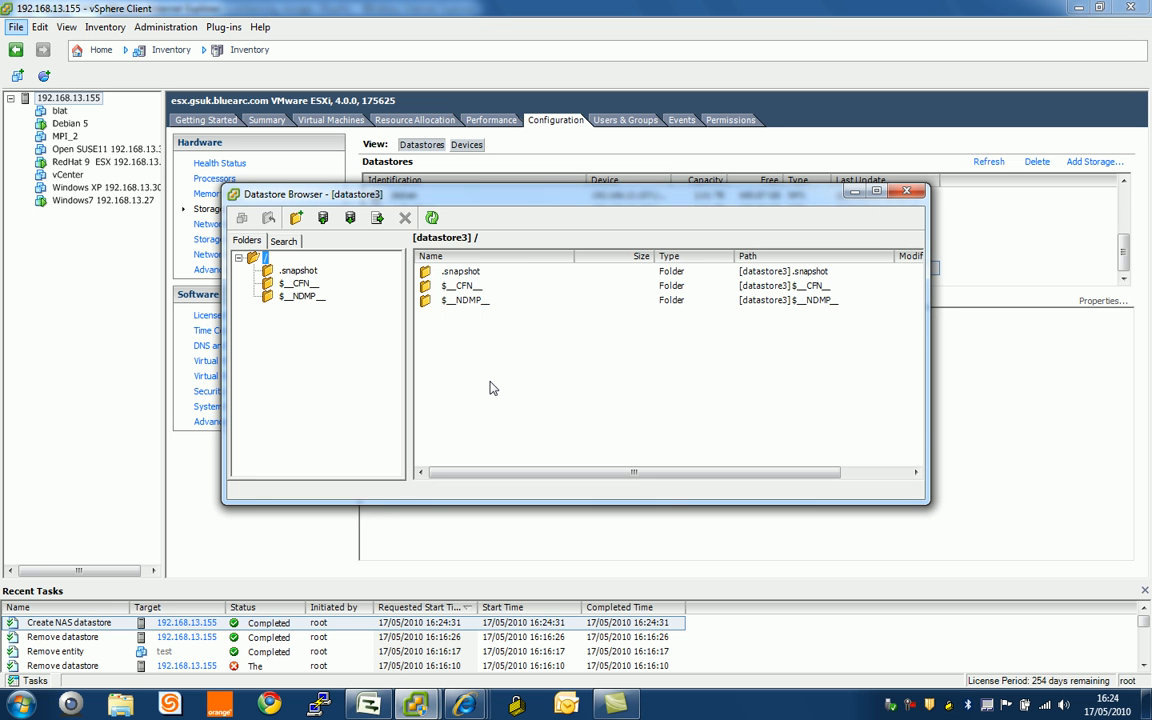
click(456, 272)
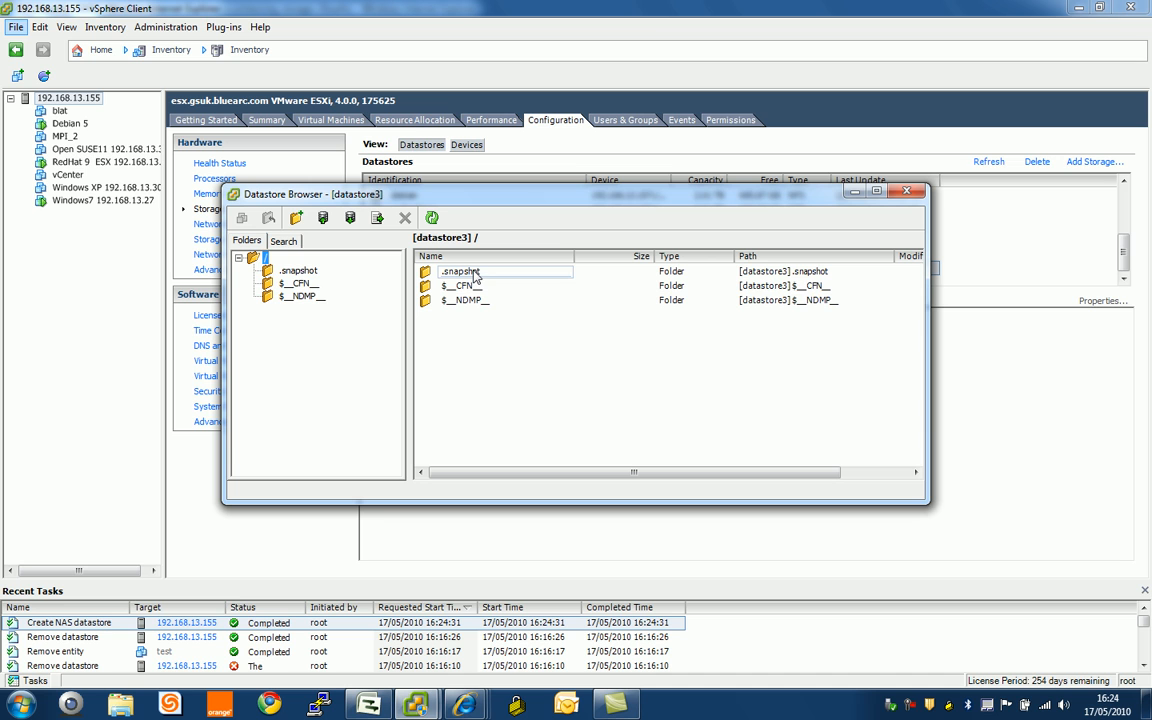
click(464, 300)
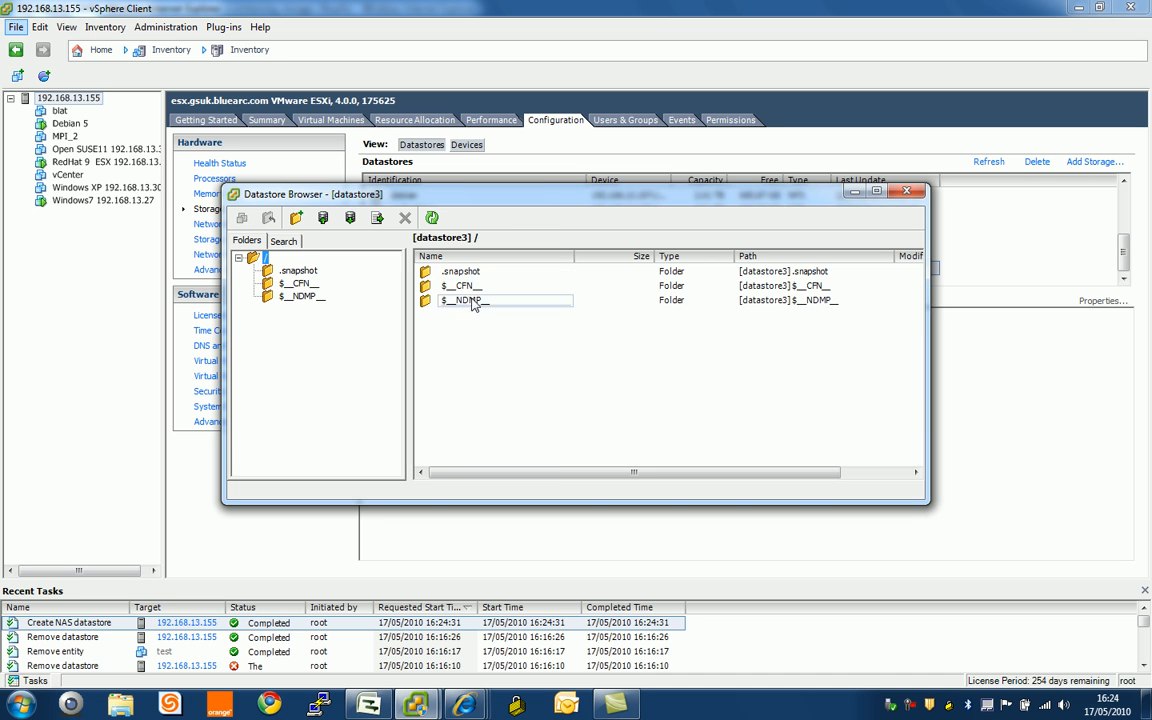
mouse_move(488, 310)
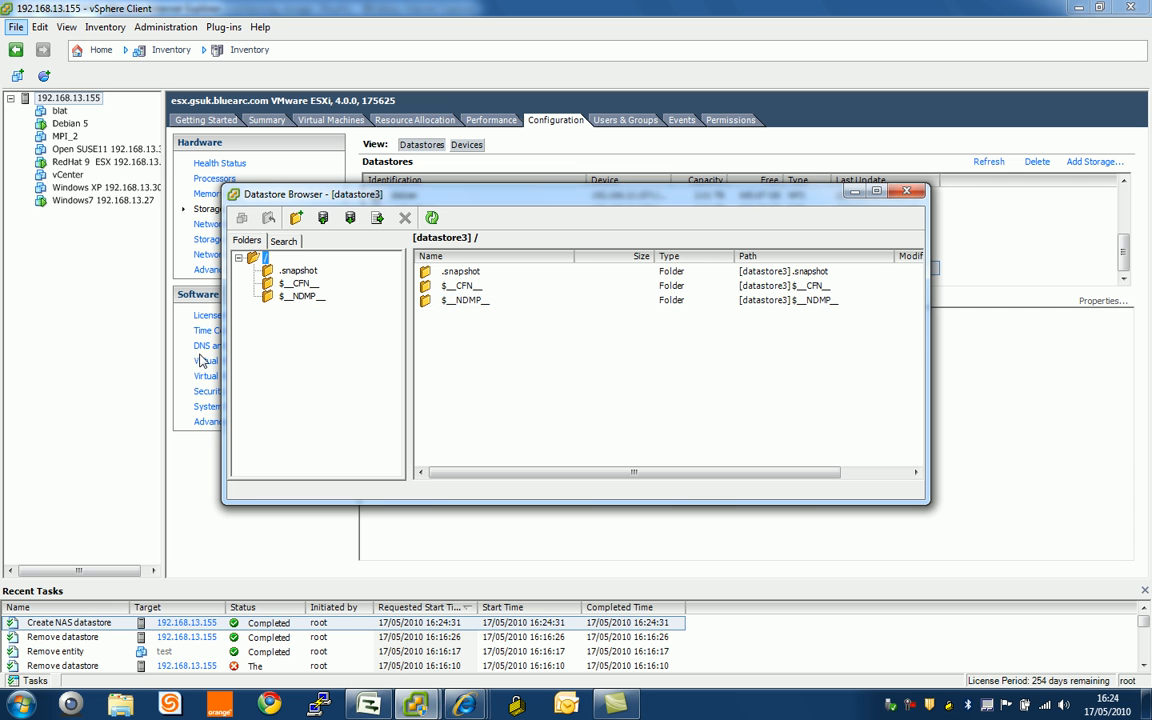
mouse_move(200, 376)
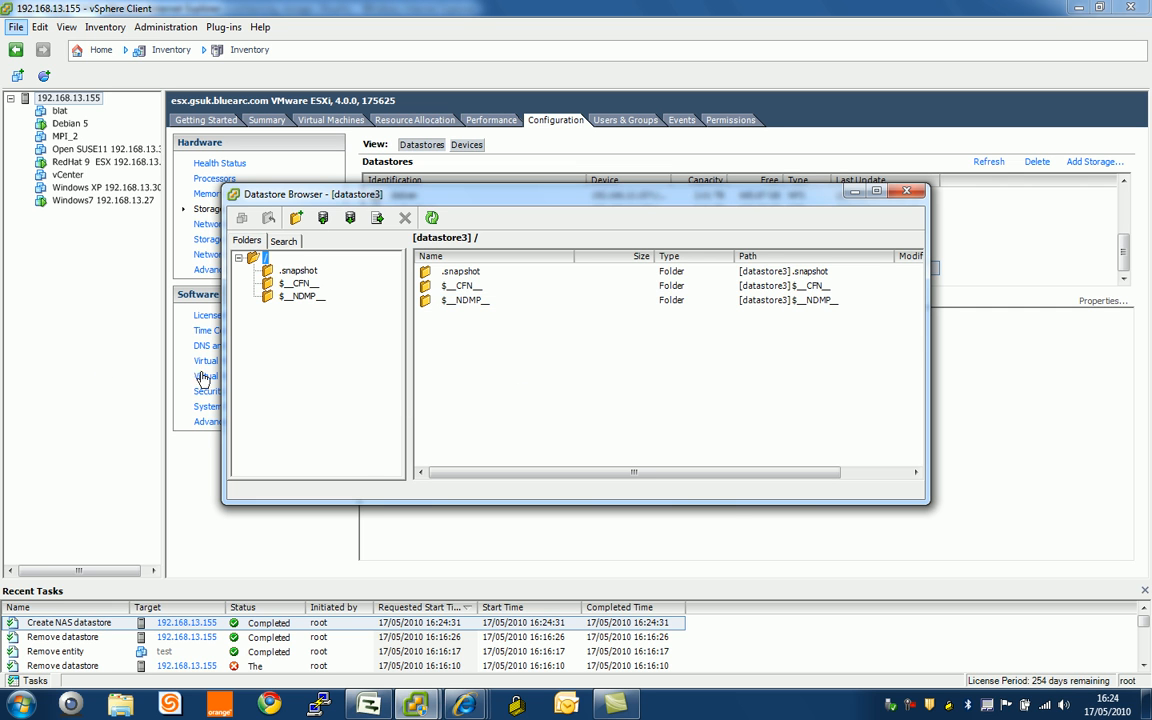
Start a new virtual machine with the Typical configuration and name it test.
click(908, 192)
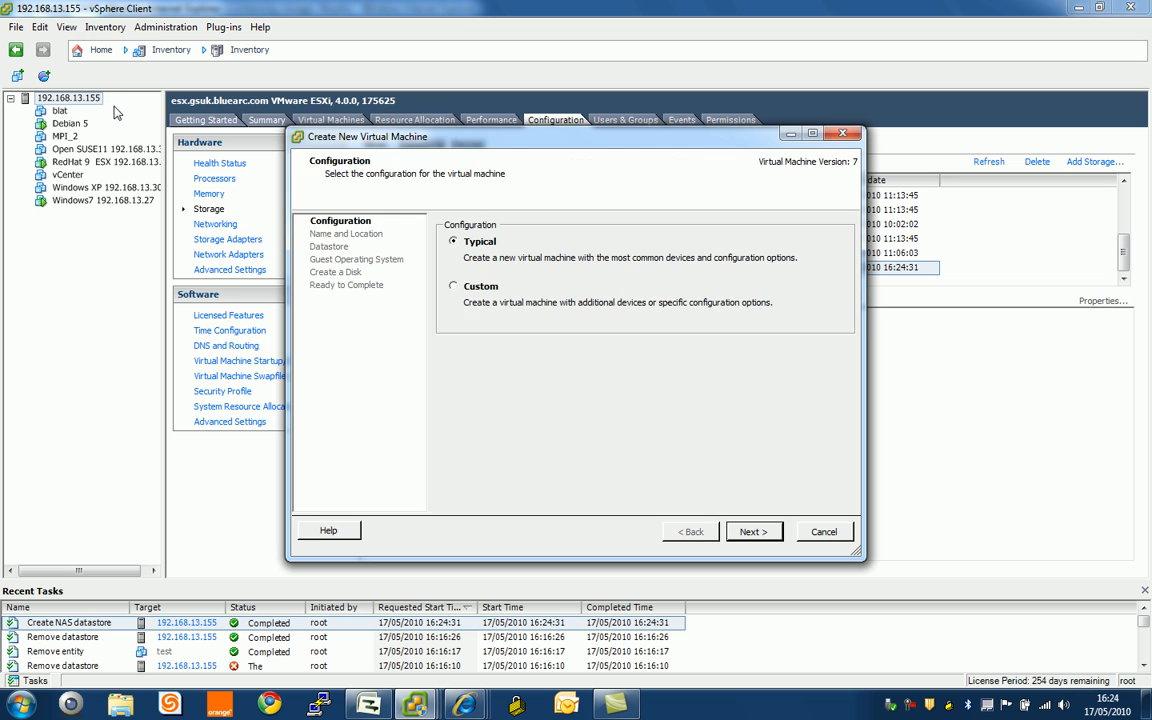
mouse_move(744, 502)
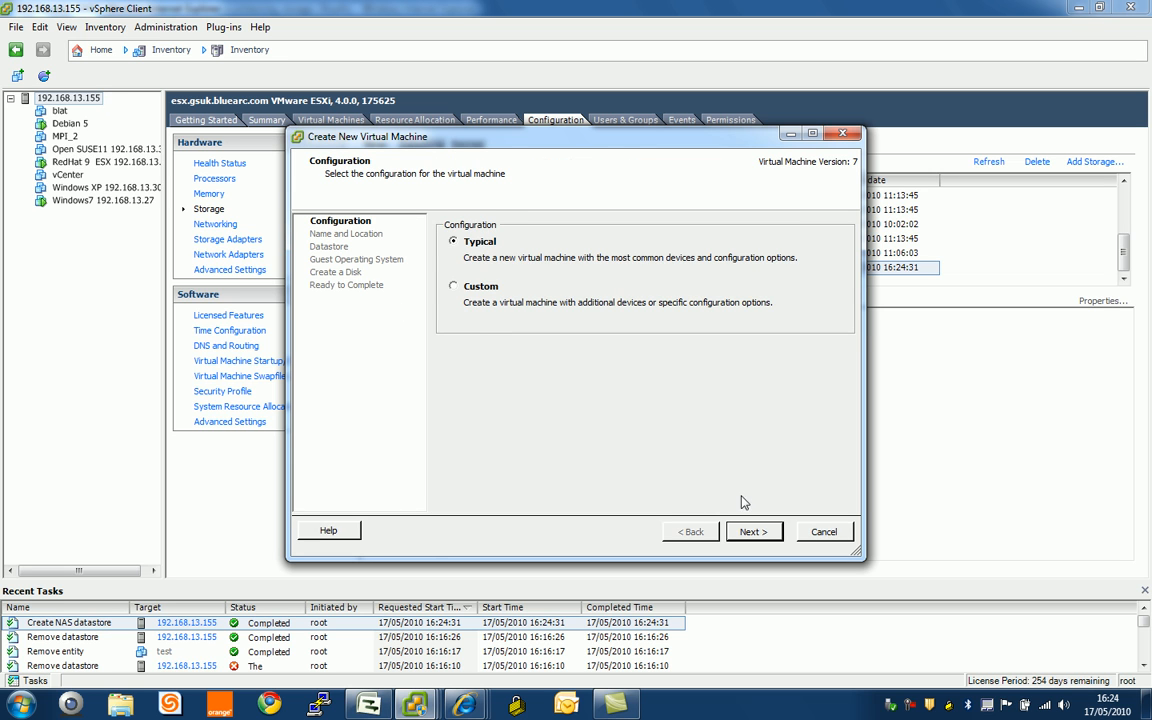
click(752, 532)
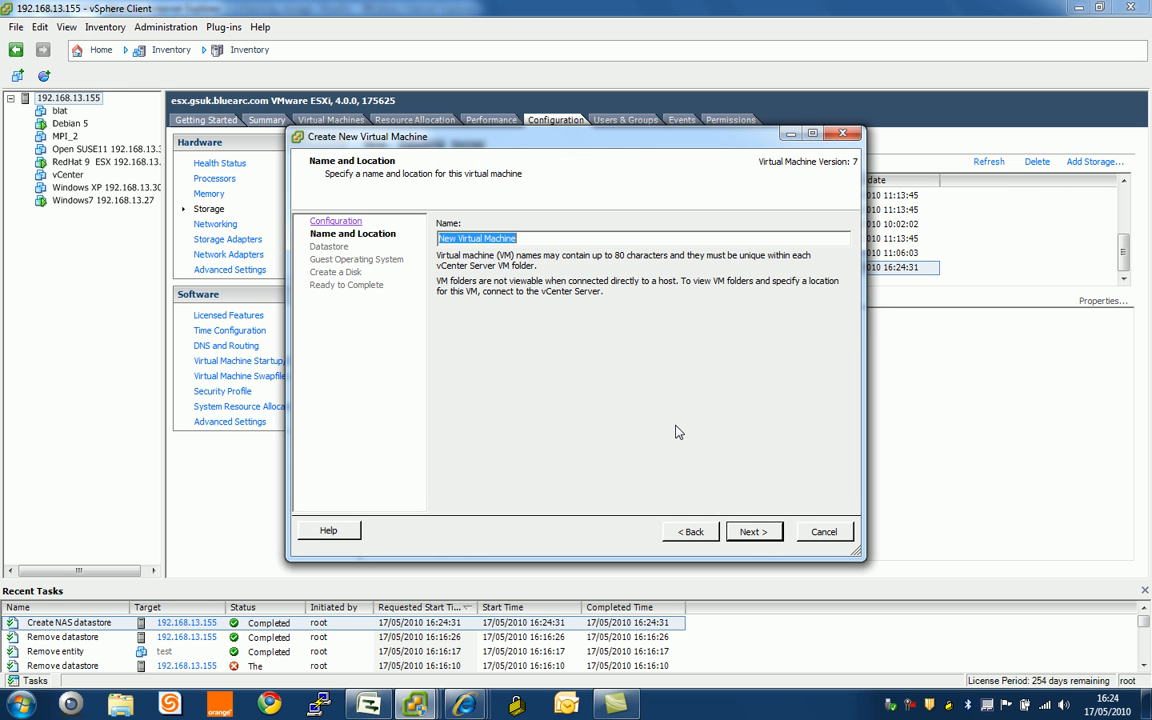
text(test)
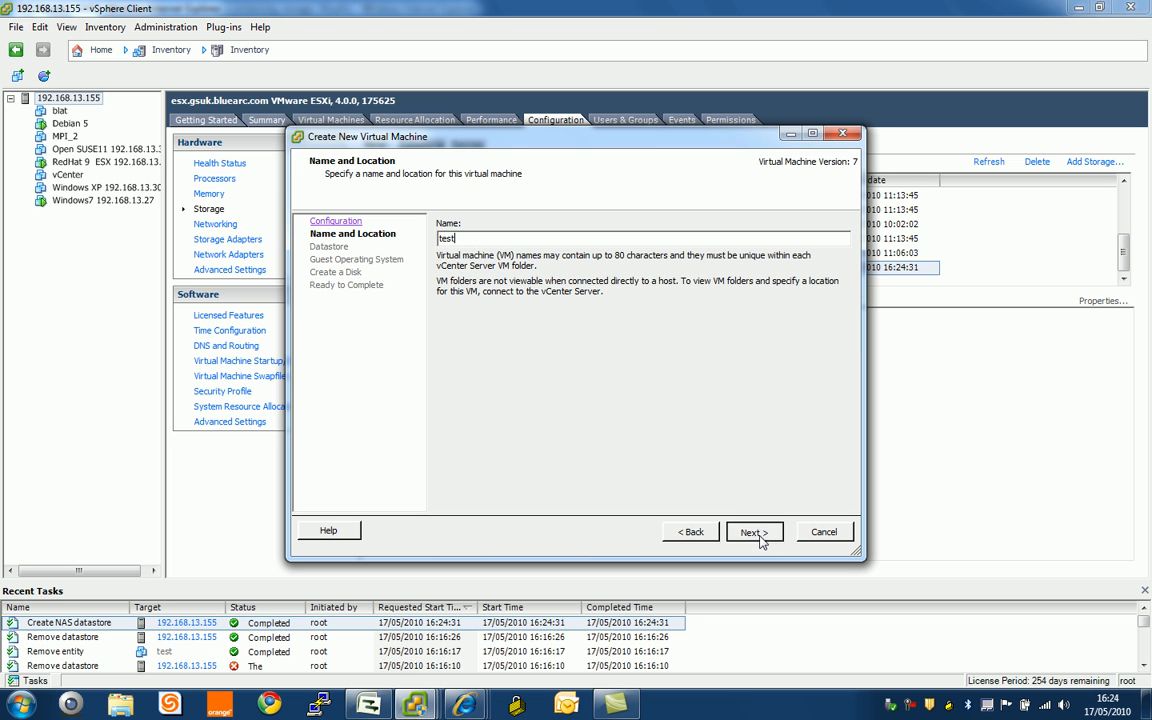
click(754, 532)
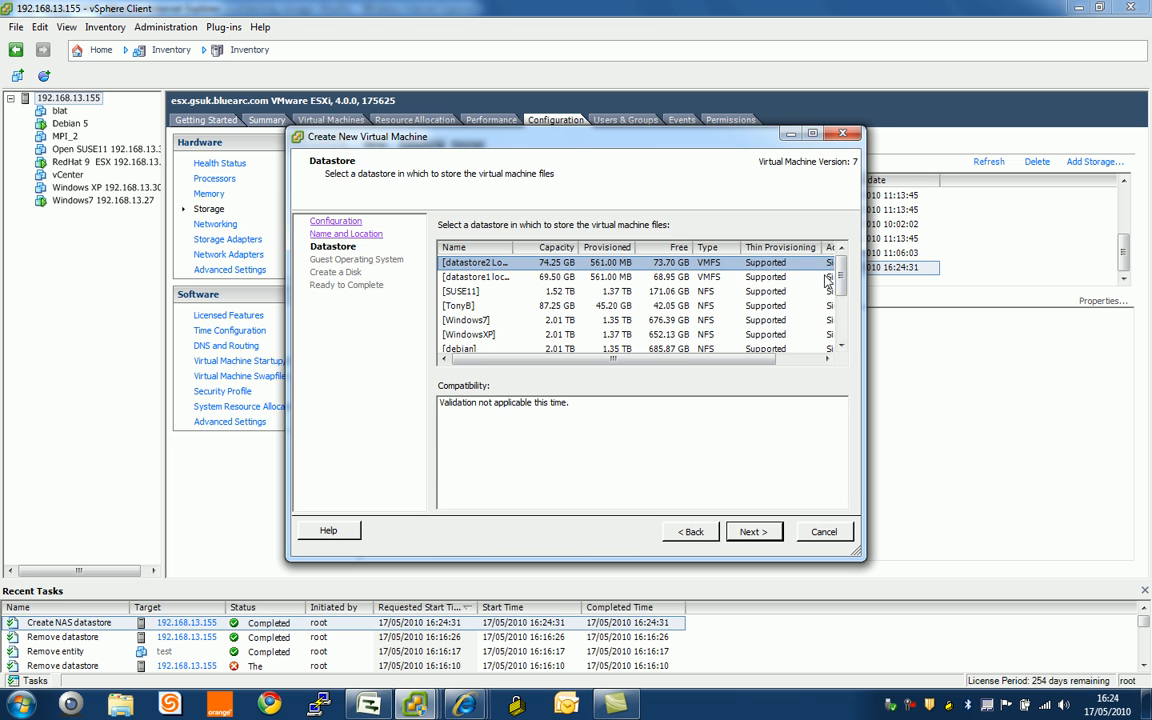
Choose datastore3 as the storage location for the VM files.
scroll(down, 3)
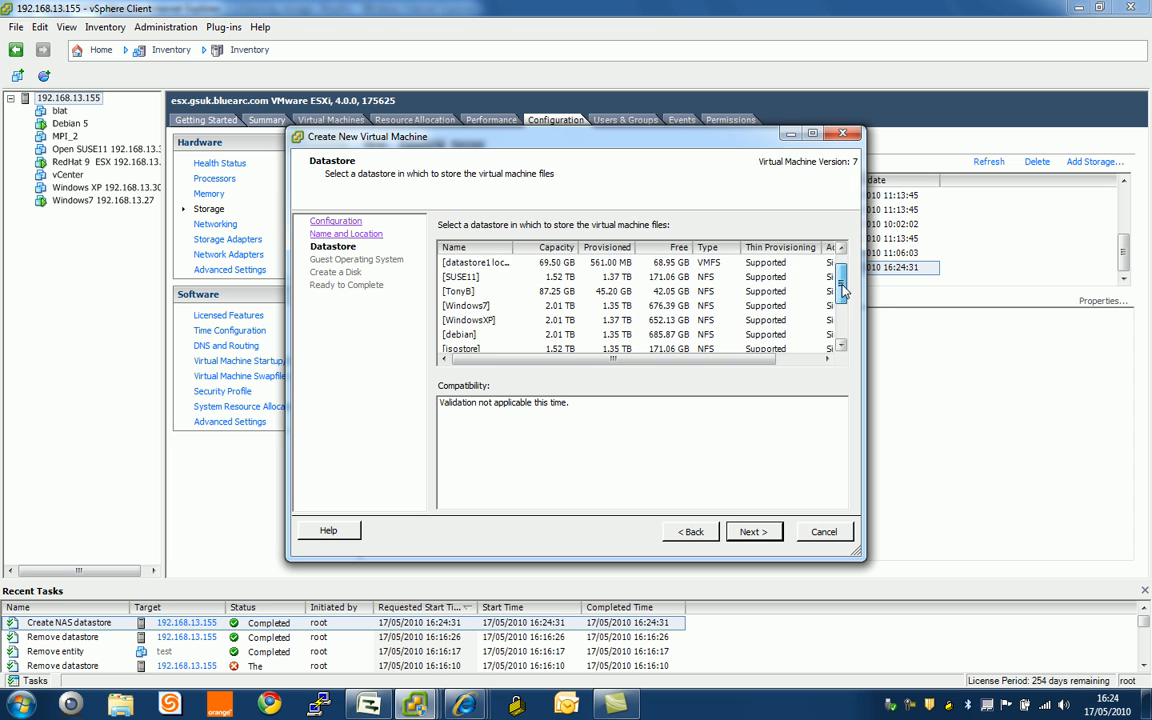
scroll(down, 3)
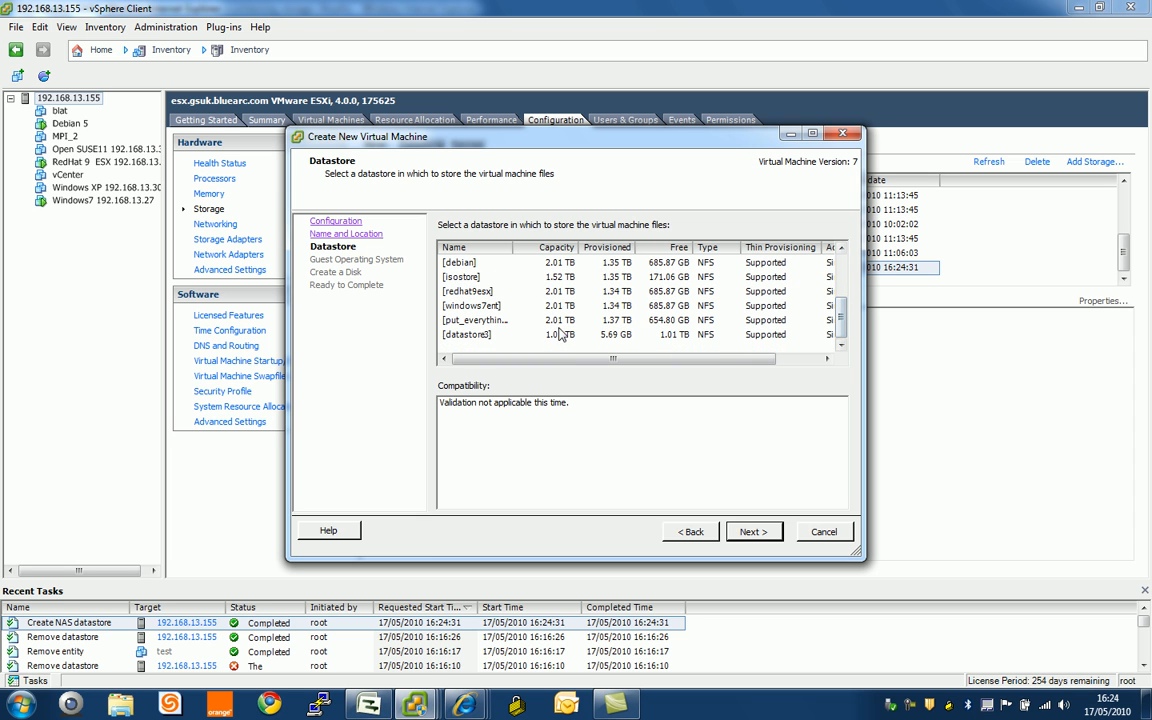
click(472, 334)
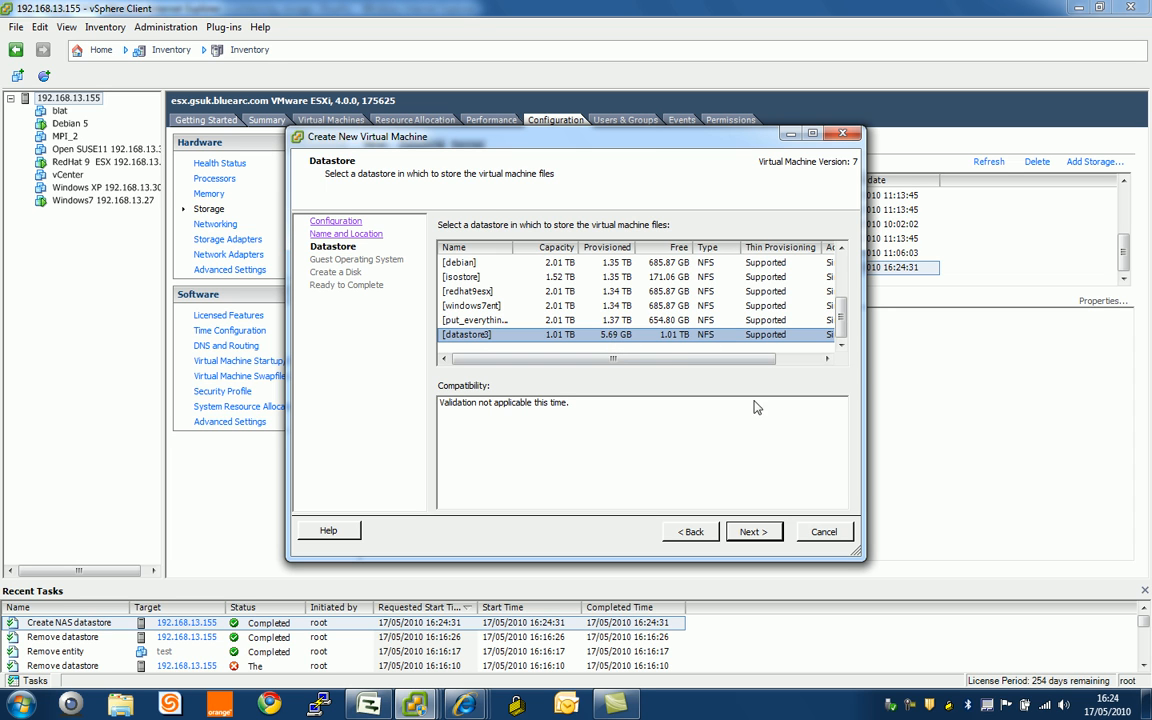
mouse_move(756, 532)
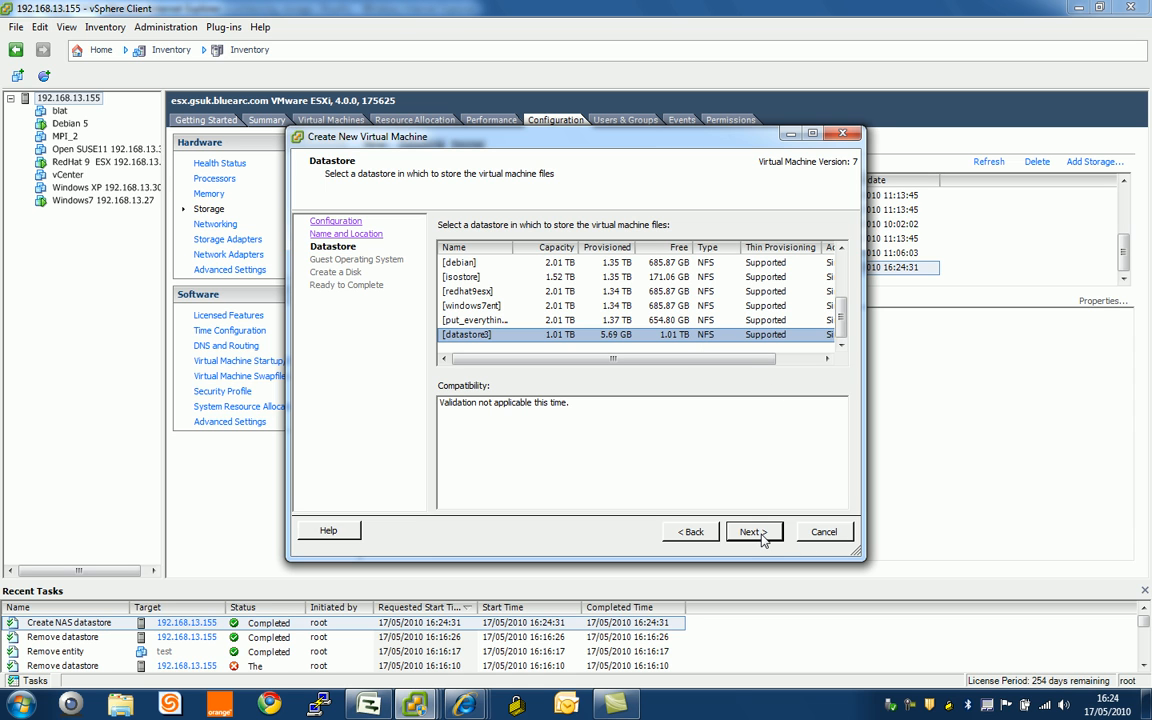
Keep Microsoft Windows 7 (64-bit) as guest OS, set a 50 GB virtual disk, and reach the summary.
click(754, 532)
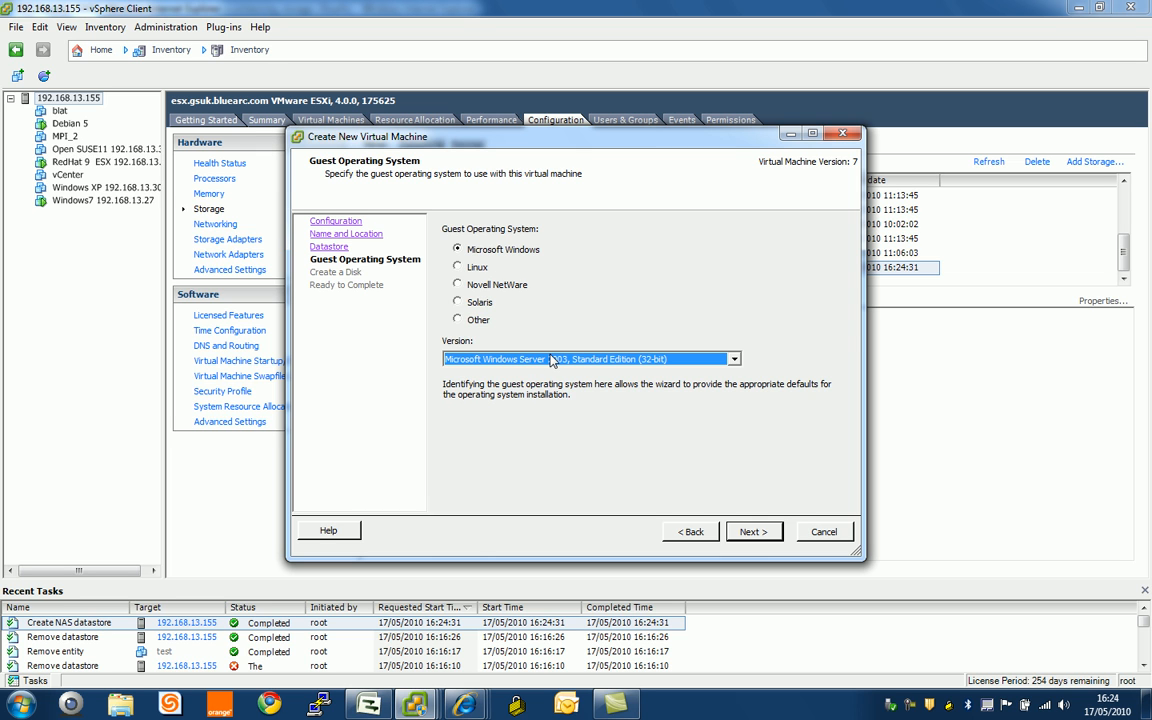
mouse_move(574, 360)
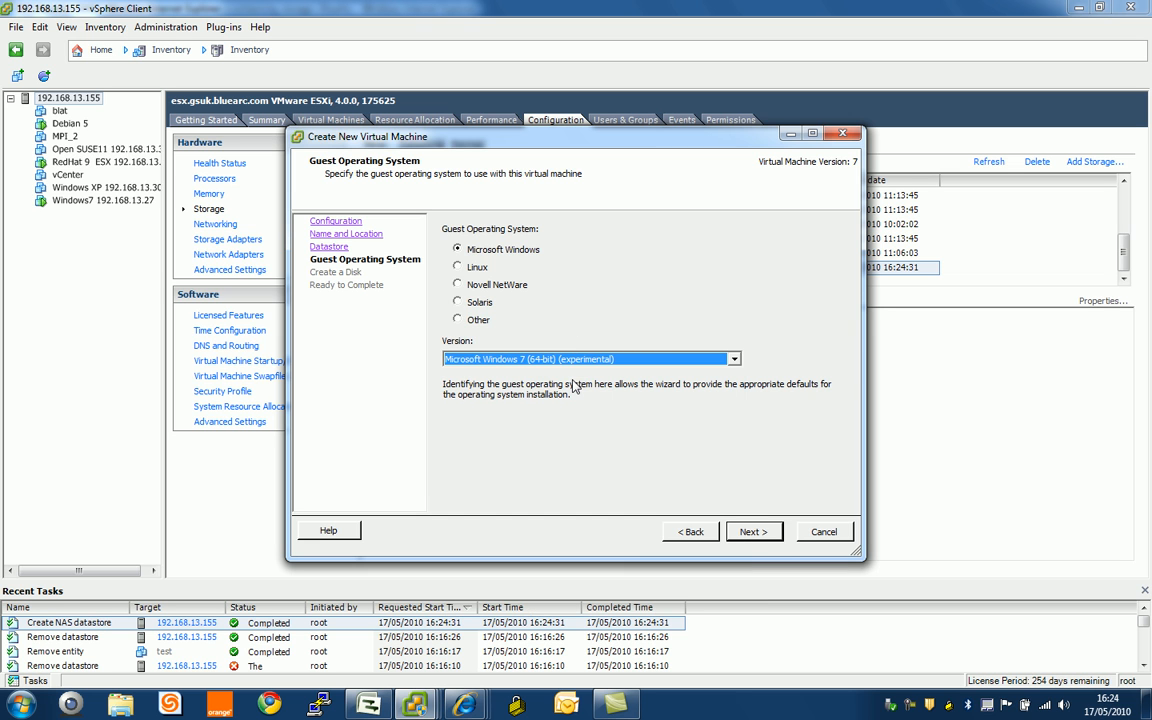
mouse_move(708, 496)
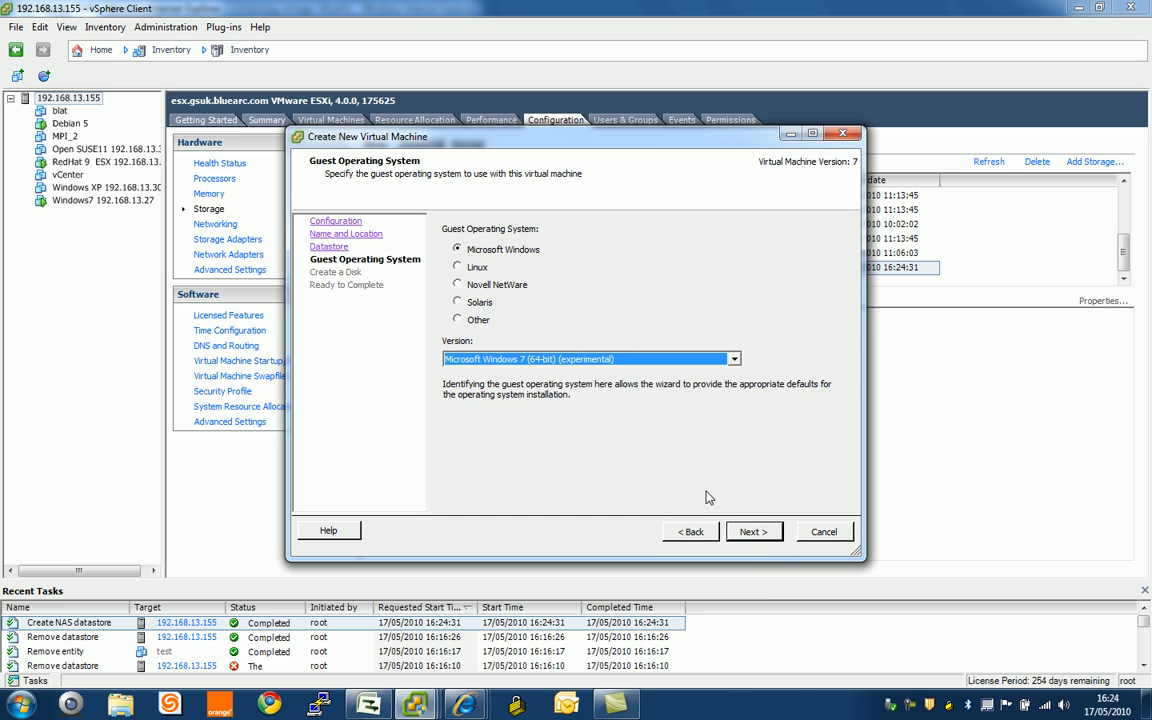
click(752, 532)
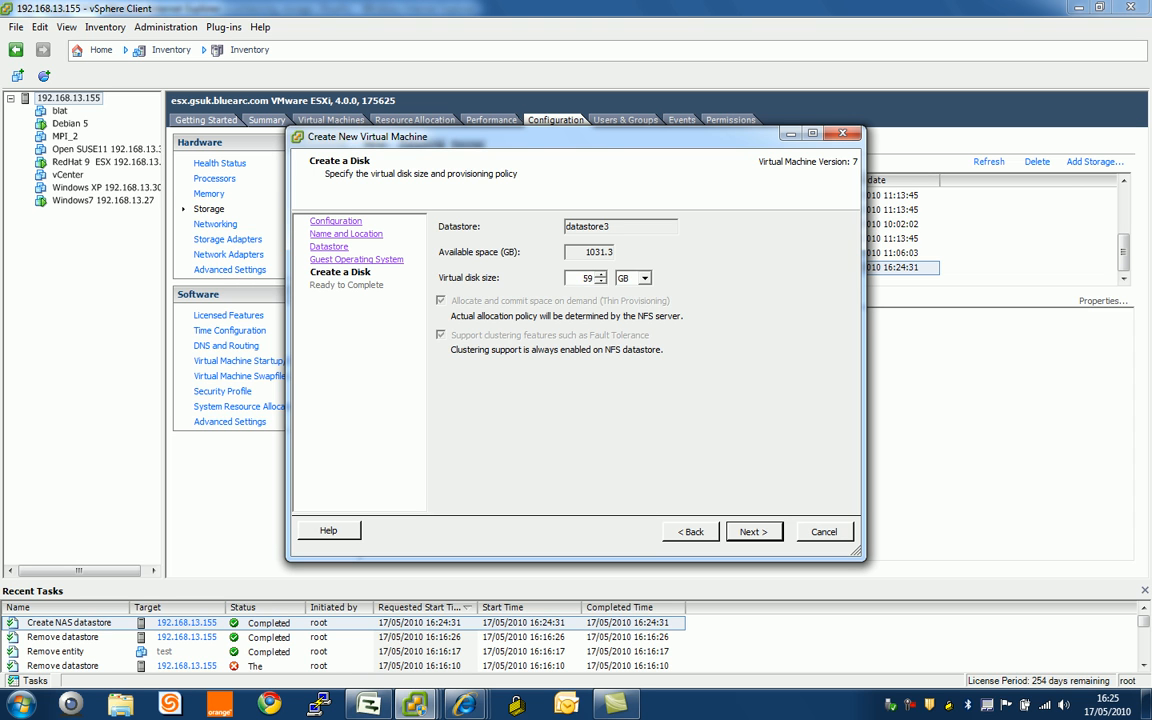
click(606, 282)
text(50)
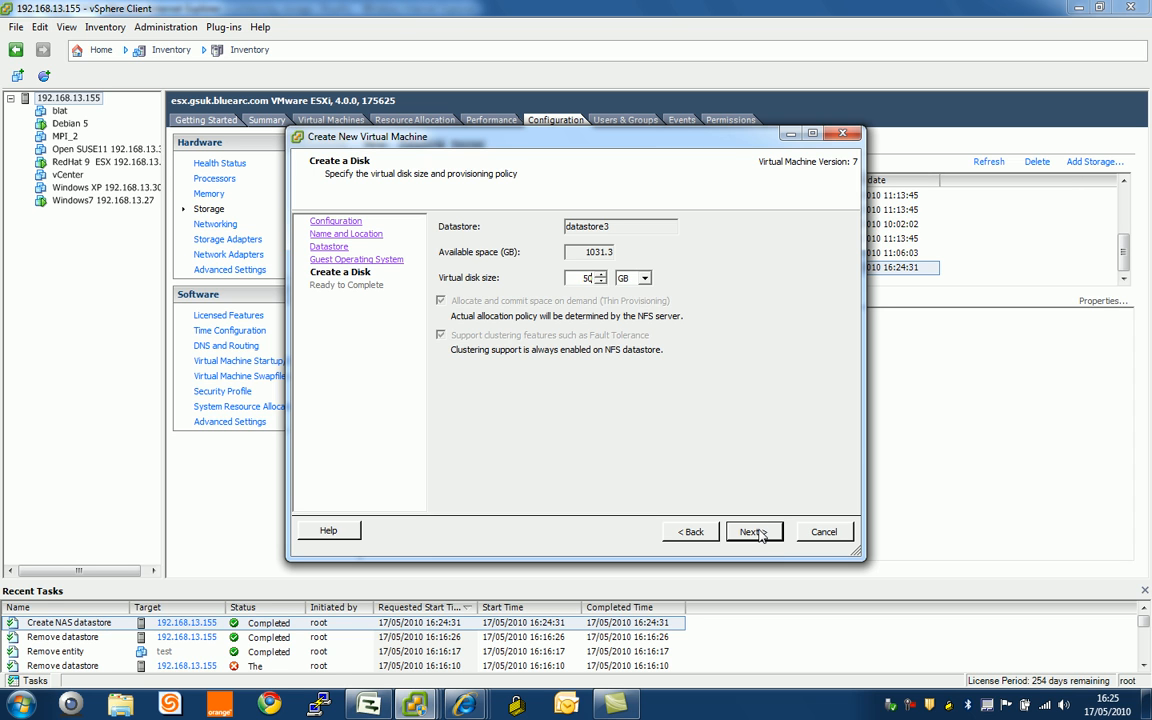
click(754, 532)
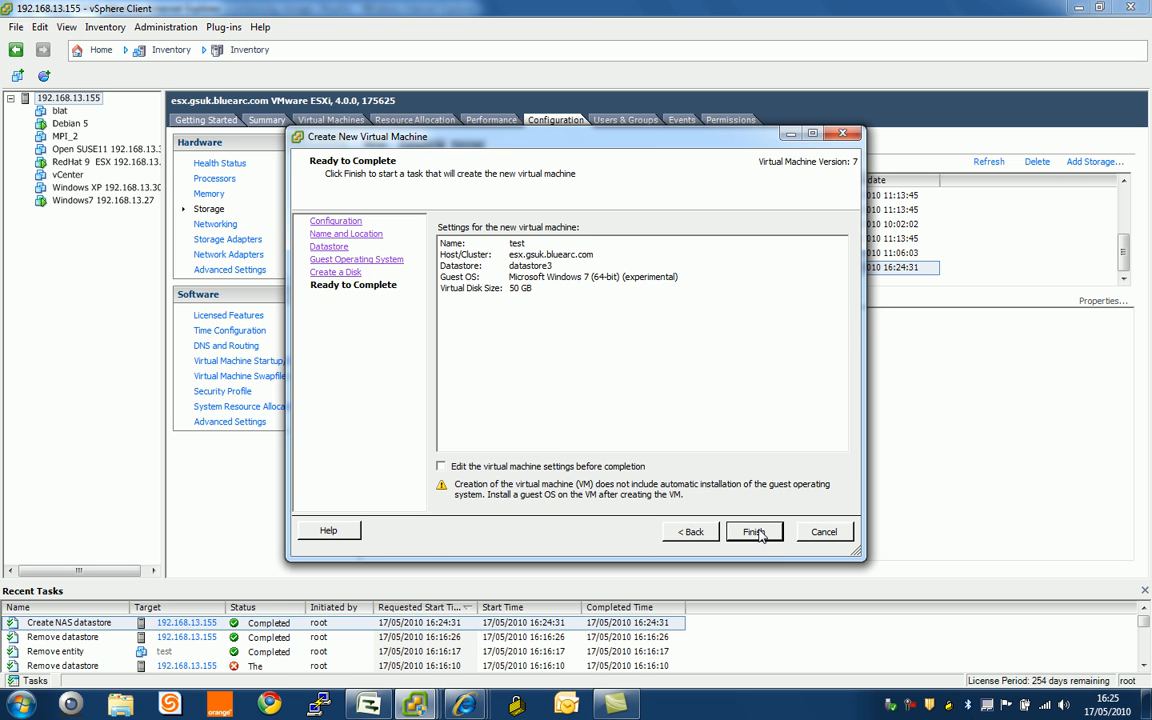
Finish creating the VM, then browse datastore3 into the test folder to see its .vmx and .vmdk files.
click(754, 532)
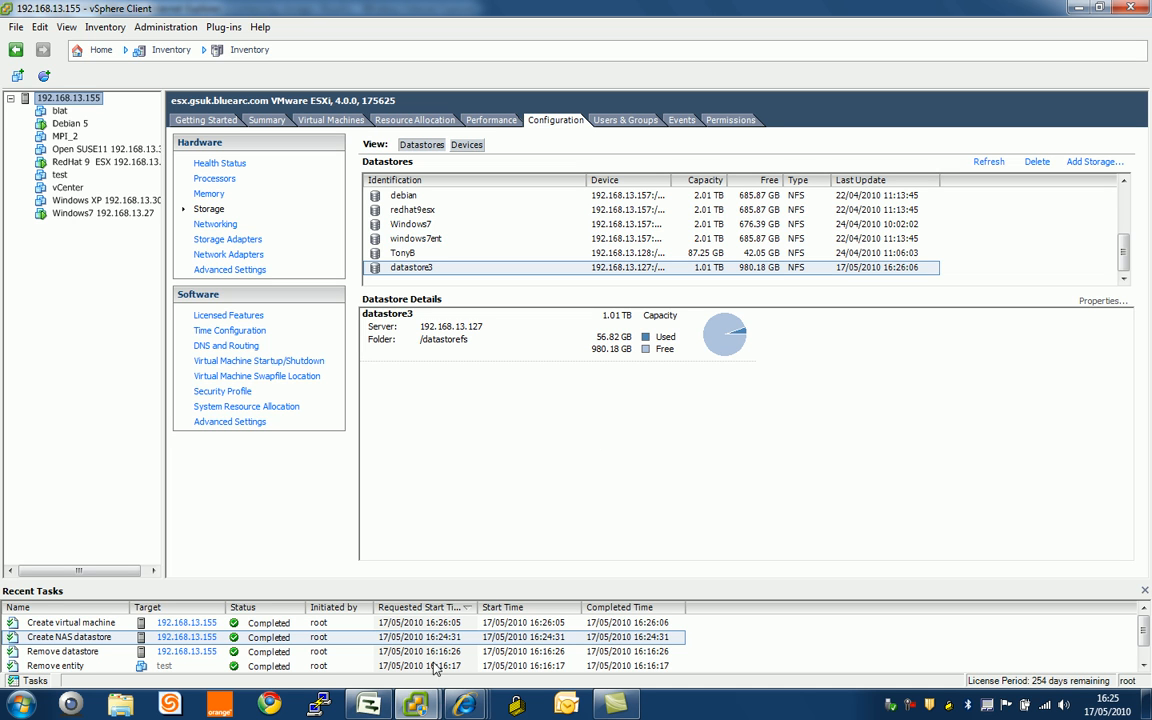
right_click(412, 268)
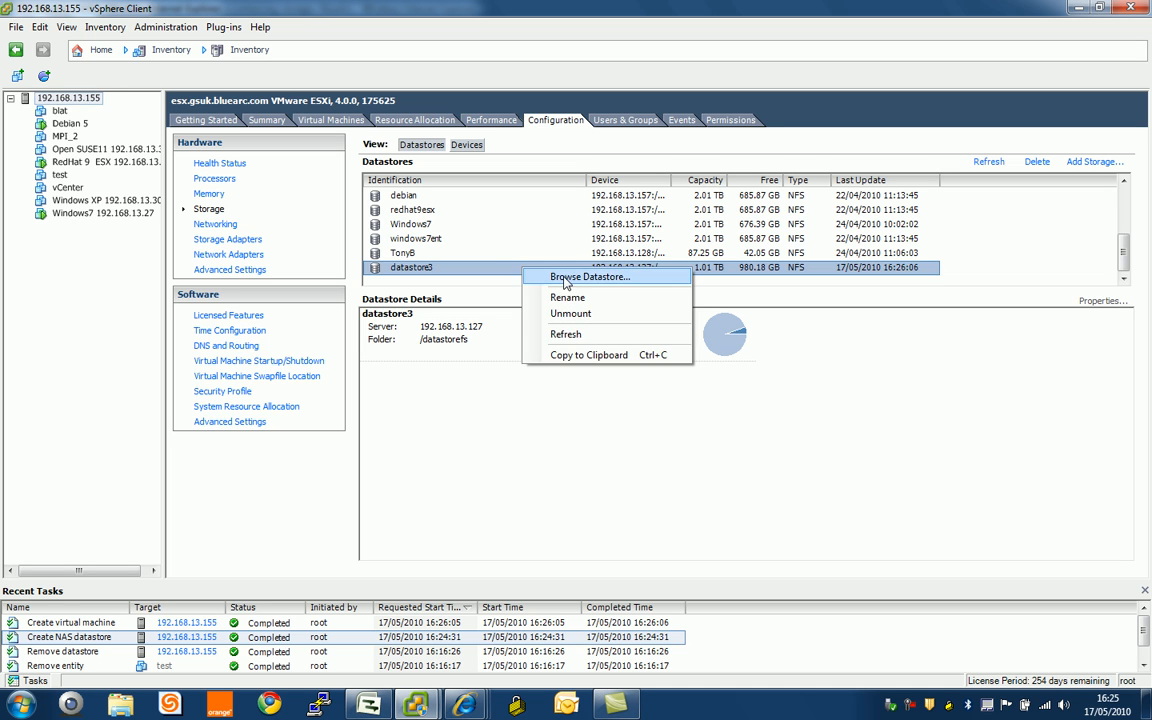
click(588, 276)
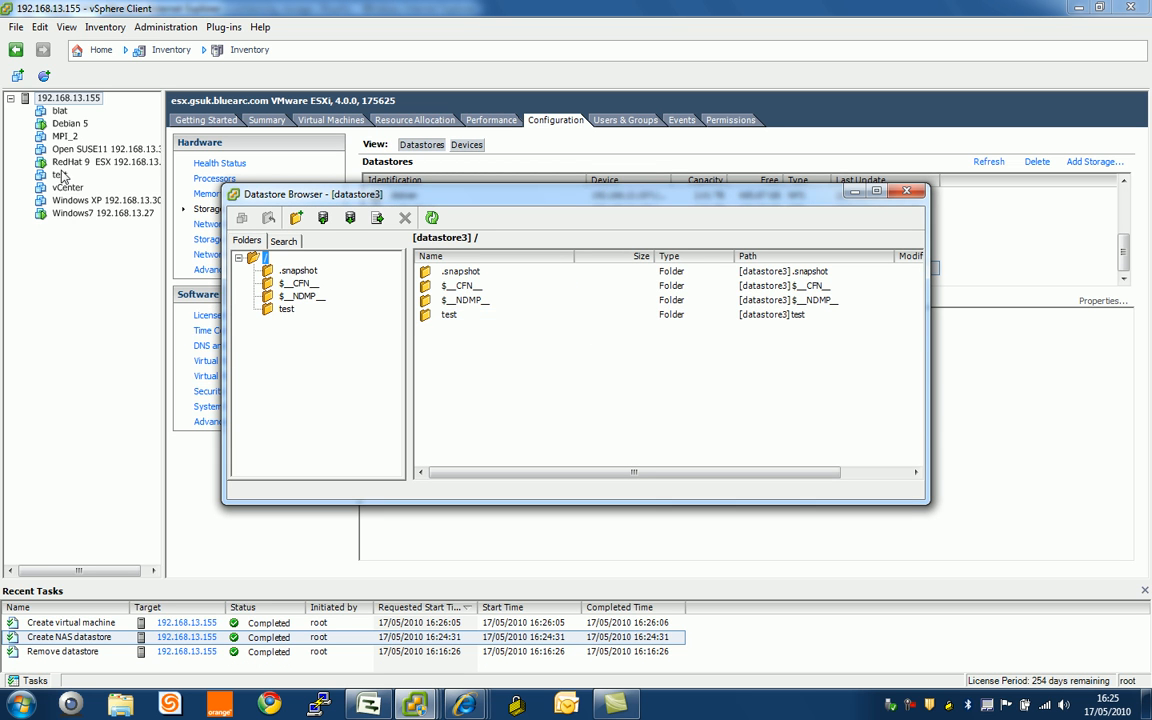
right_click(448, 314)
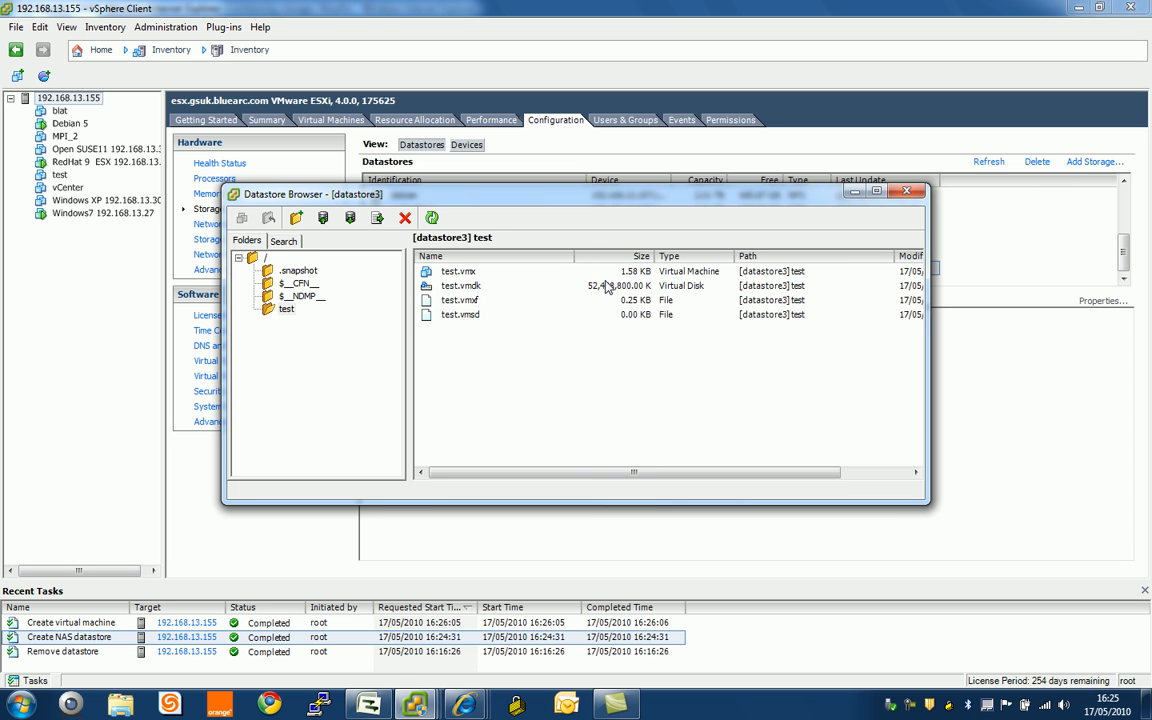
mouse_move(612, 300)
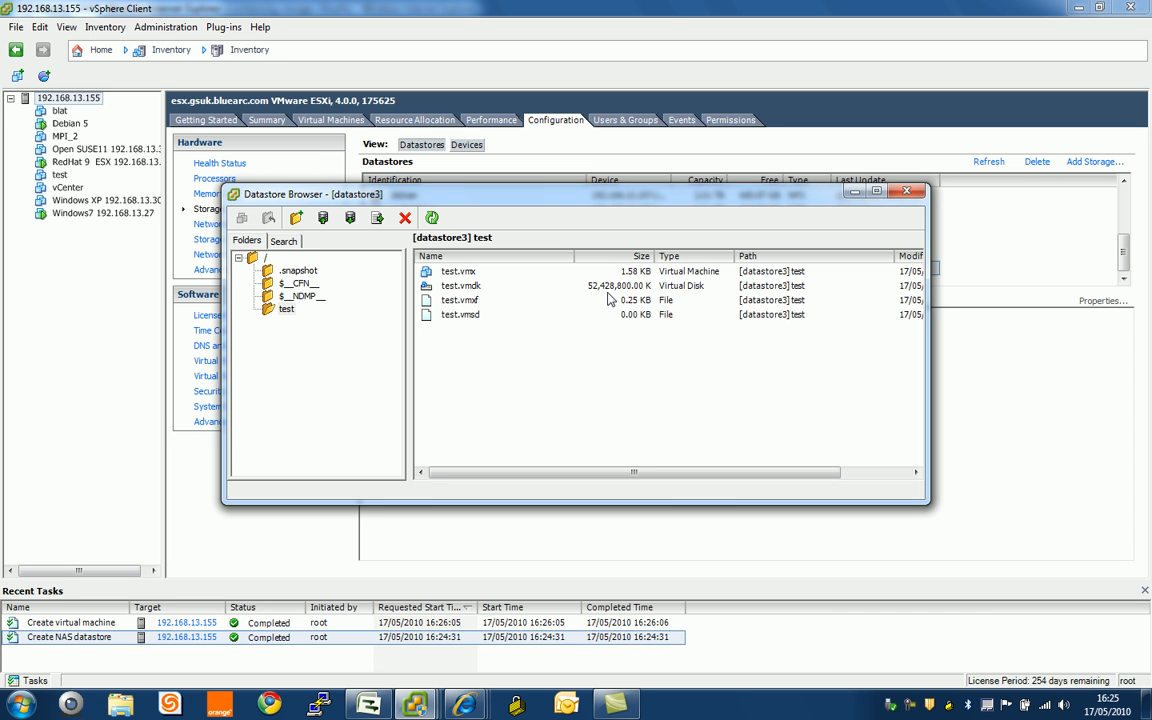
Power on the test VM and watch its console attempt a DHCP network boot.
right_click(60, 176)
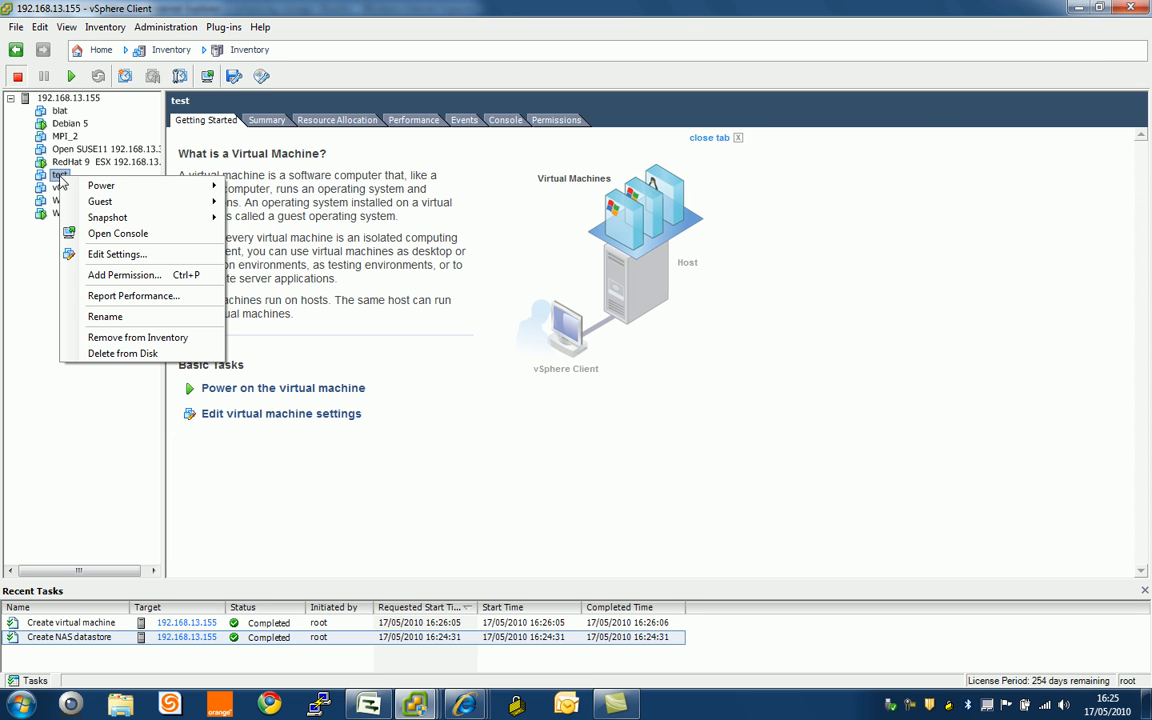
mouse_move(104, 186)
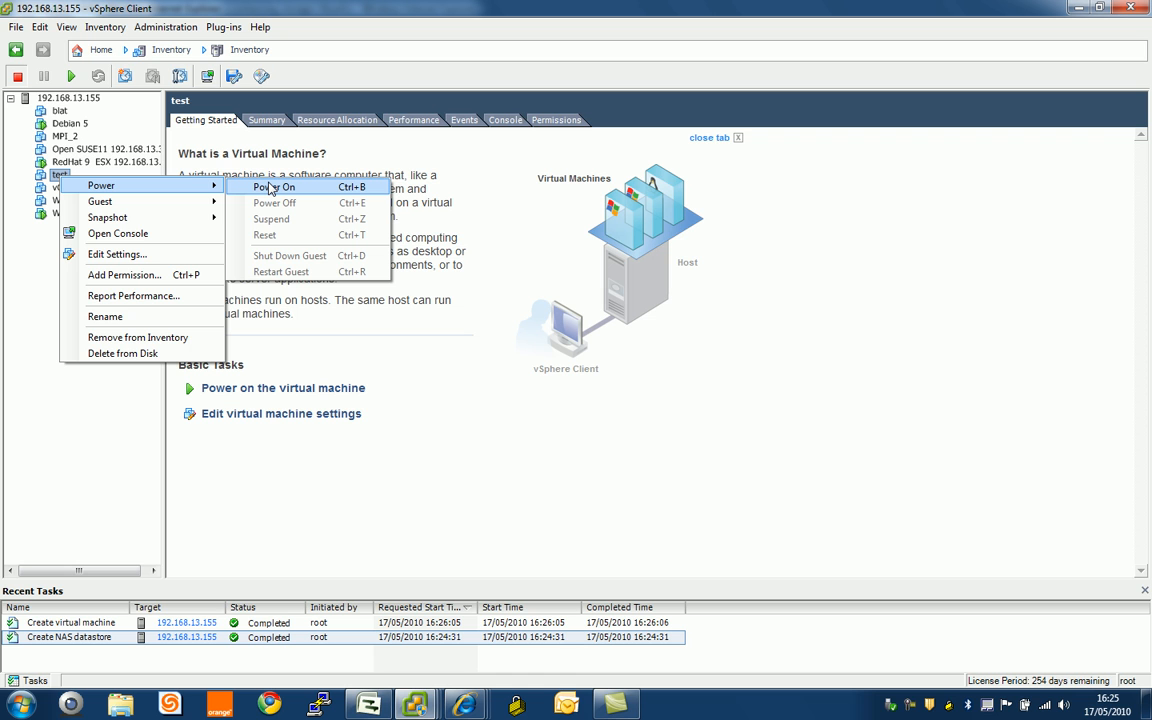
click(268, 188)
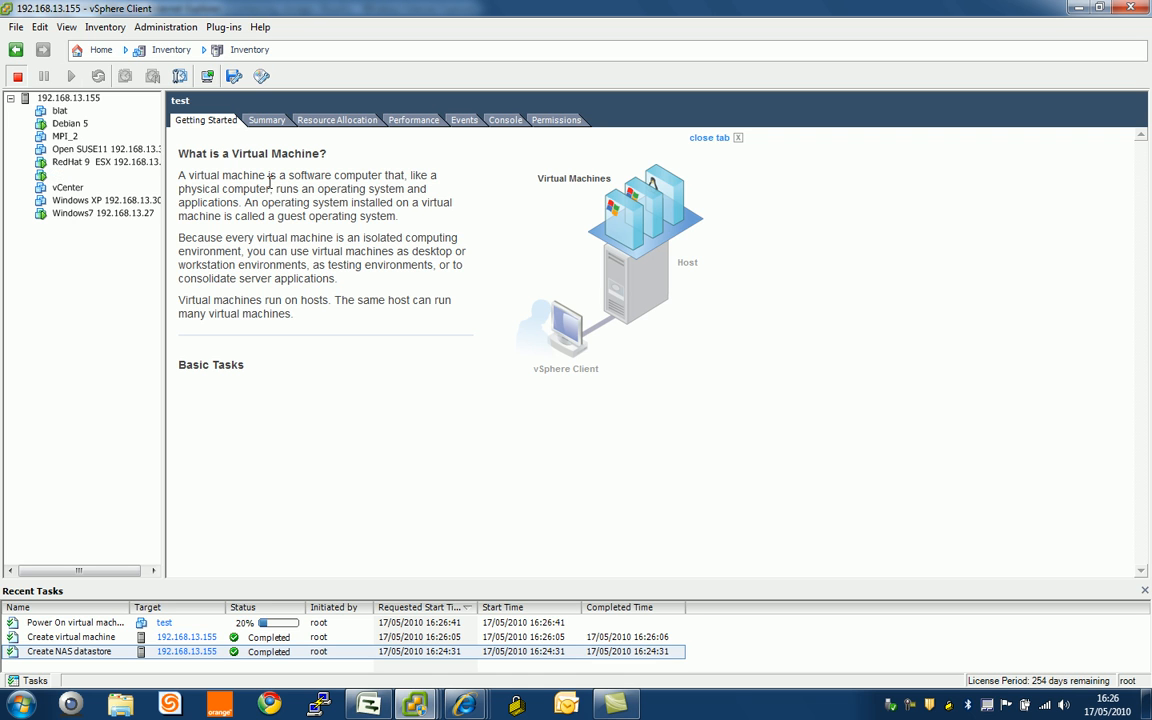
click(504, 120)
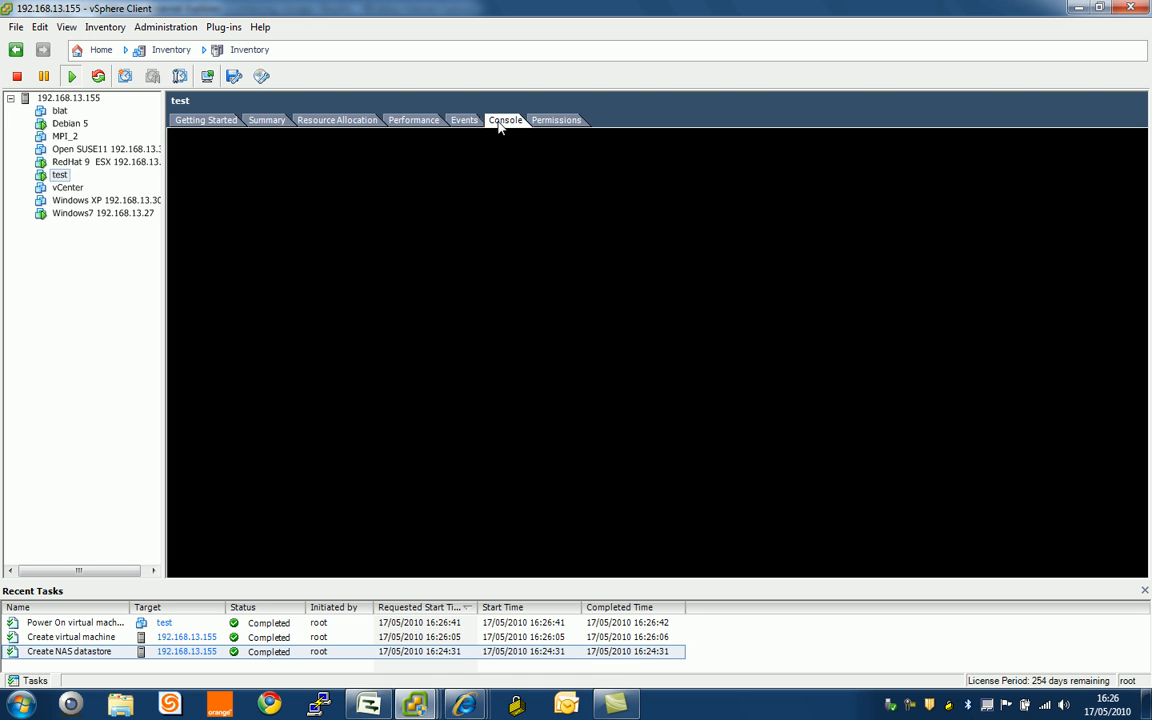
mouse_move(478, 296)
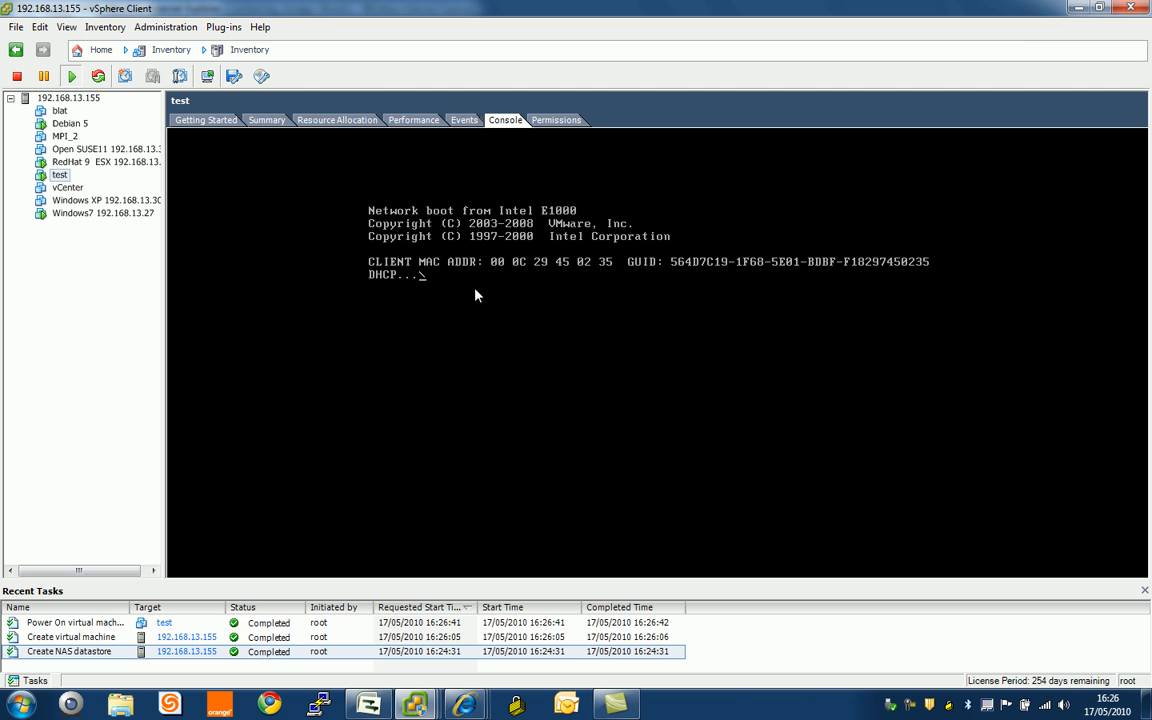
mouse_move(290, 276)
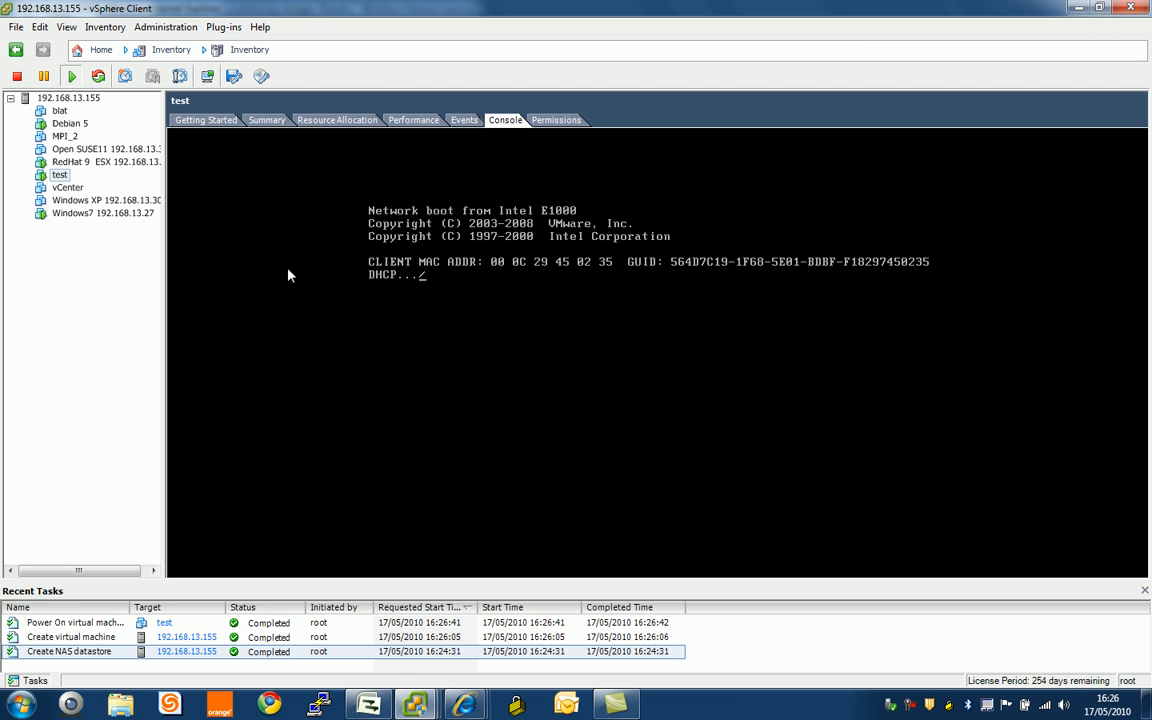
right_click(44, 172)
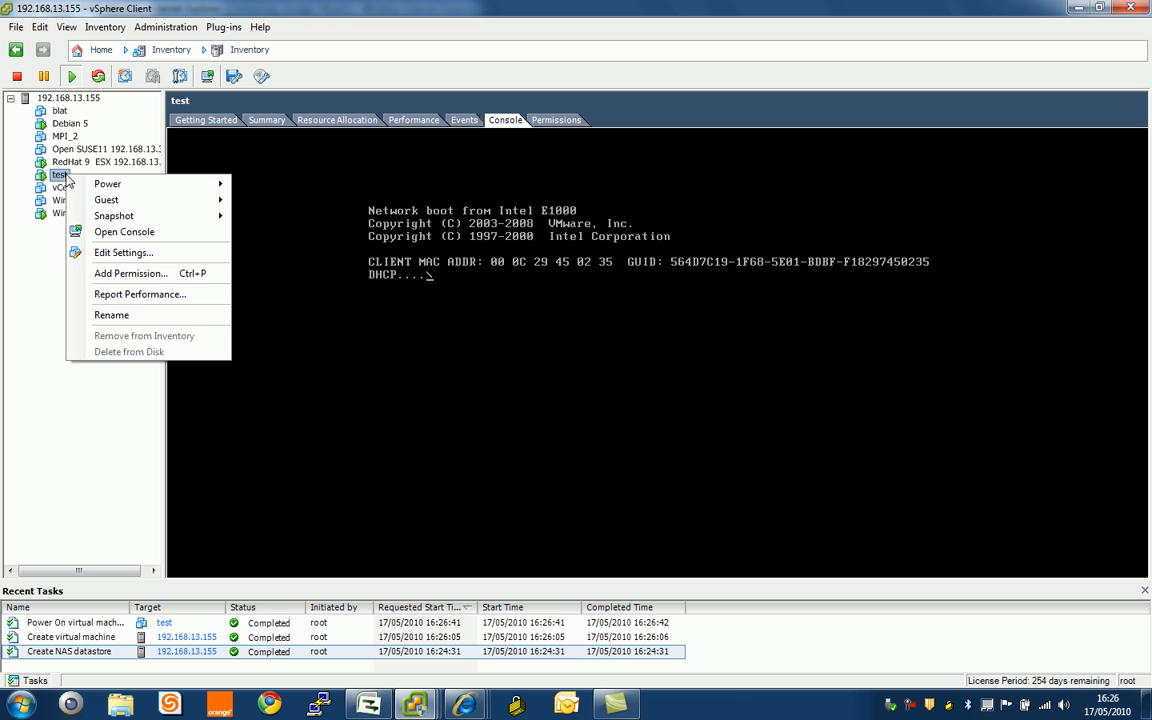
mouse_move(122, 252)
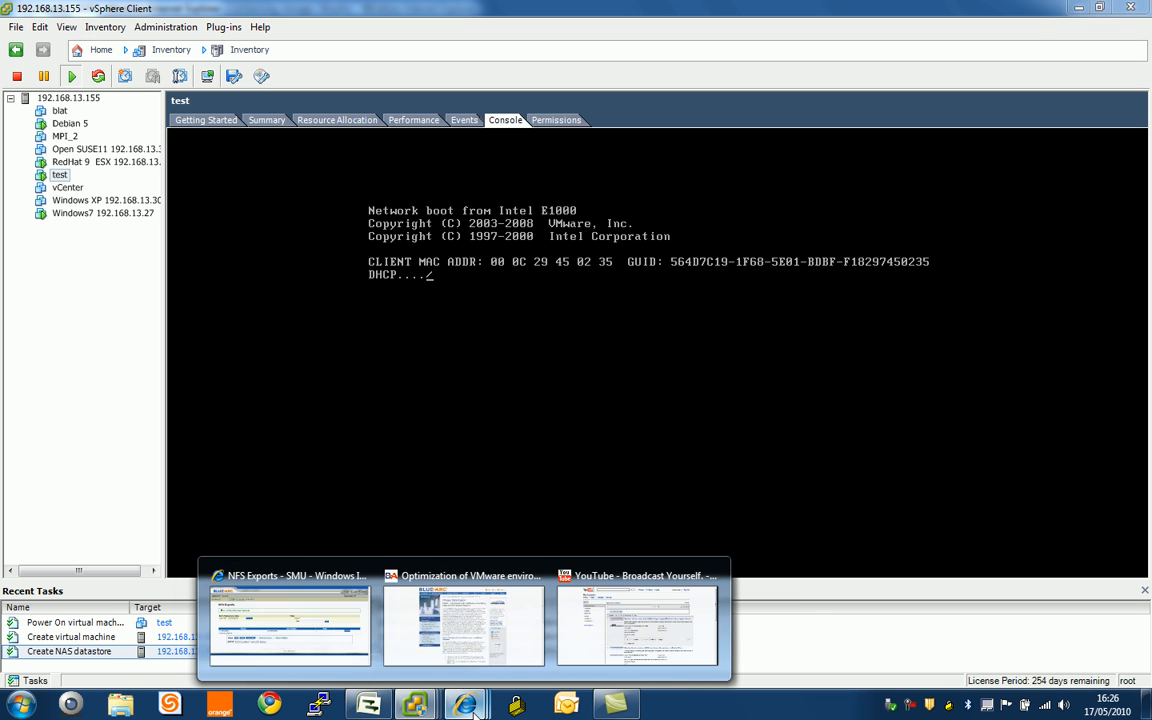
In the BlueArc SMU browser window, list File Systems showing vmwaredatastore's 58.58 GB used of 1.01 TB.
click(290, 630)
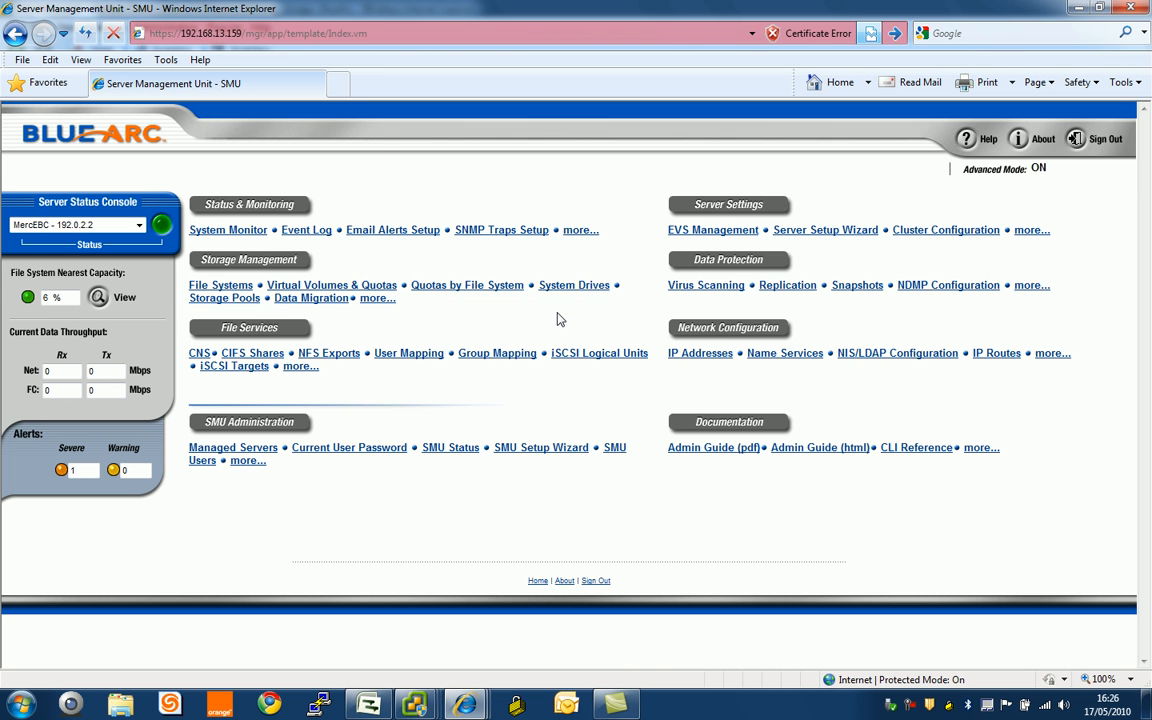
mouse_move(290, 258)
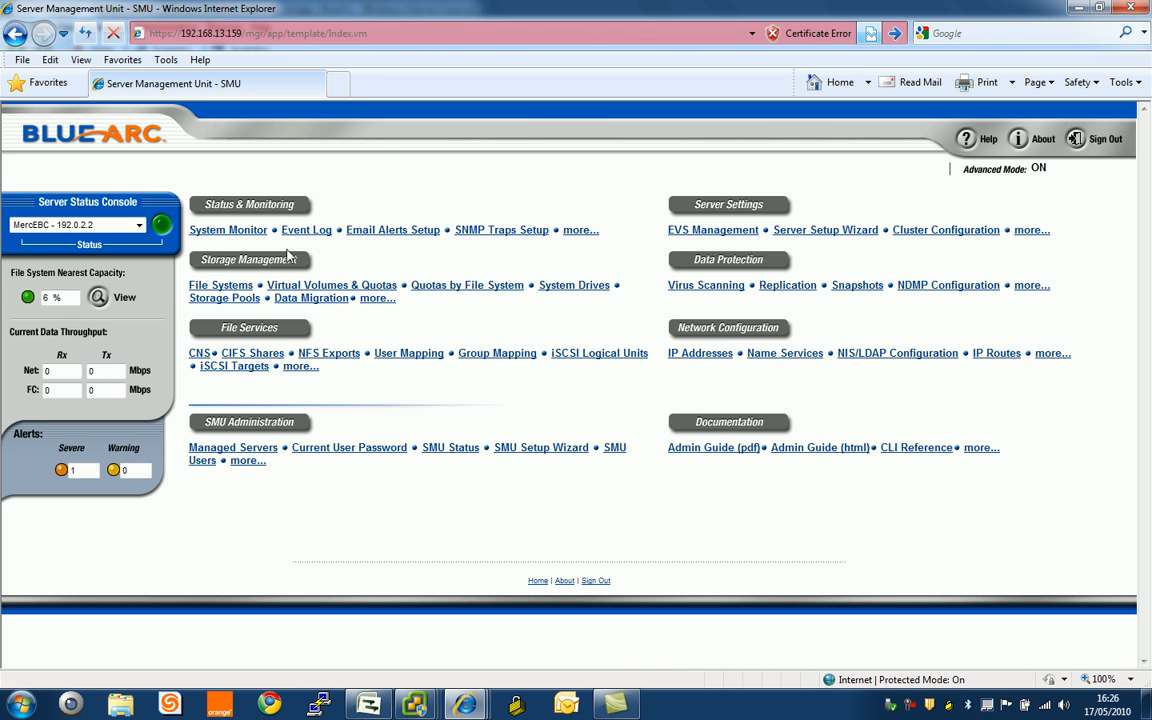
click(220, 284)
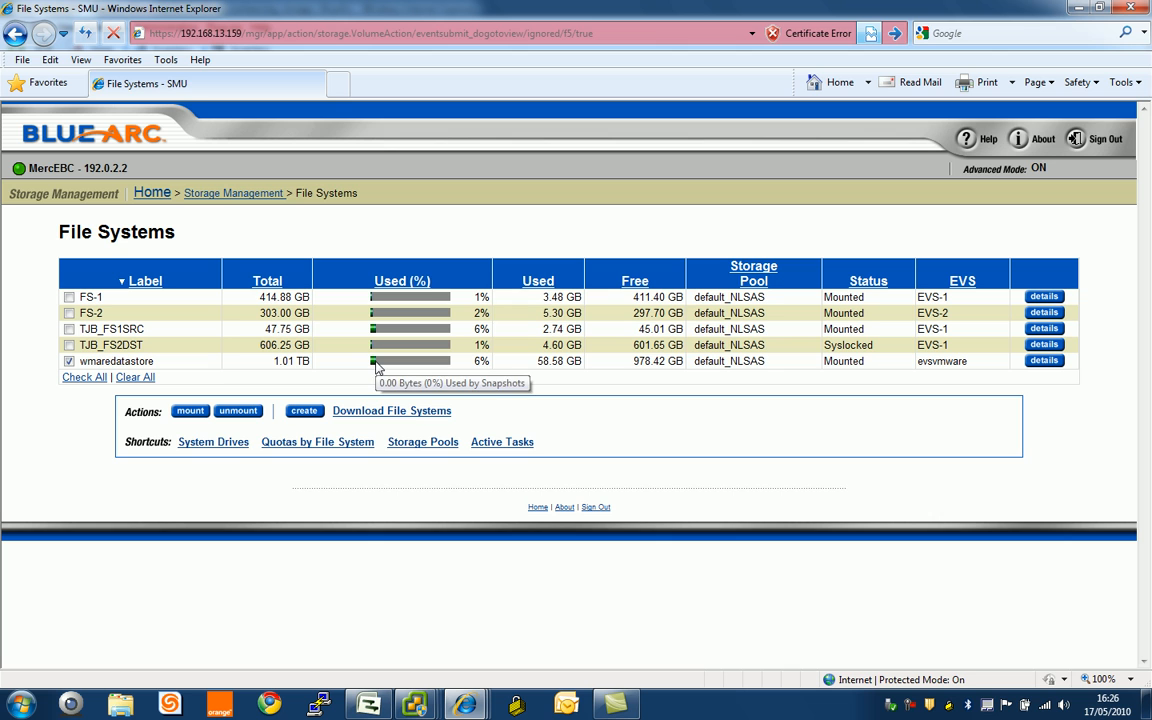
mouse_move(560, 376)
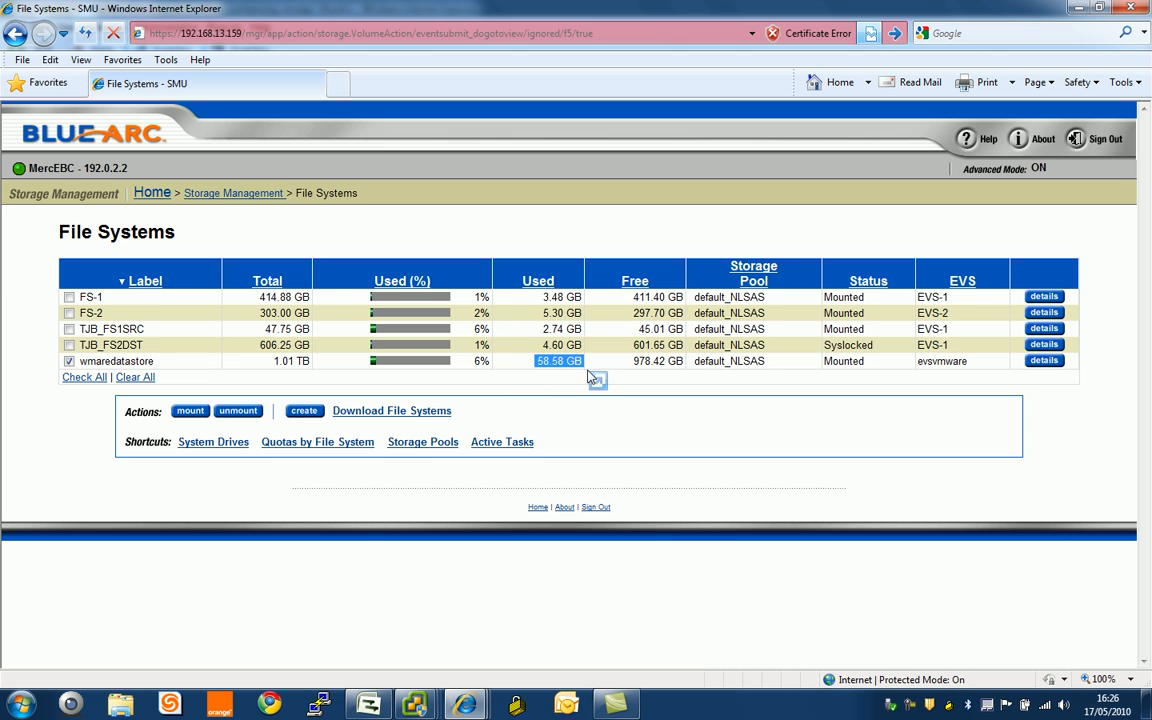
mouse_move(988, 368)
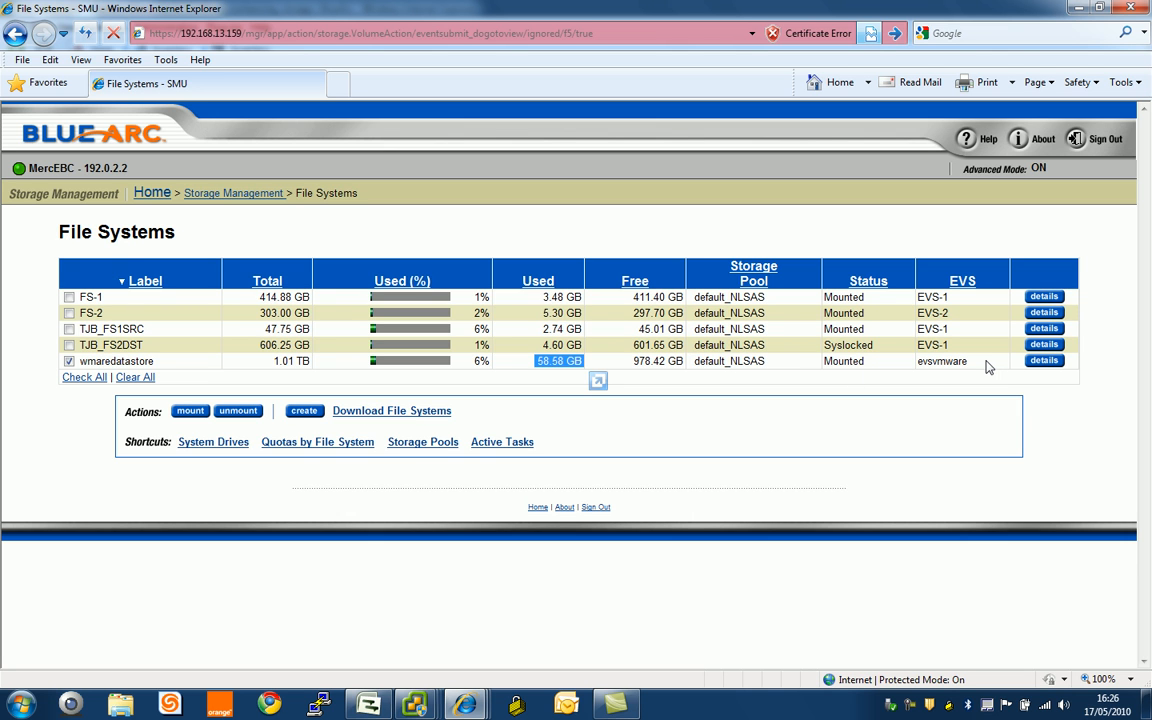
mouse_move(976, 340)
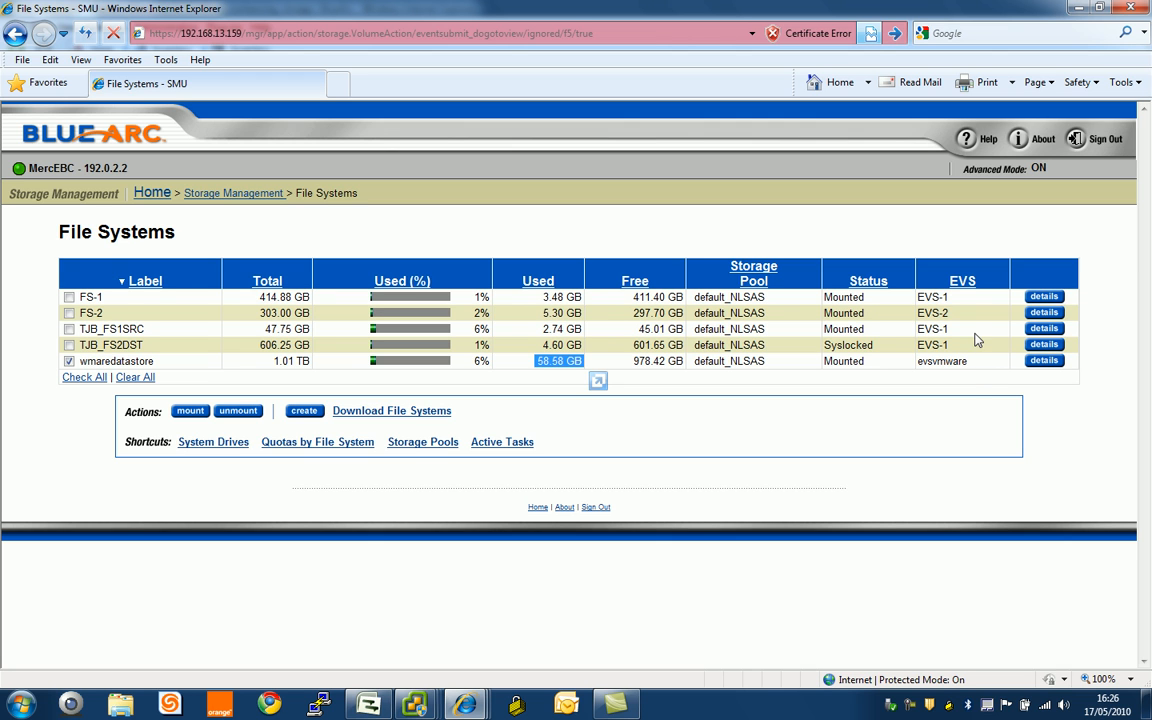
mouse_move(968, 380)
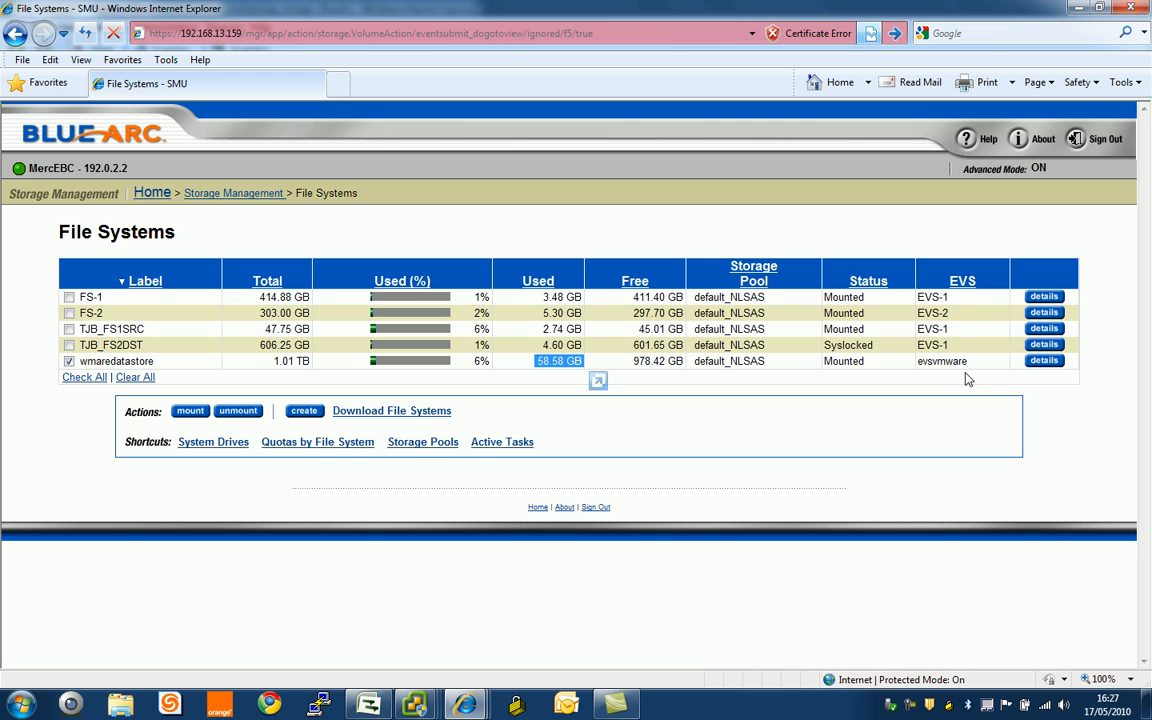